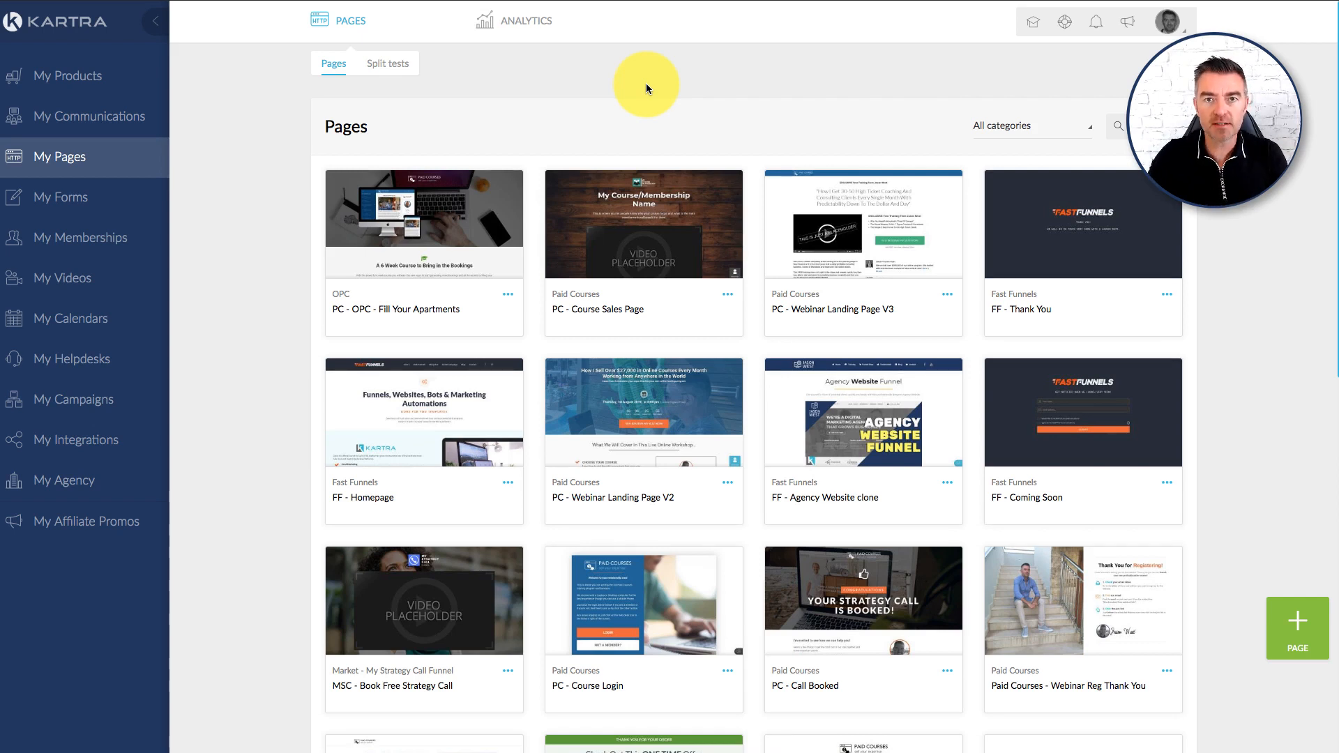
From My Products, edit the 3 Funnel Male Coach Package Deal and confirm the Edit product dialog
click(67, 75)
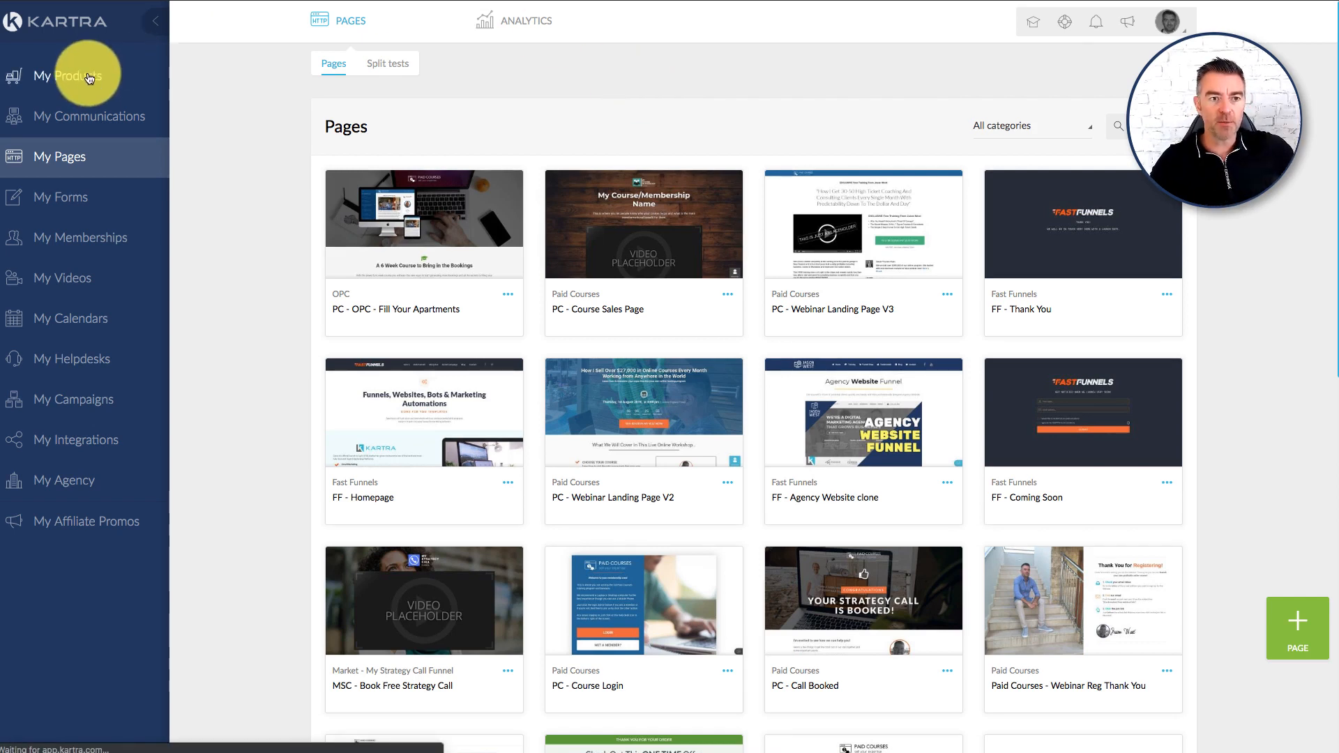
click(67, 75)
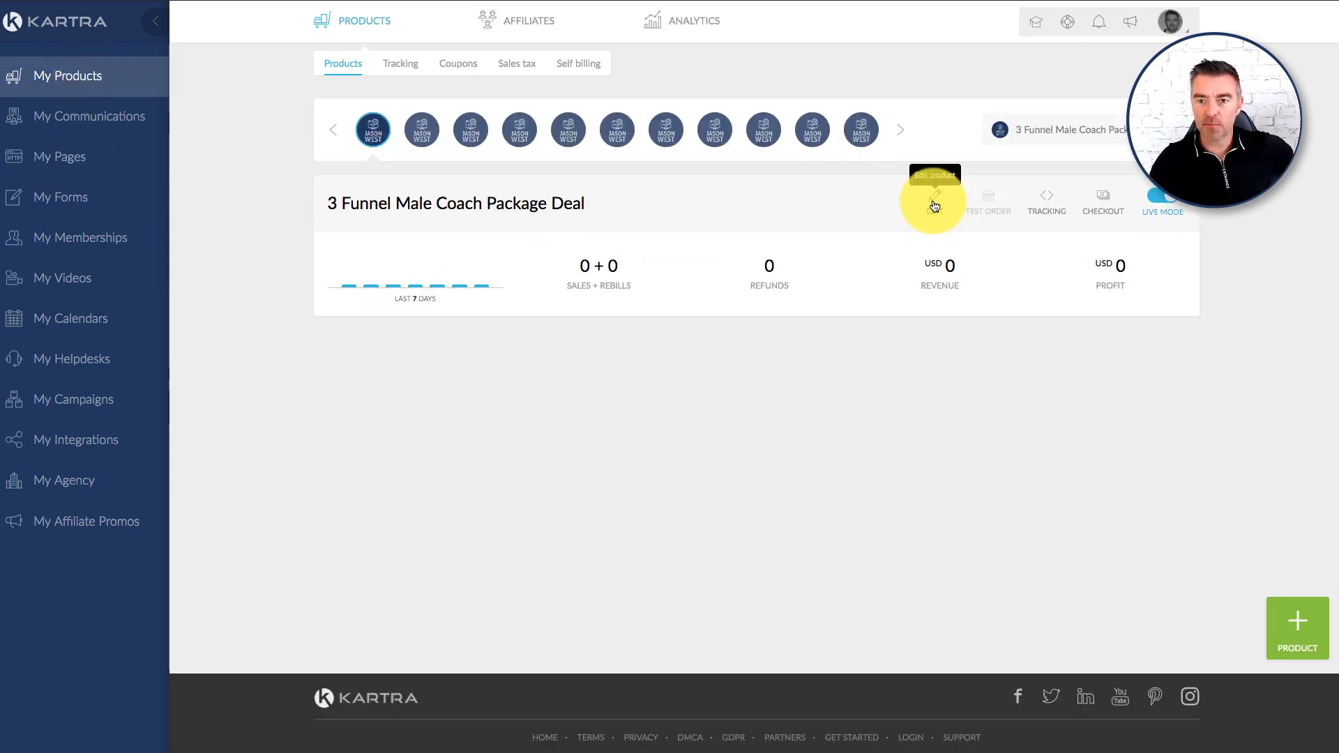
click(935, 199)
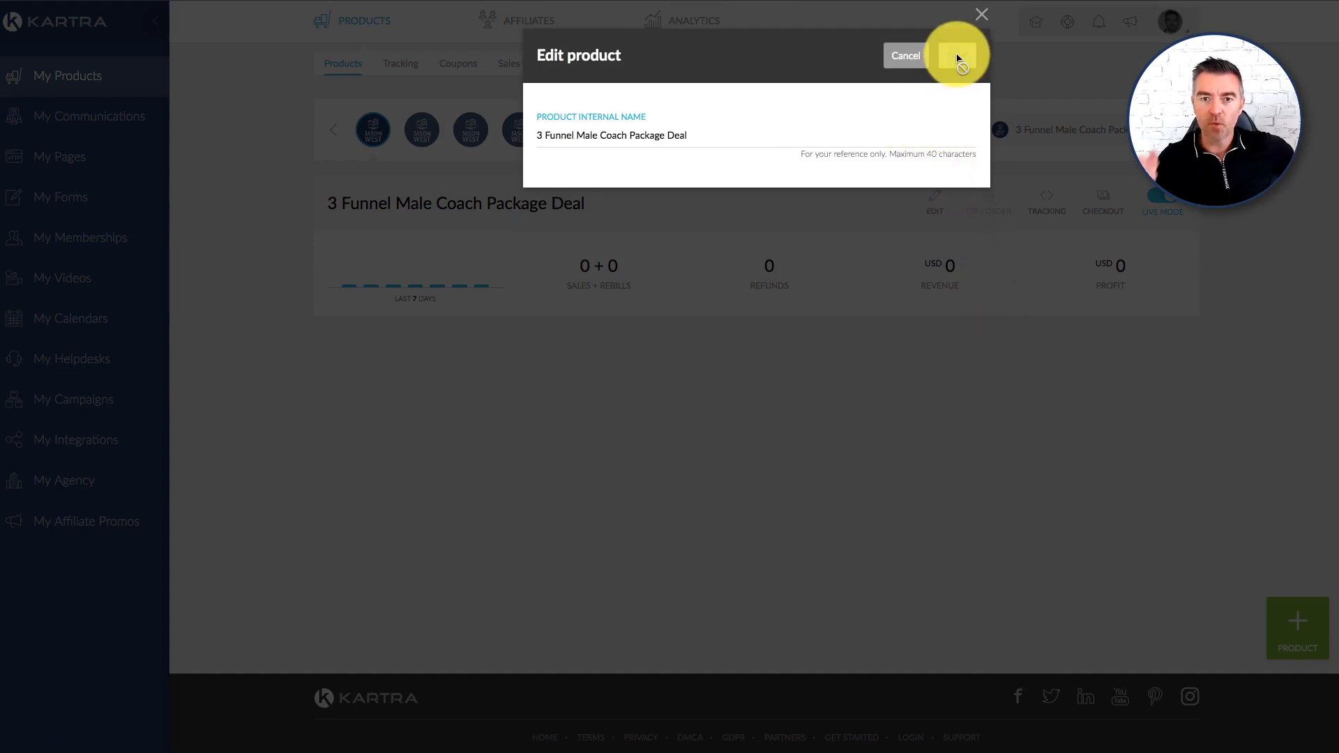
click(956, 56)
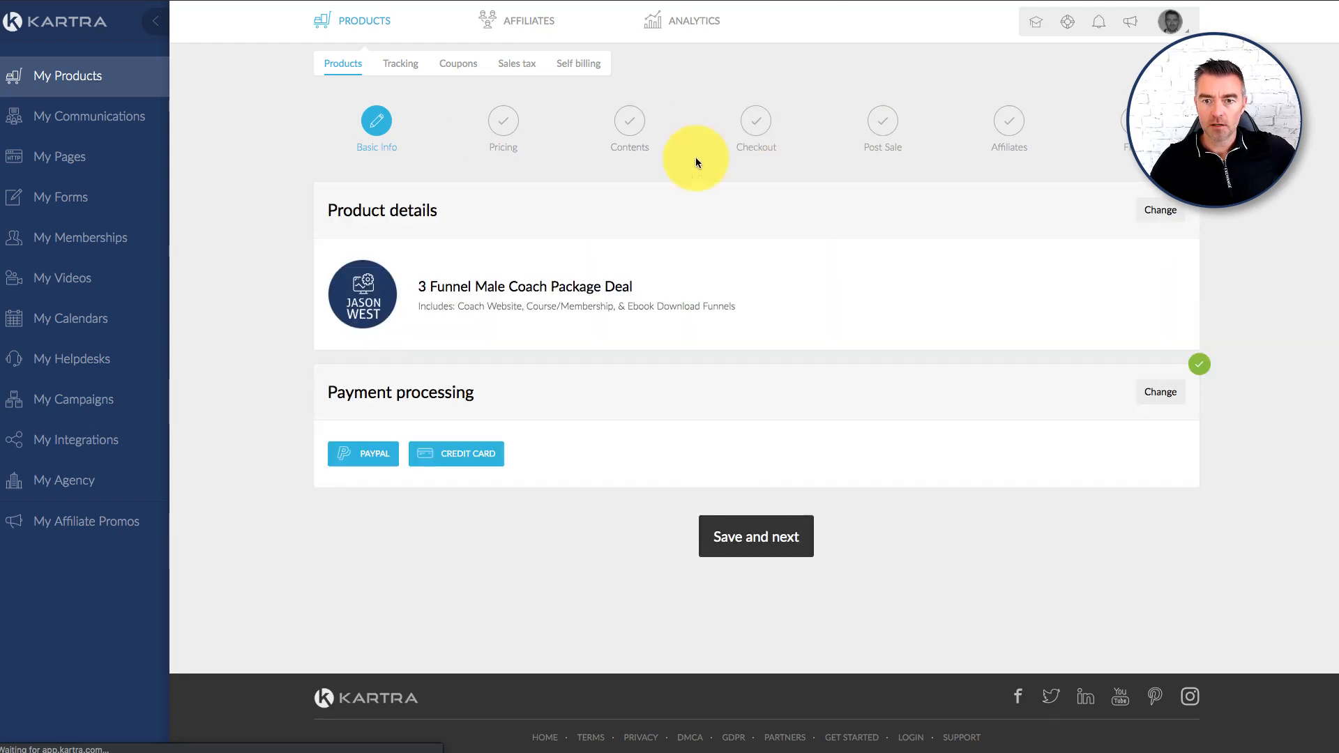
Save the Pricing and Contents steps unchanged and advance the wizard to Checkout
click(756, 535)
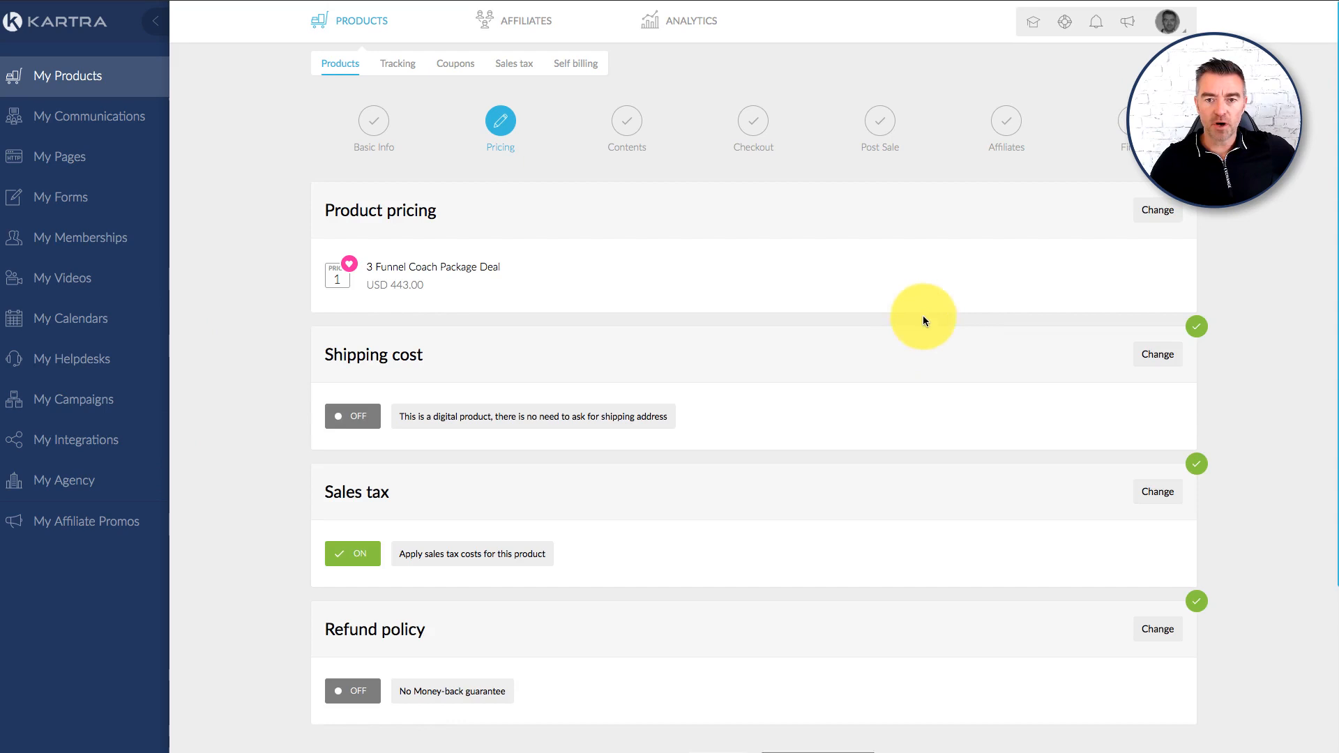
scroll(down, 3)
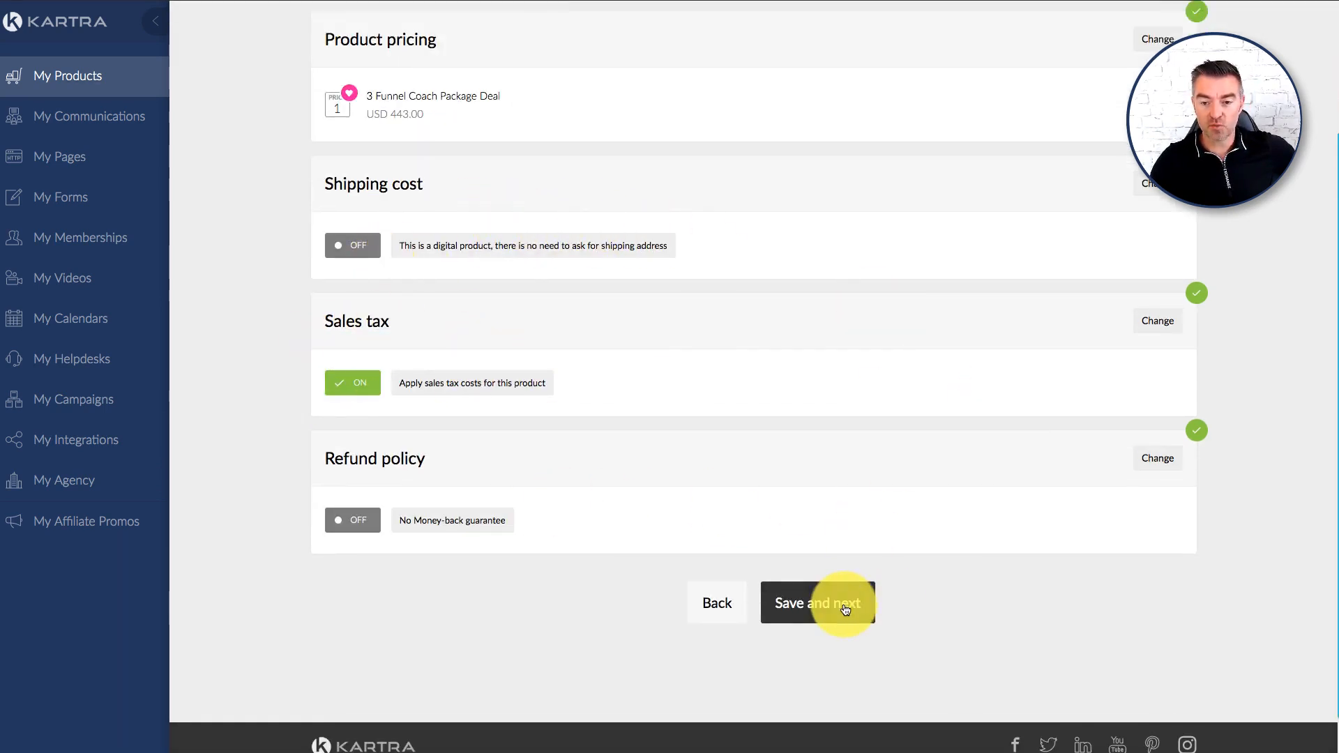
click(818, 603)
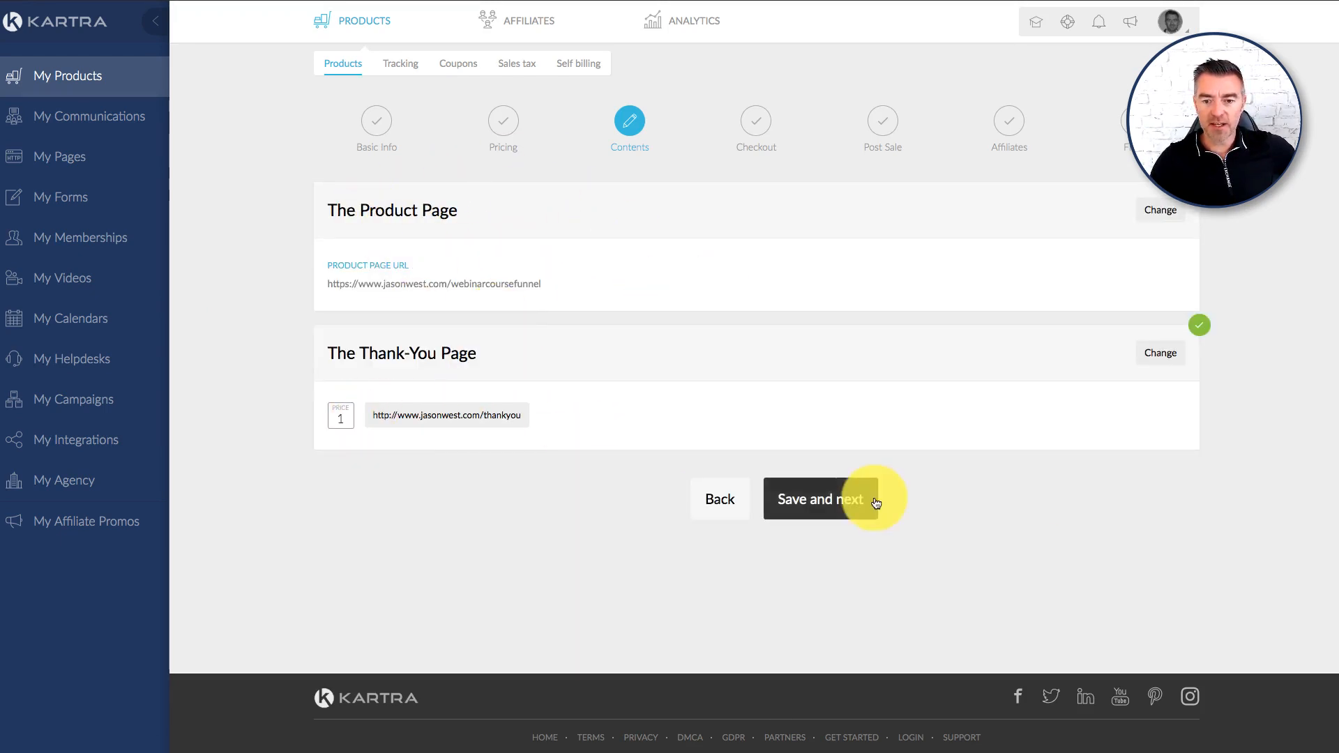
click(847, 499)
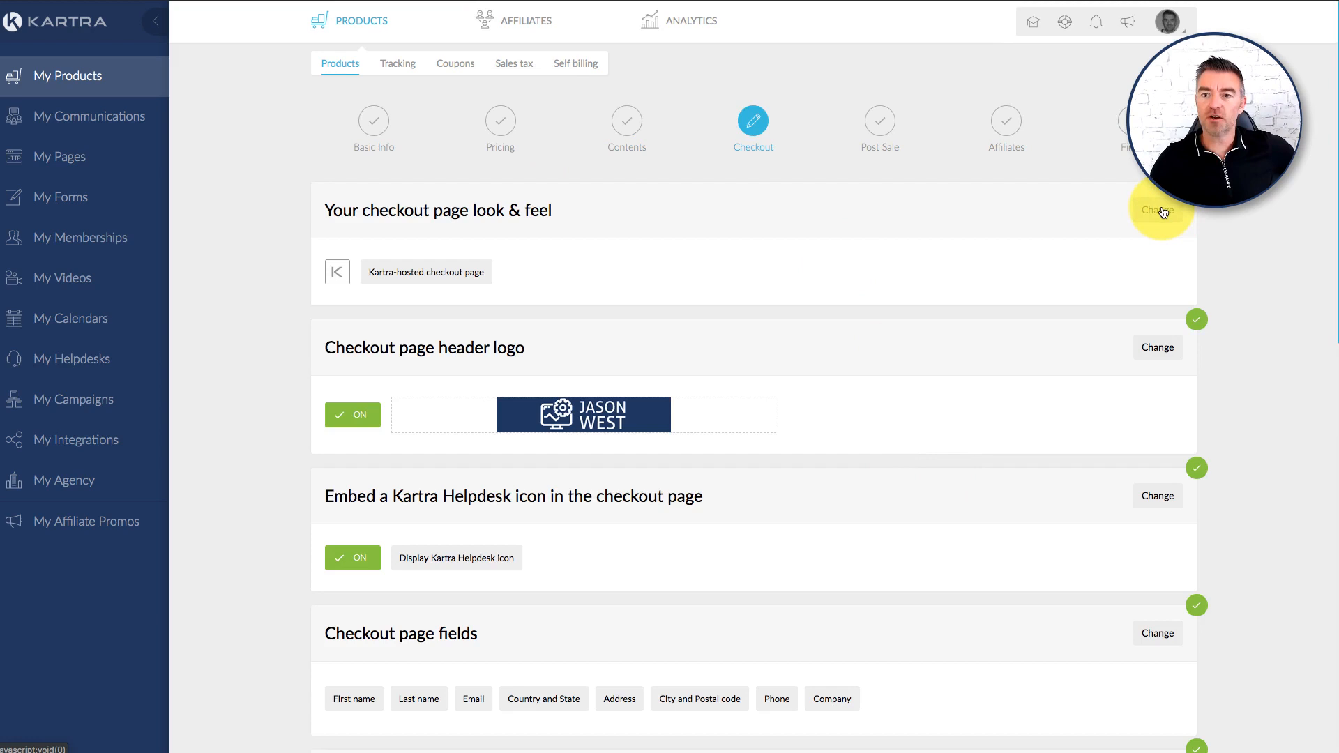
Change the checkout look & feel, cycle through template designs and set the theme colour to Orange
click(1161, 212)
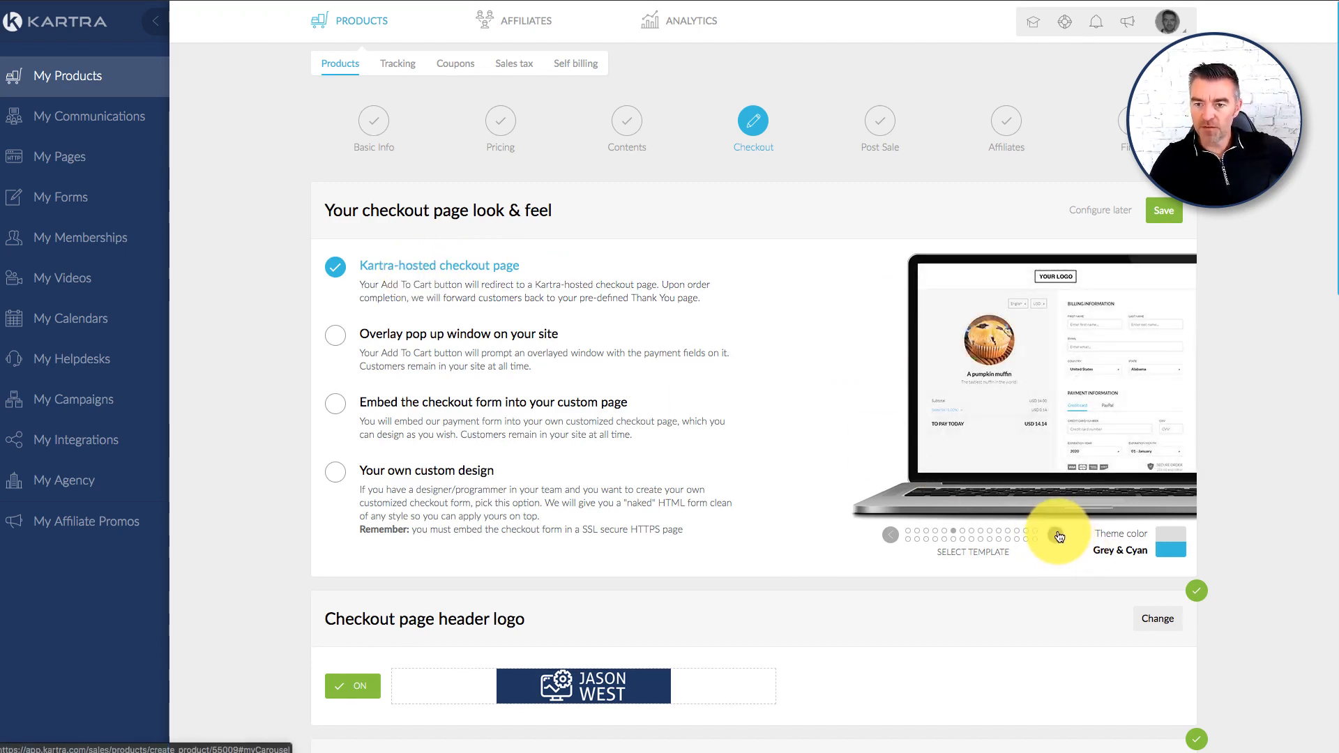
click(1057, 536)
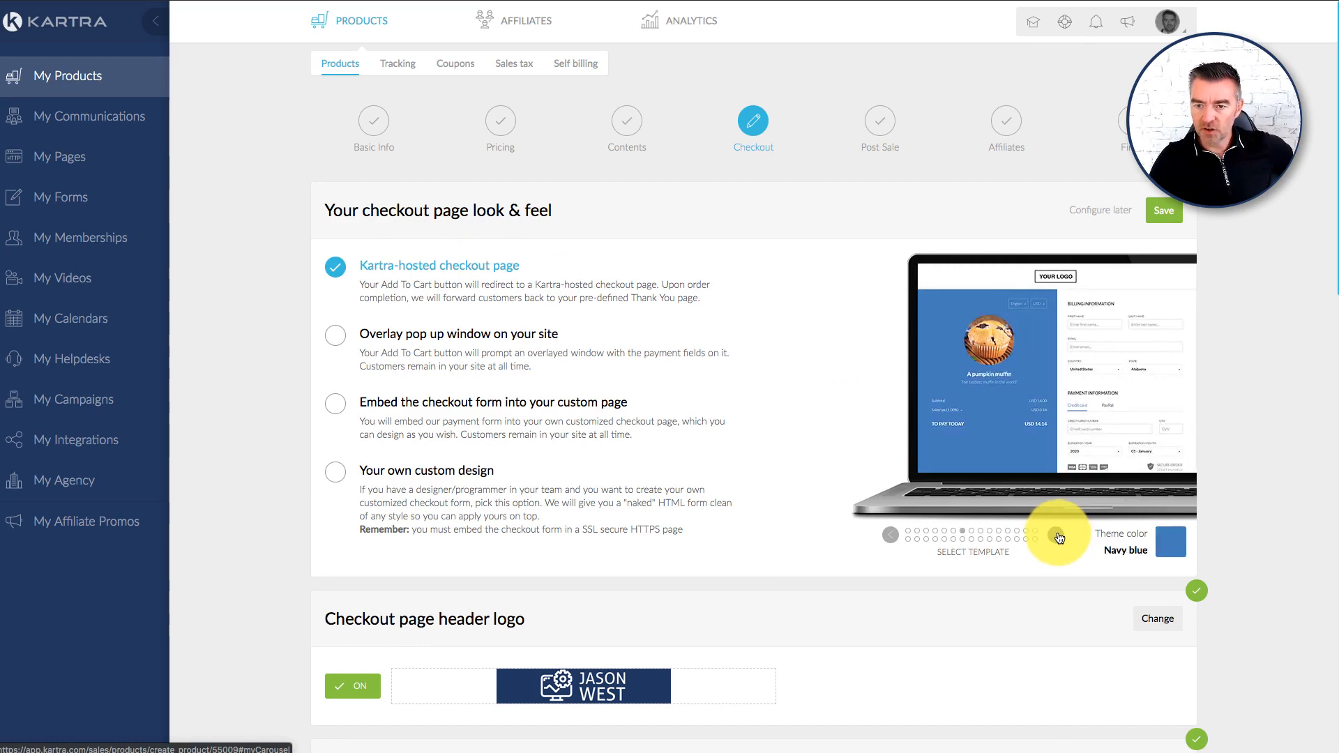
click(1058, 538)
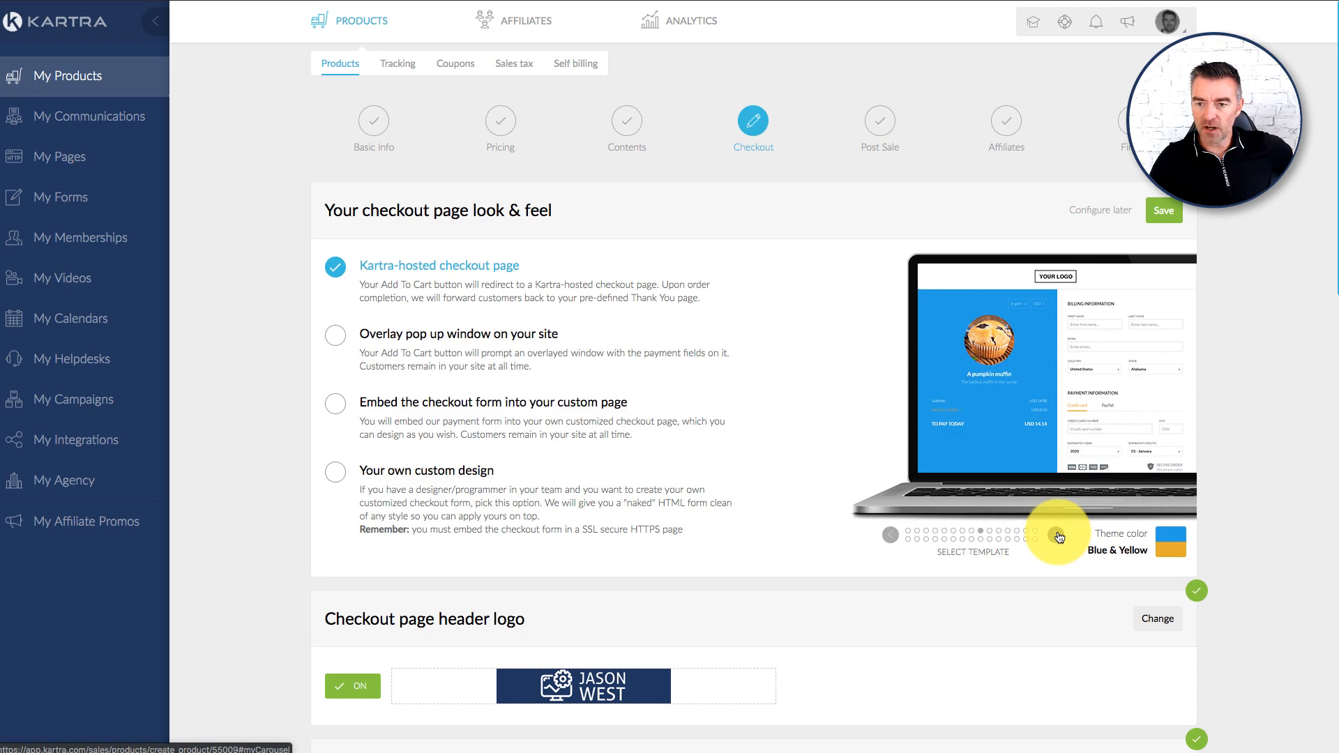
click(1058, 536)
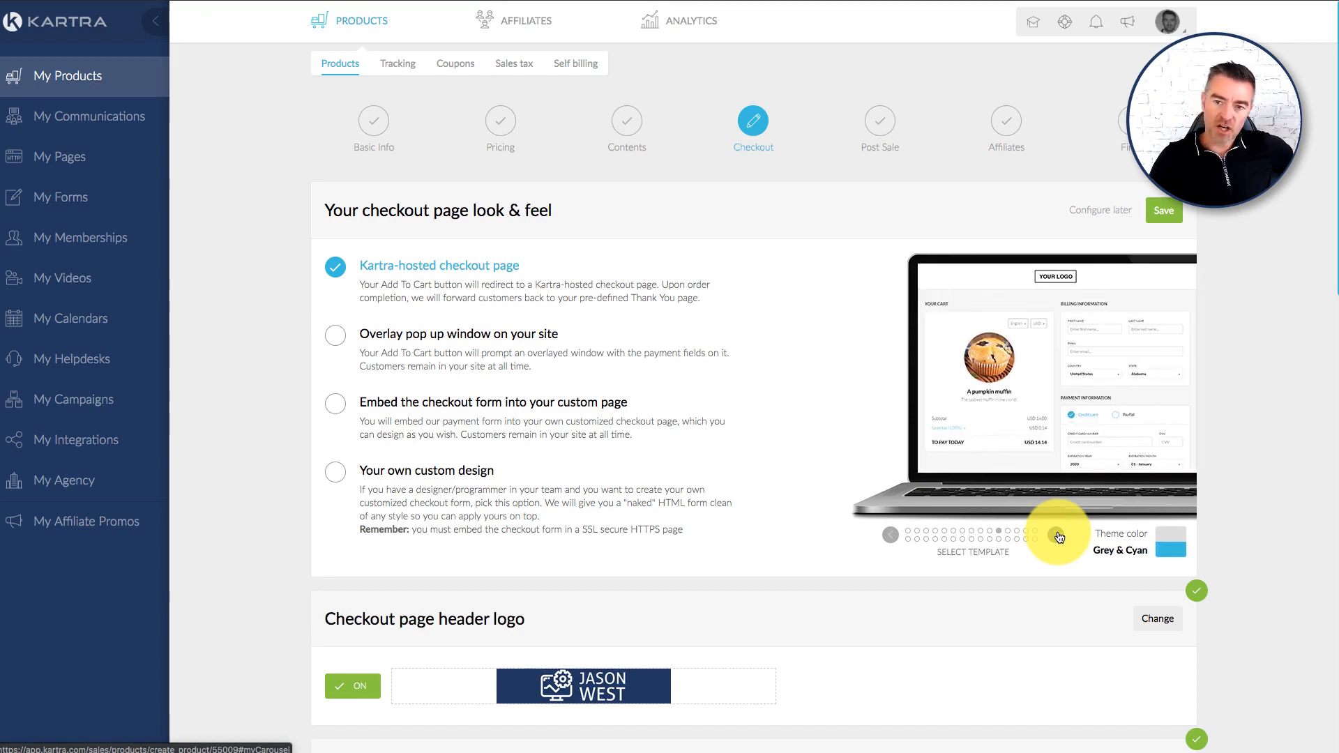
click(1057, 535)
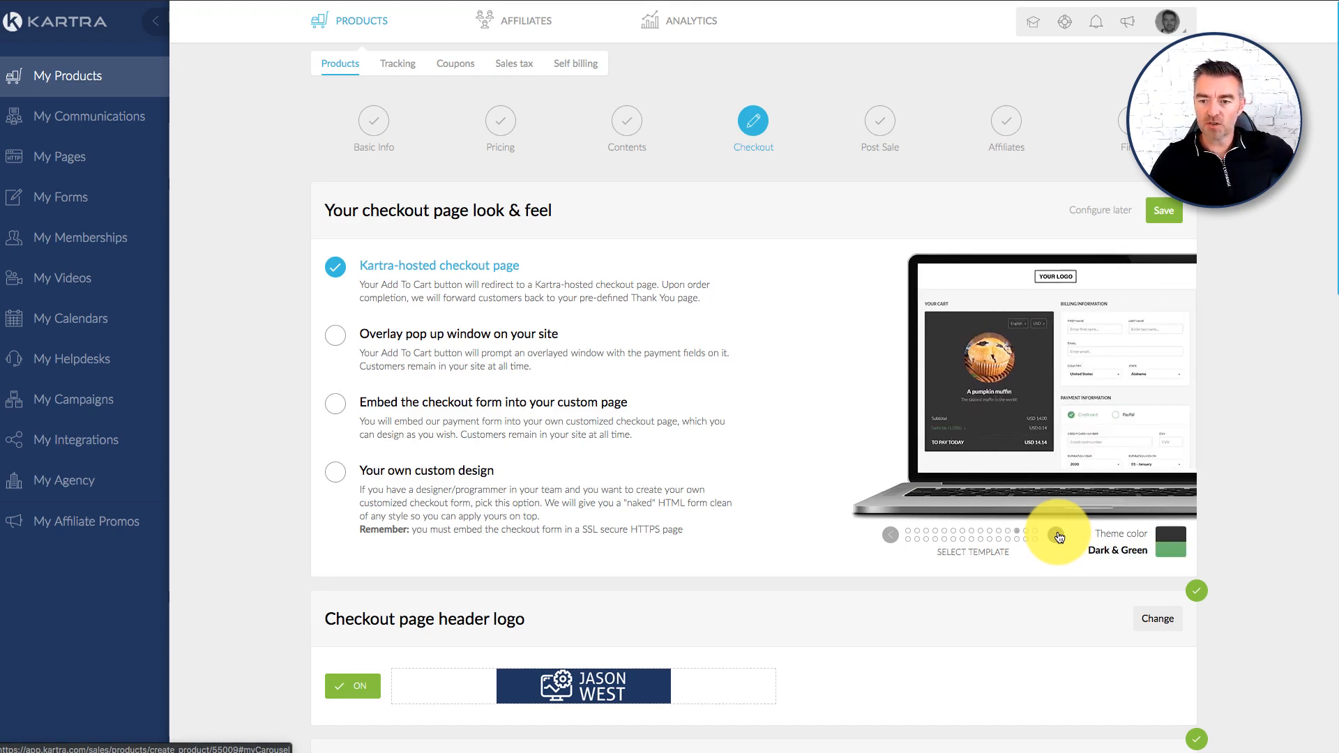
click(1056, 536)
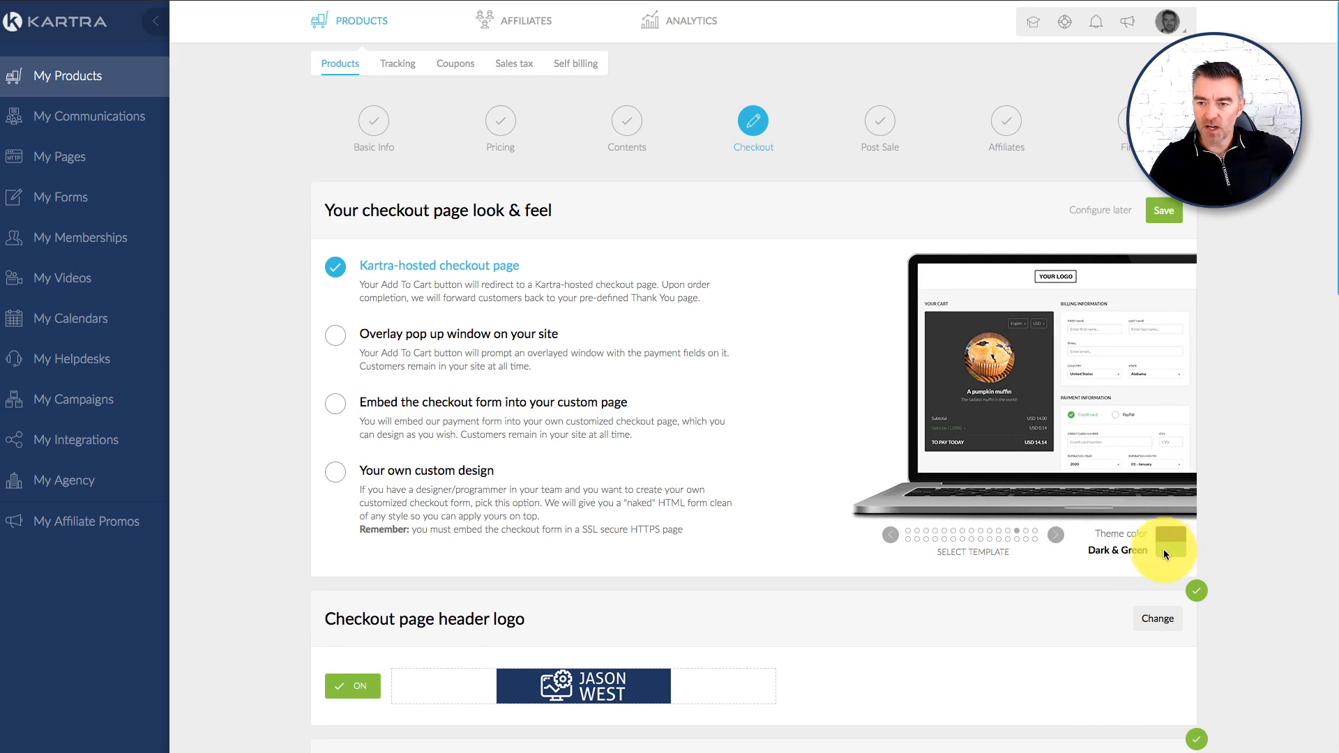
click(1055, 535)
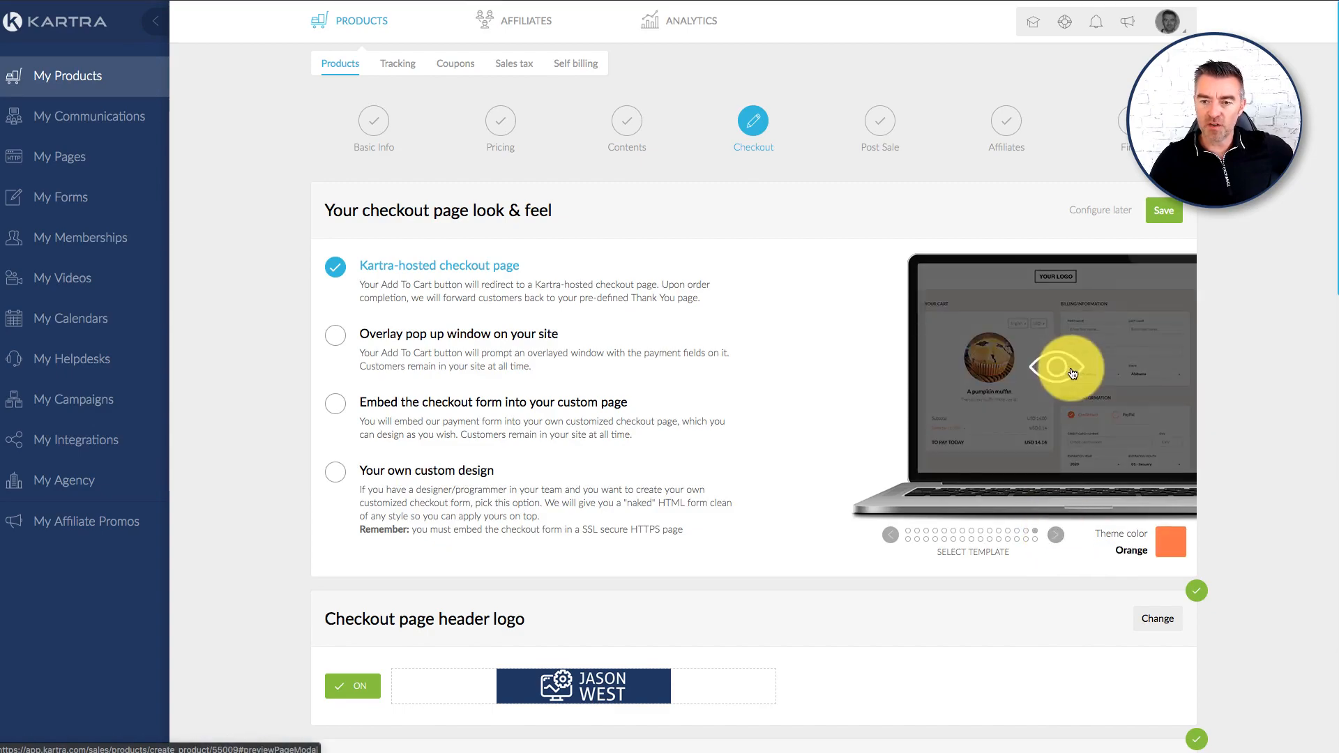
click(1068, 370)
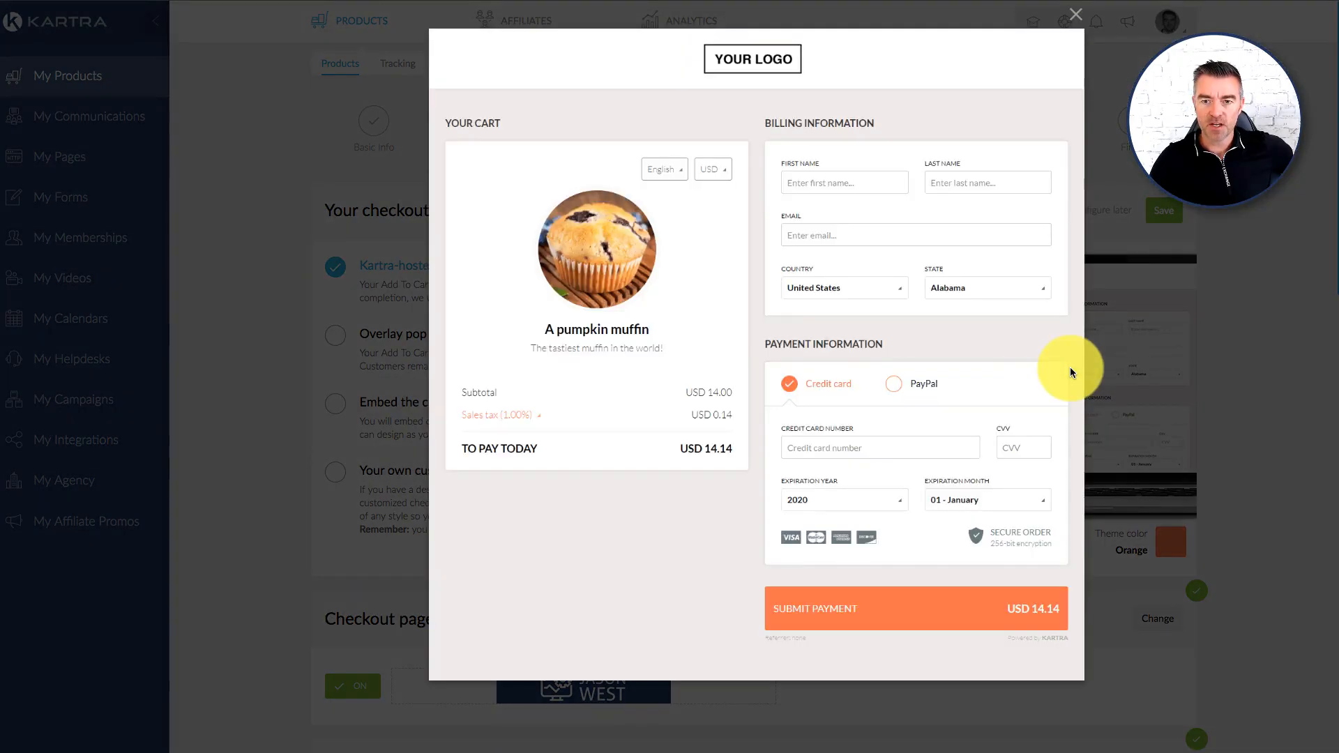
mouse_move(662, 415)
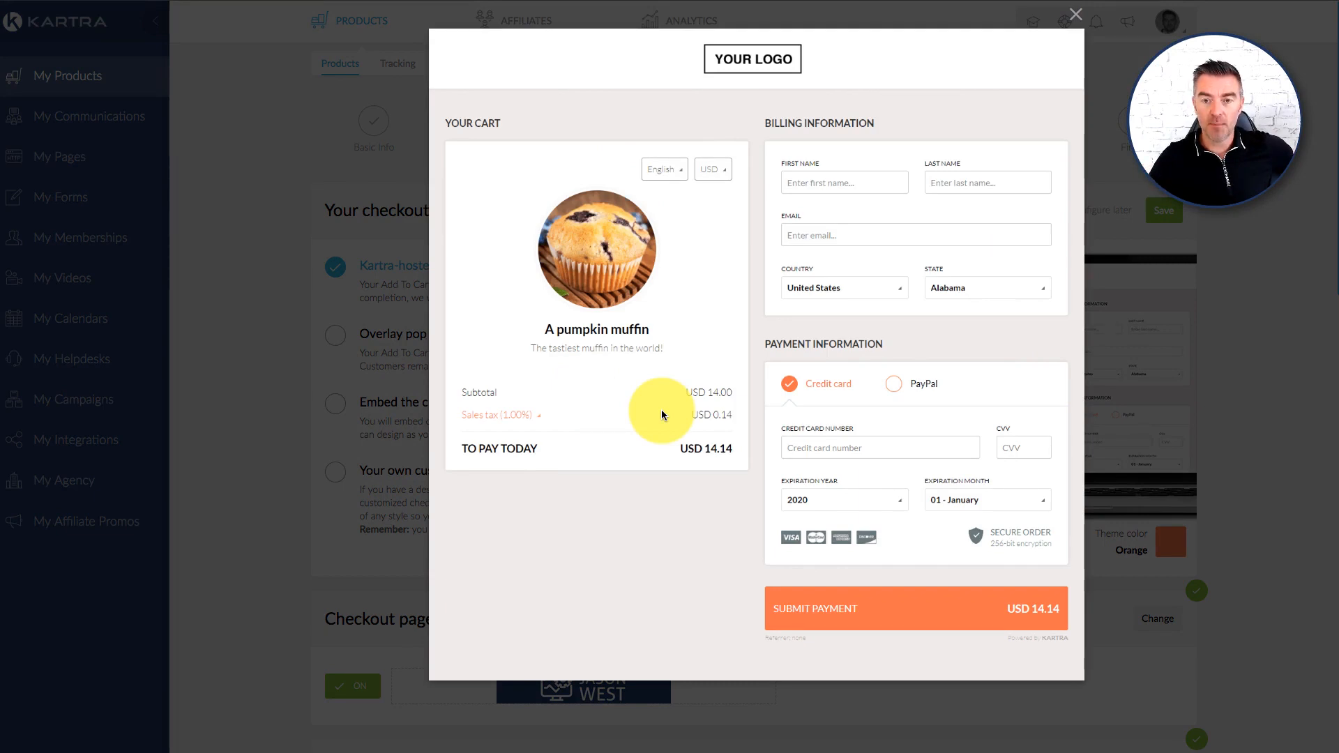
mouse_move(836, 179)
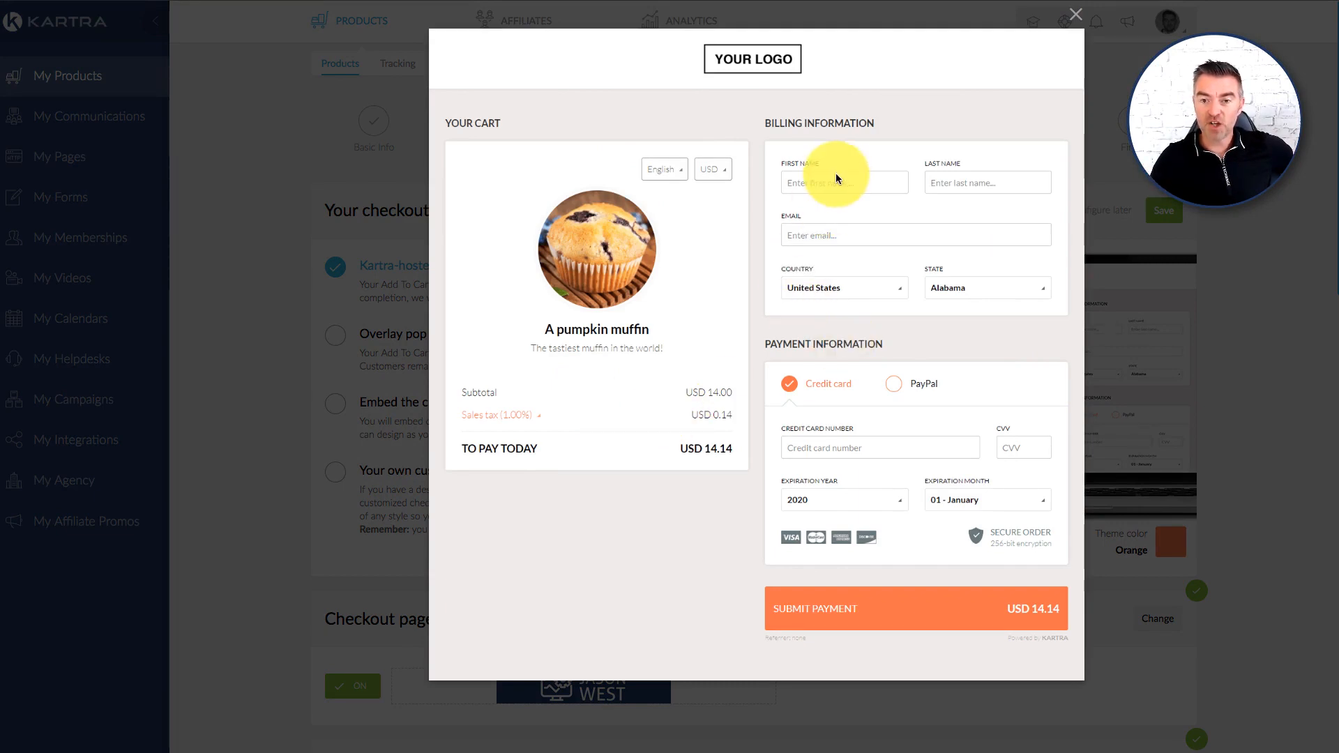
mouse_move(855, 430)
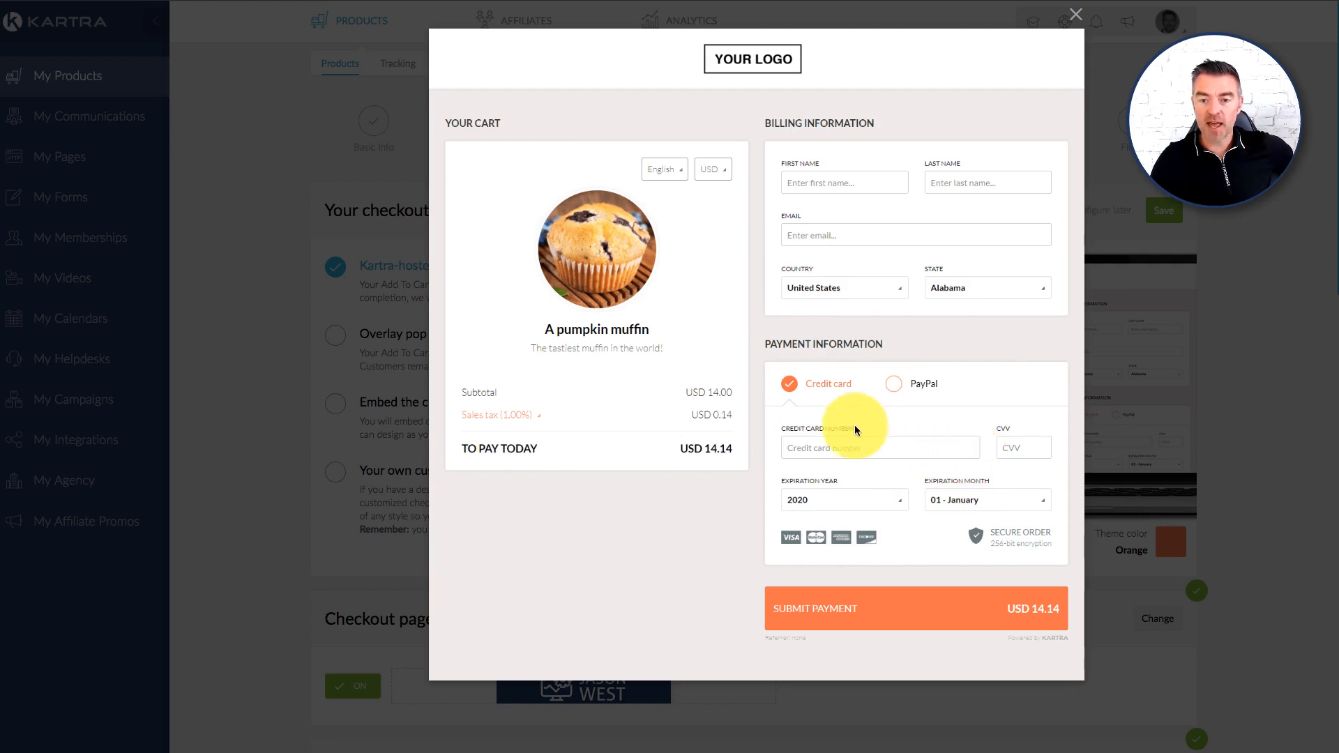
mouse_move(787, 394)
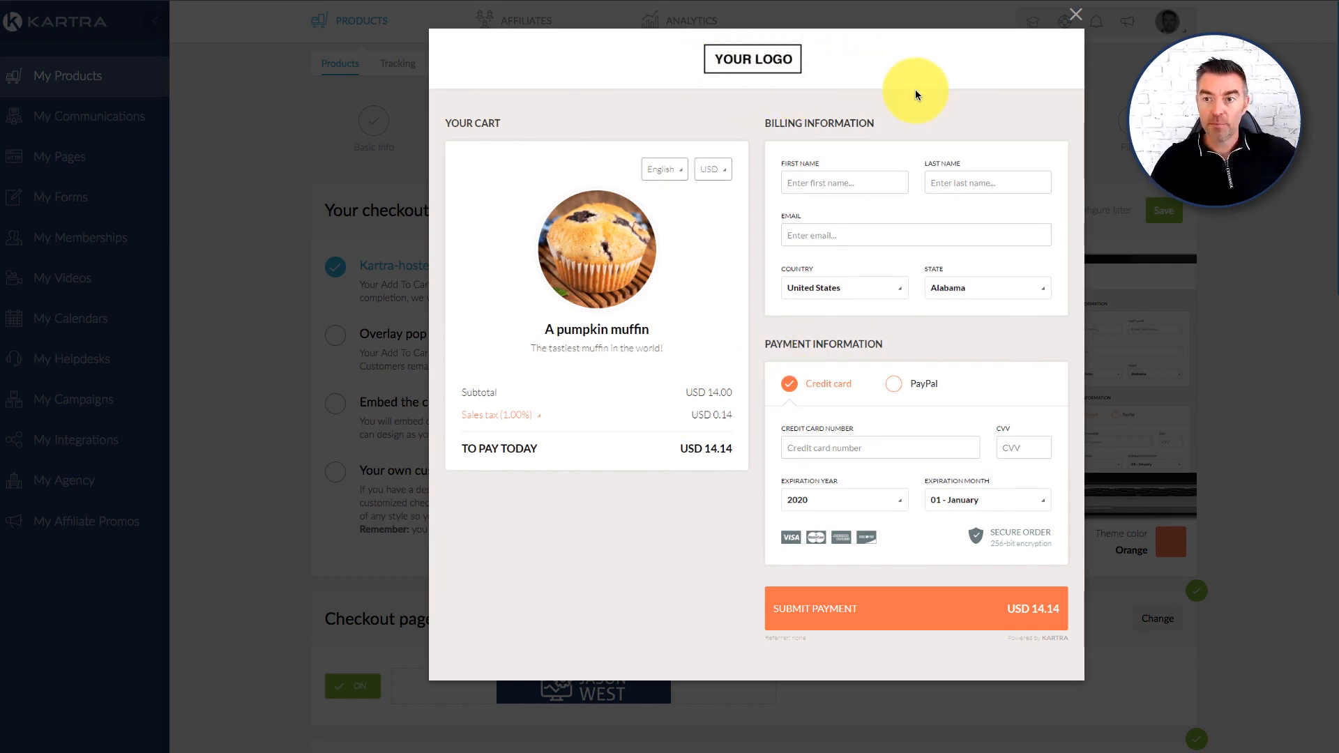
click(1078, 13)
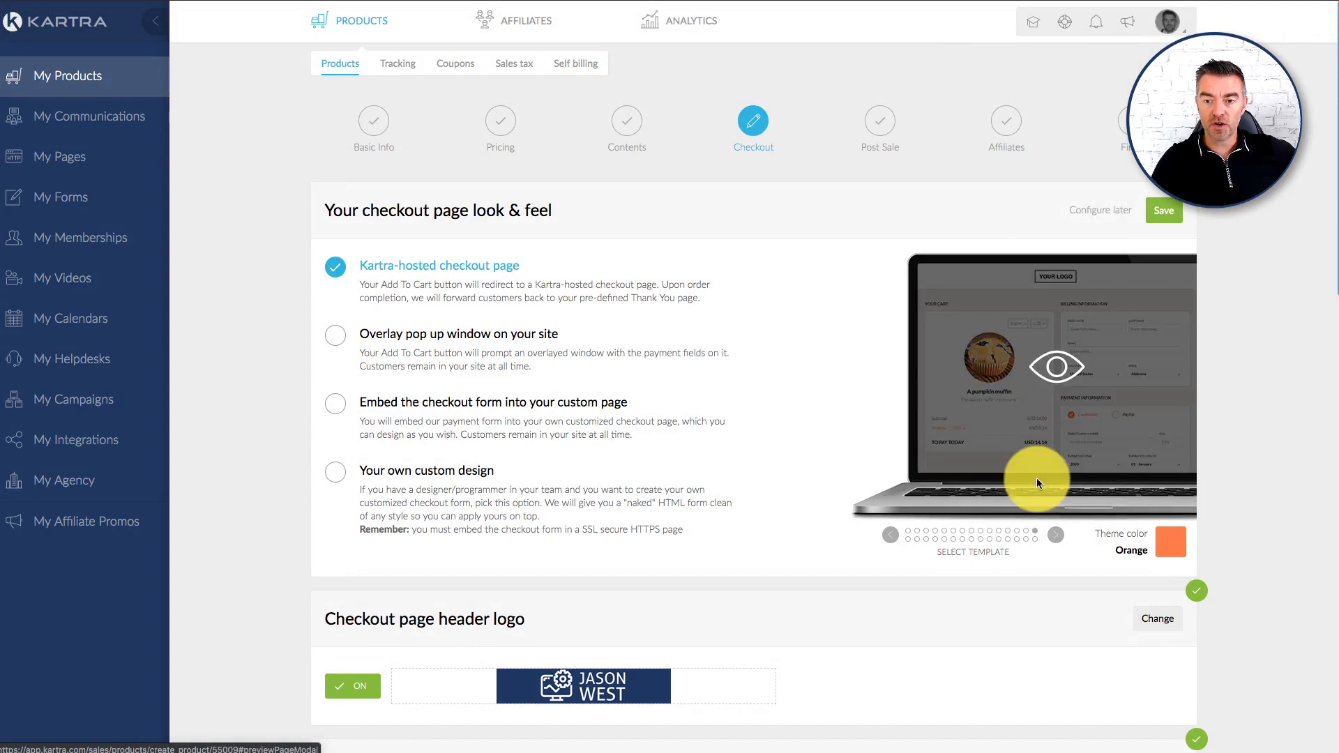
Select the navy blue top-banner template, preview it full size, then close the preview
click(1055, 535)
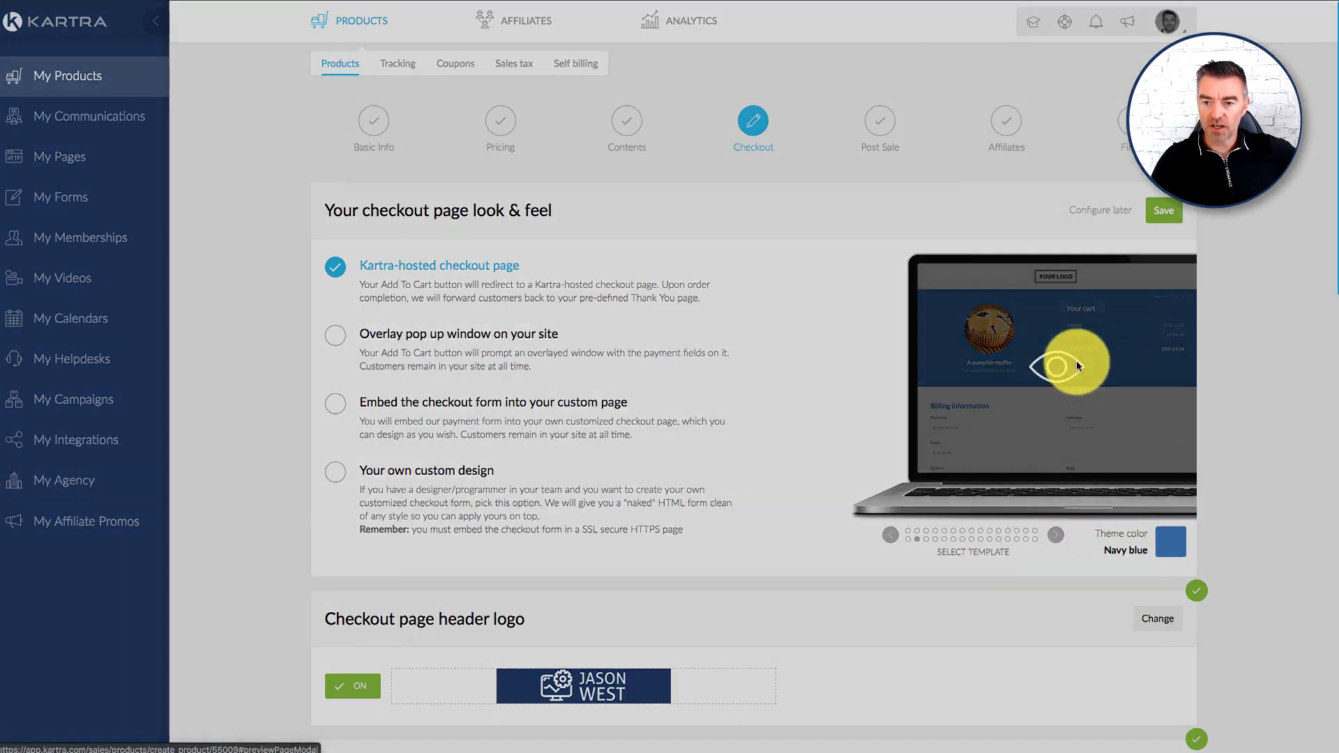
click(1071, 365)
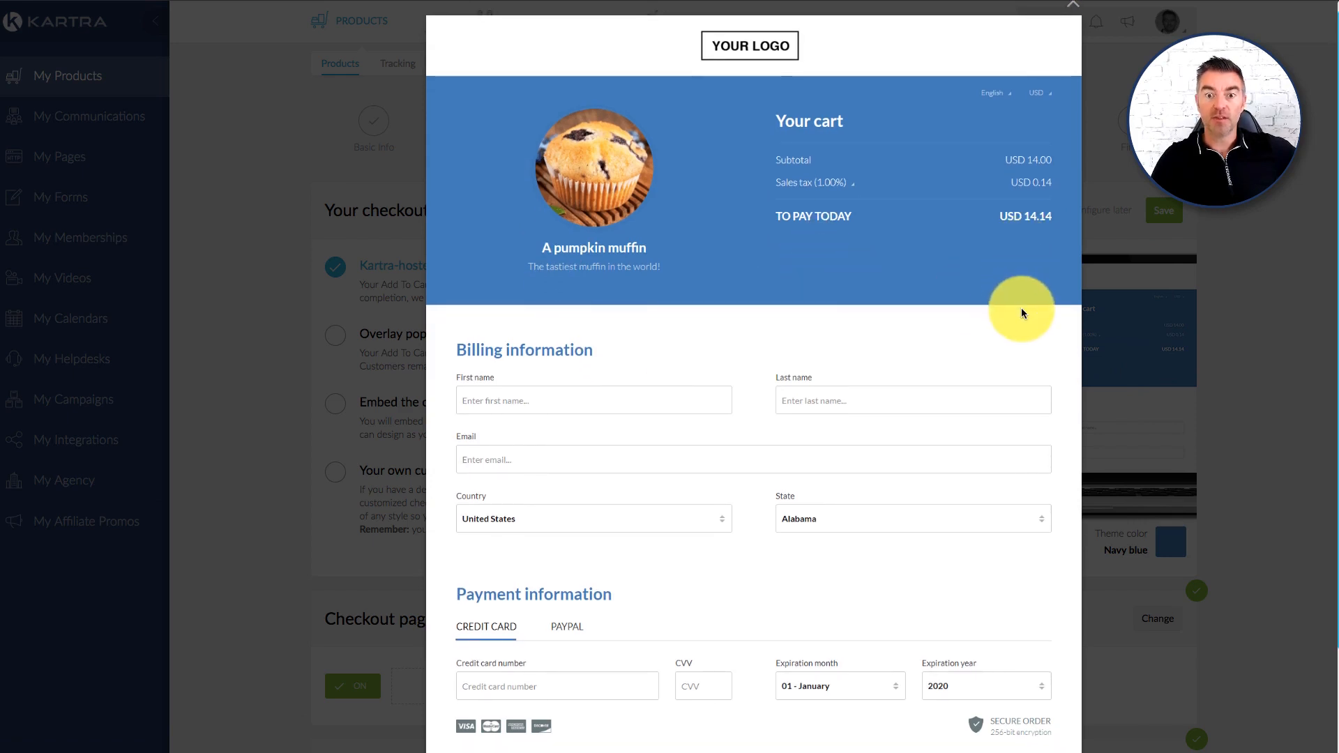
scroll(down, 3)
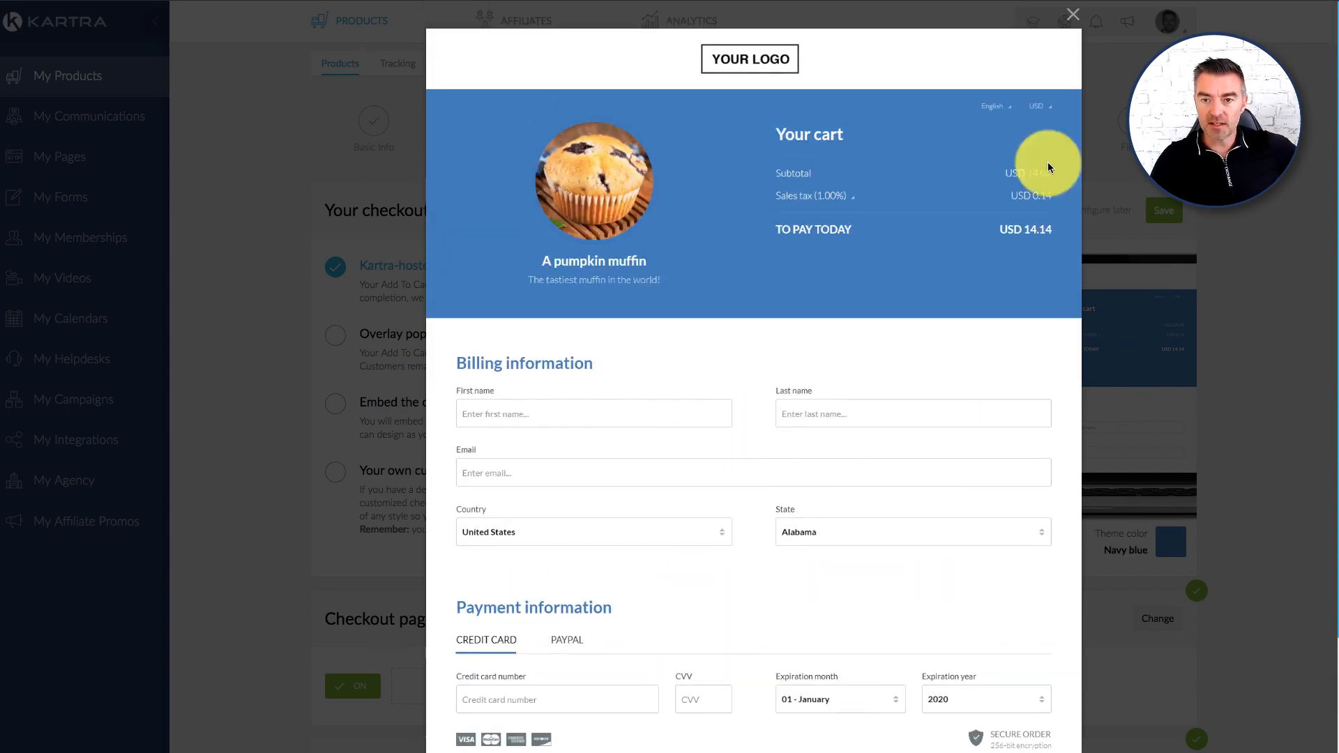
click(1073, 13)
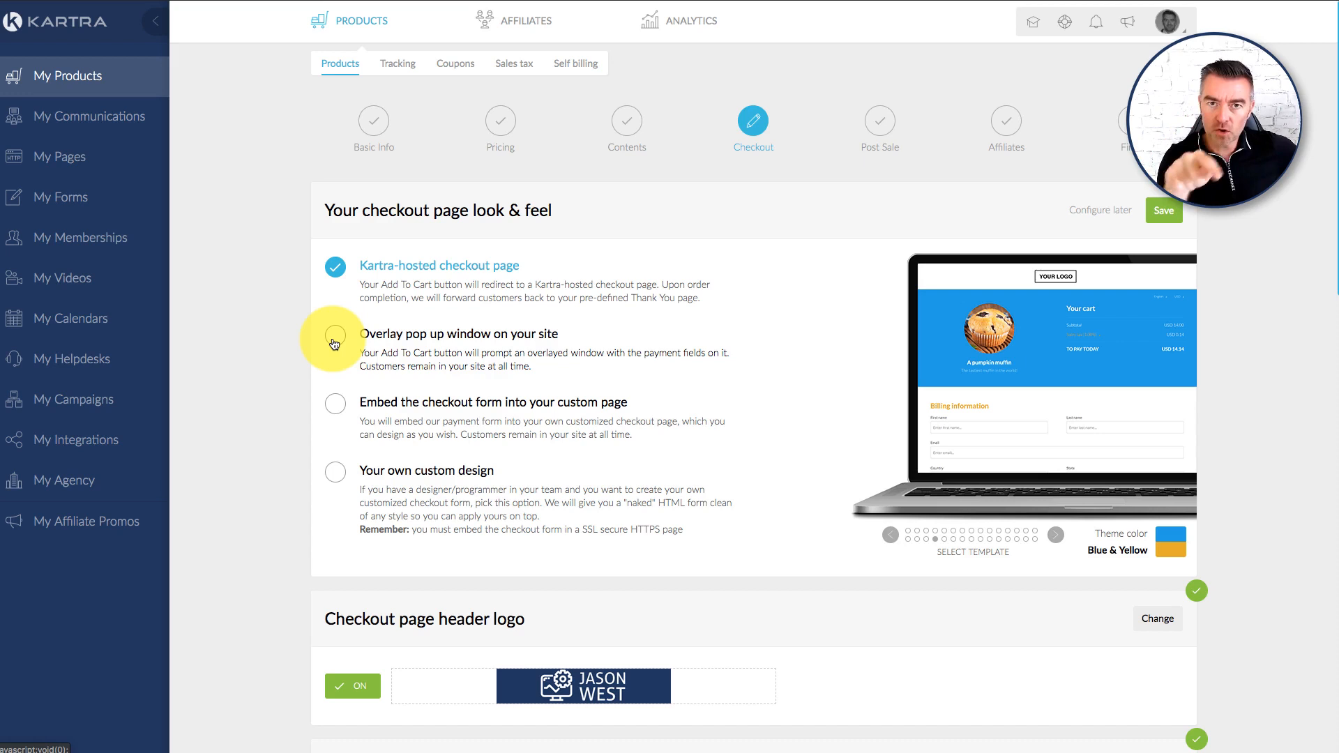
mouse_move(353, 443)
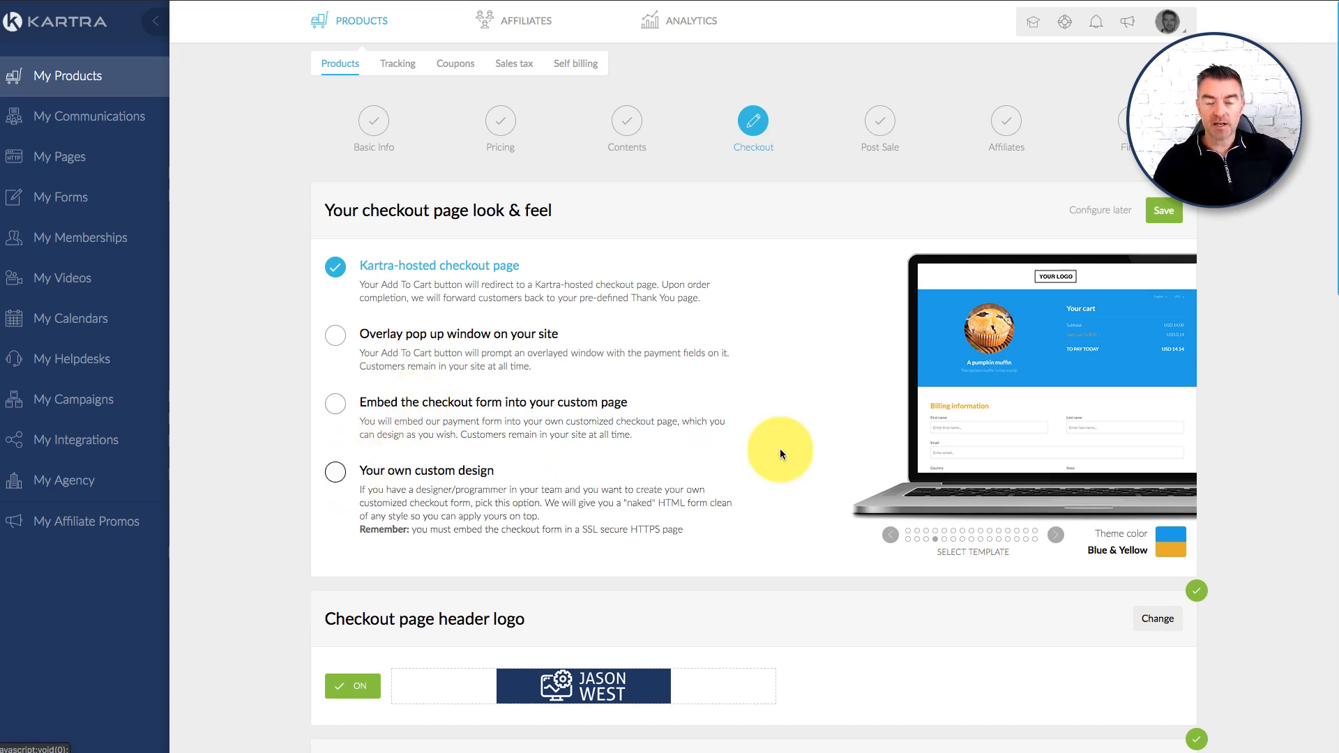
Scroll through the remaining checkout step settings for the product
scroll(down, 3)
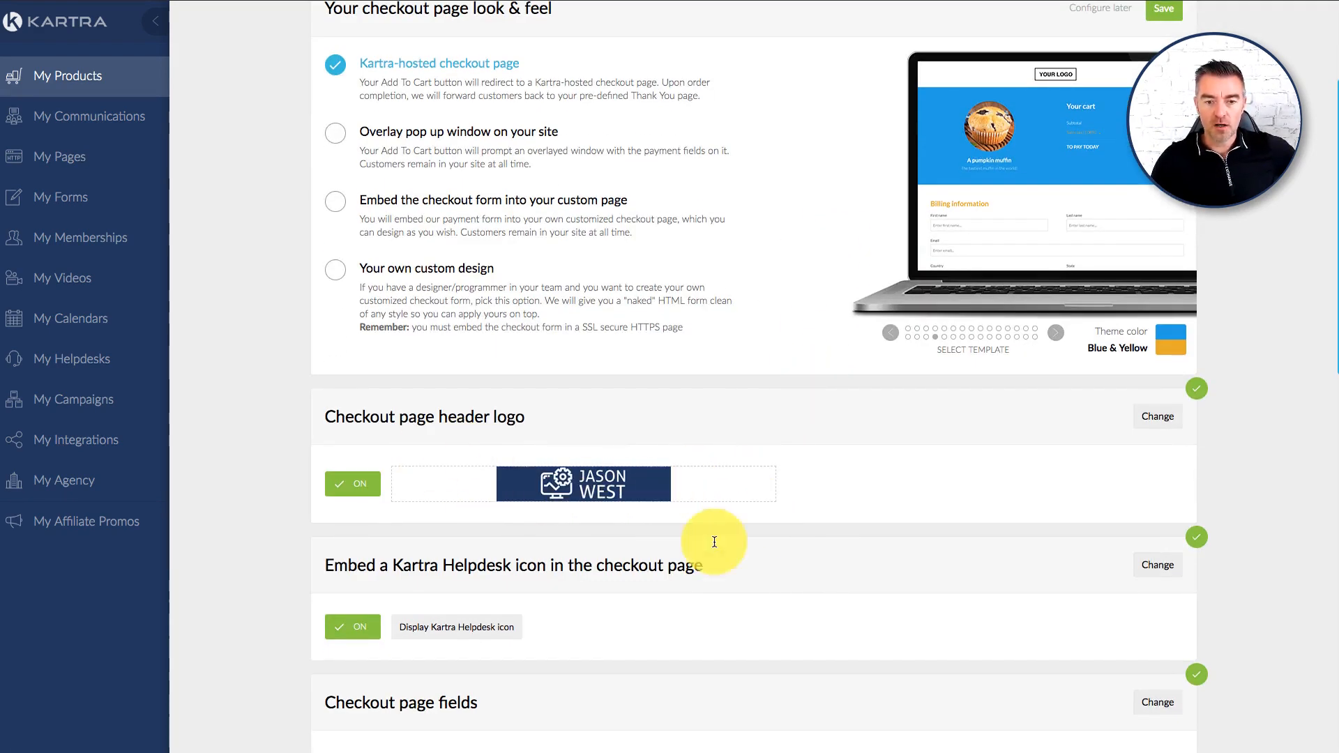
scroll(down, 3)
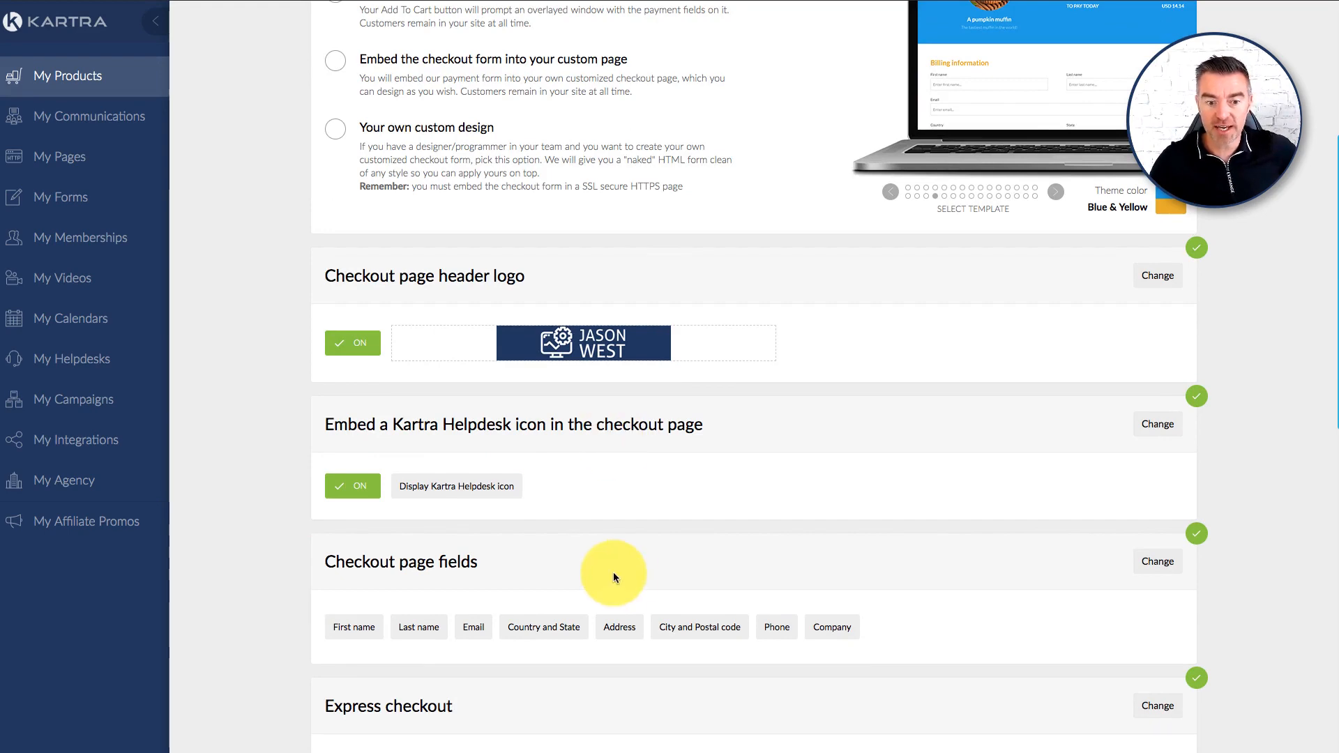
scroll(down, 3)
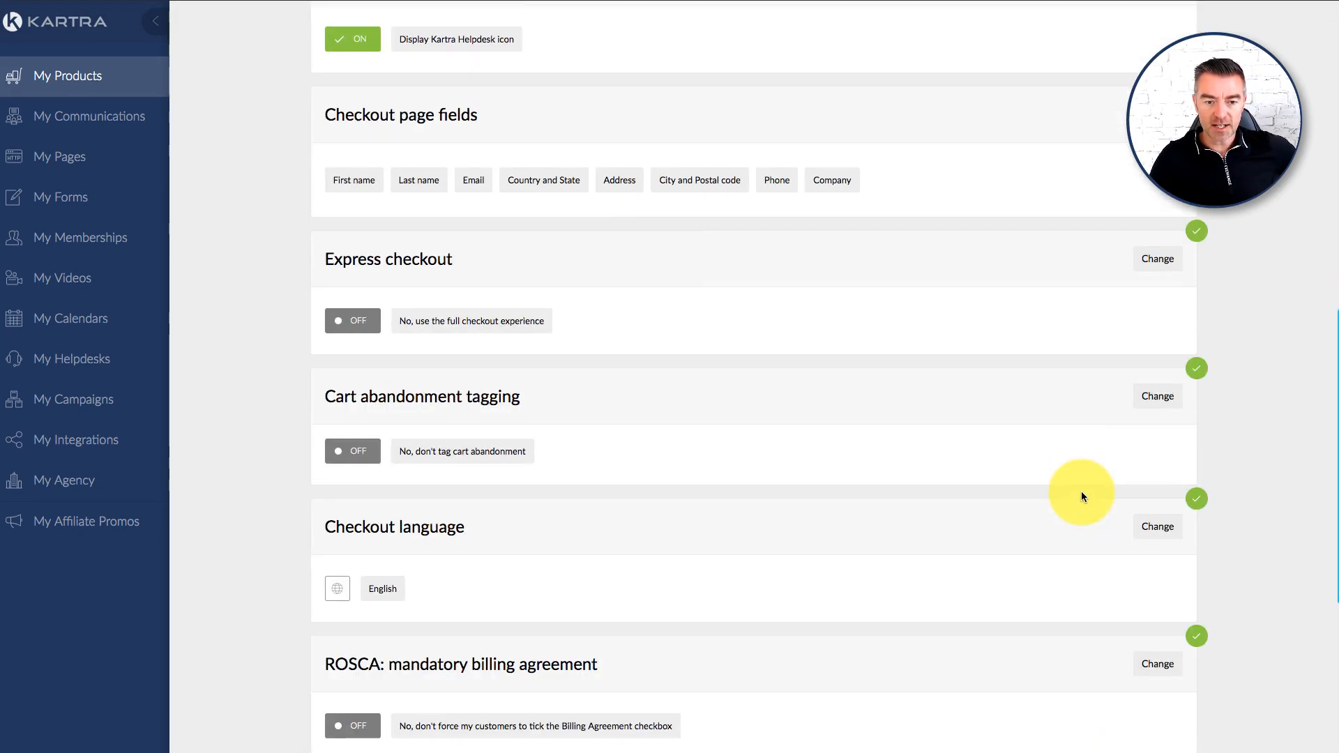
scroll(down, 3)
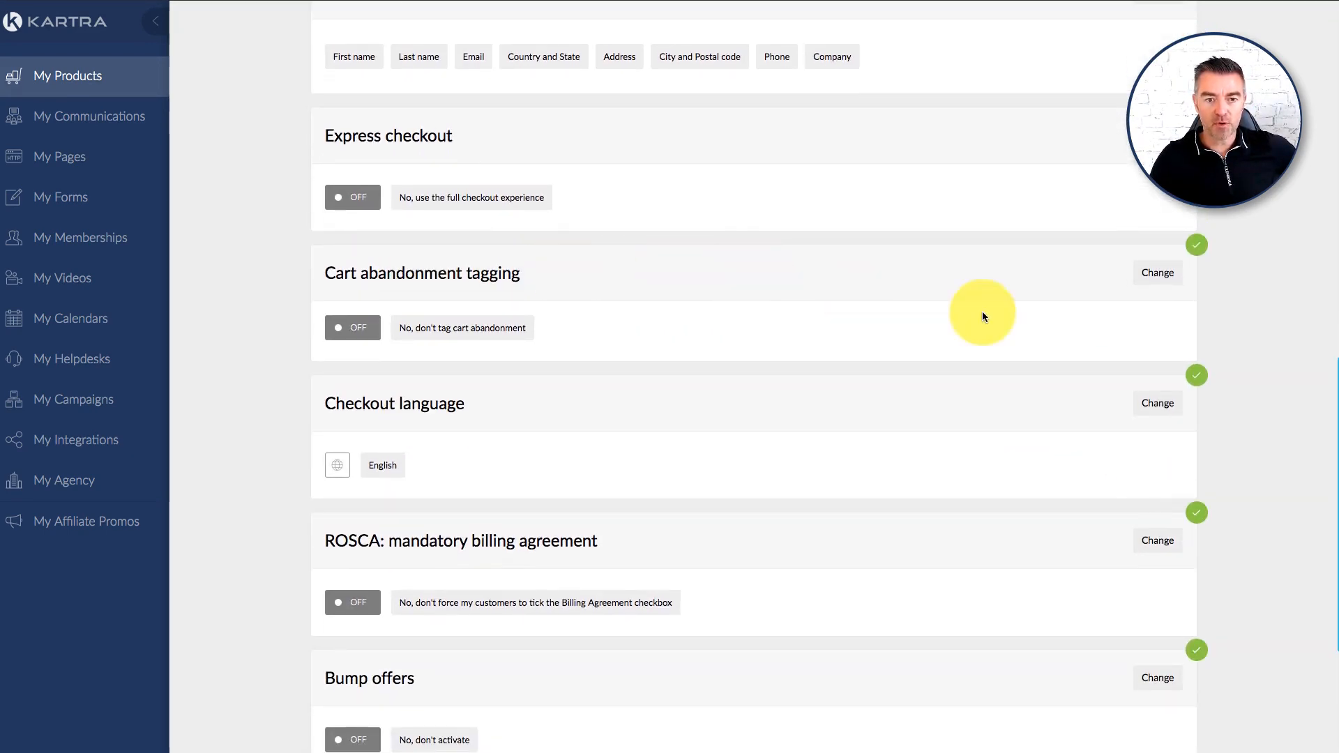
scroll(down, 3)
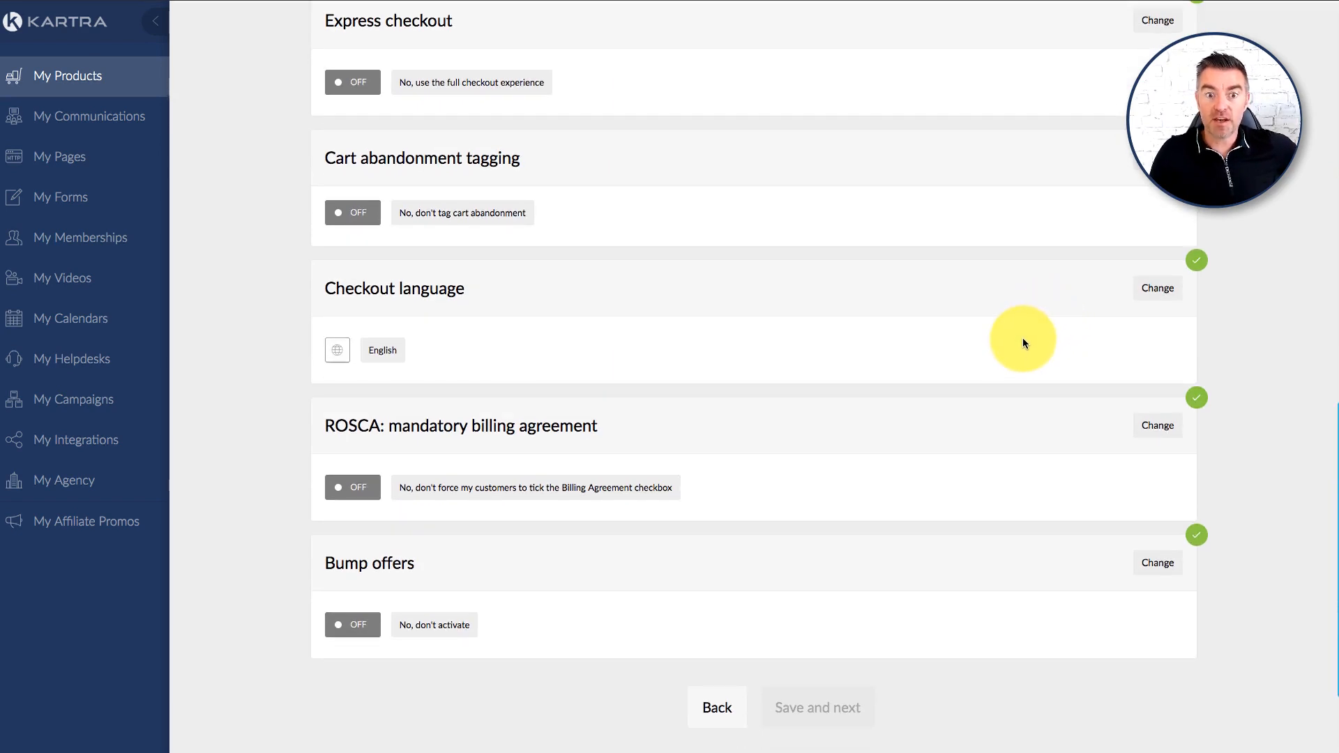
mouse_move(831, 240)
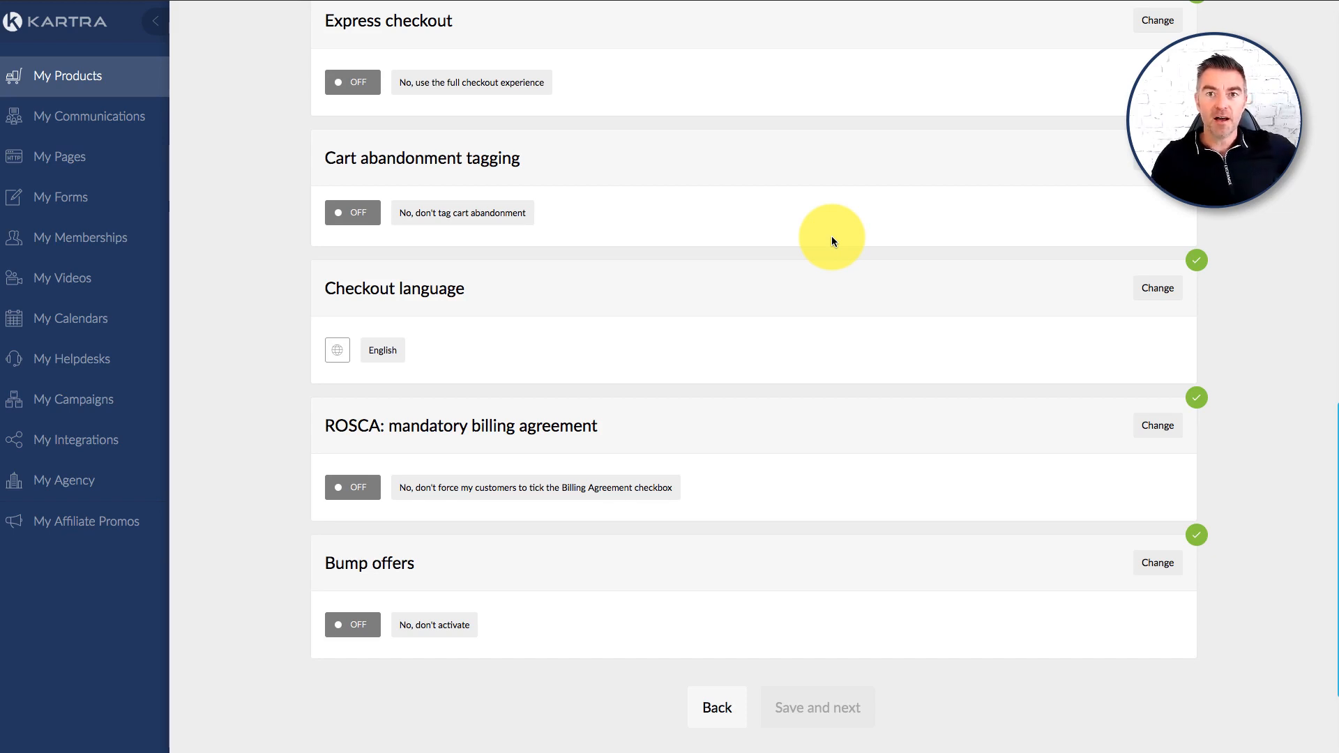
mouse_move(829, 243)
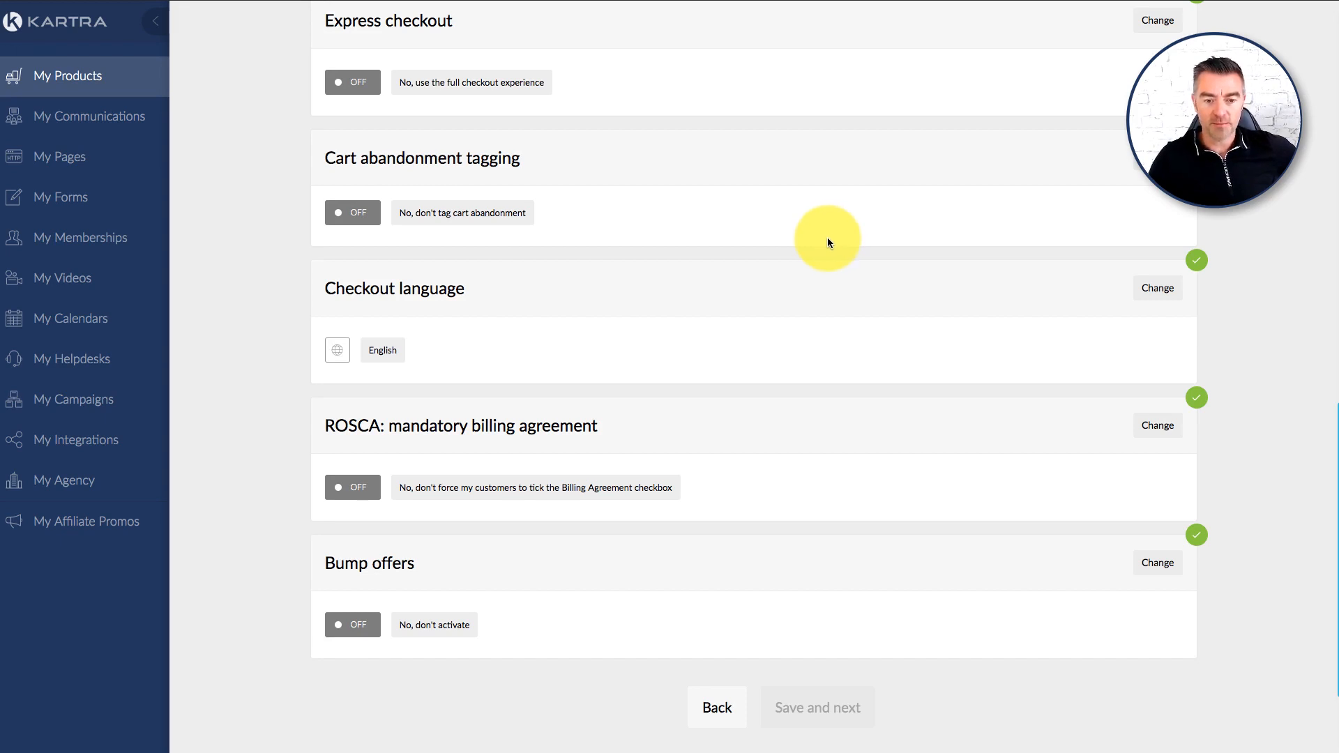
mouse_move(1032, 441)
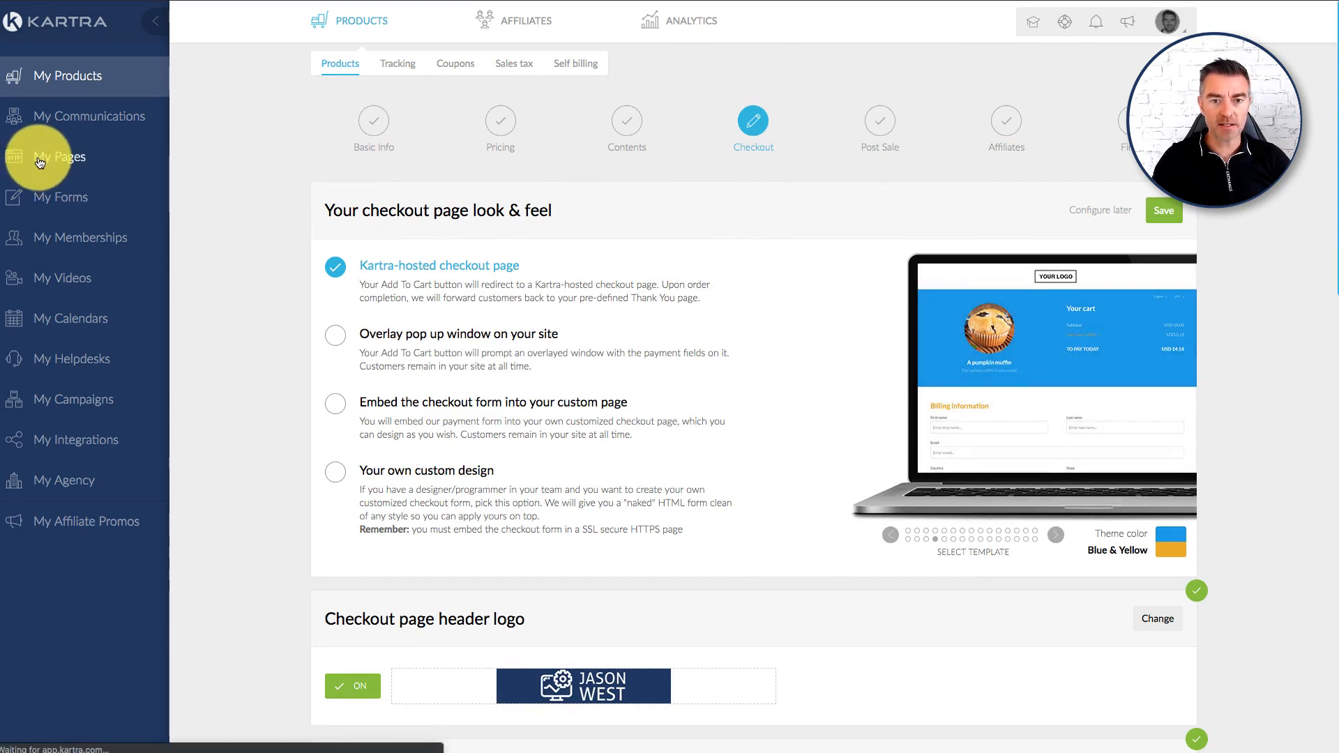
Go to My Pages and scroll the pages list to find Webinar Checkout
click(58, 156)
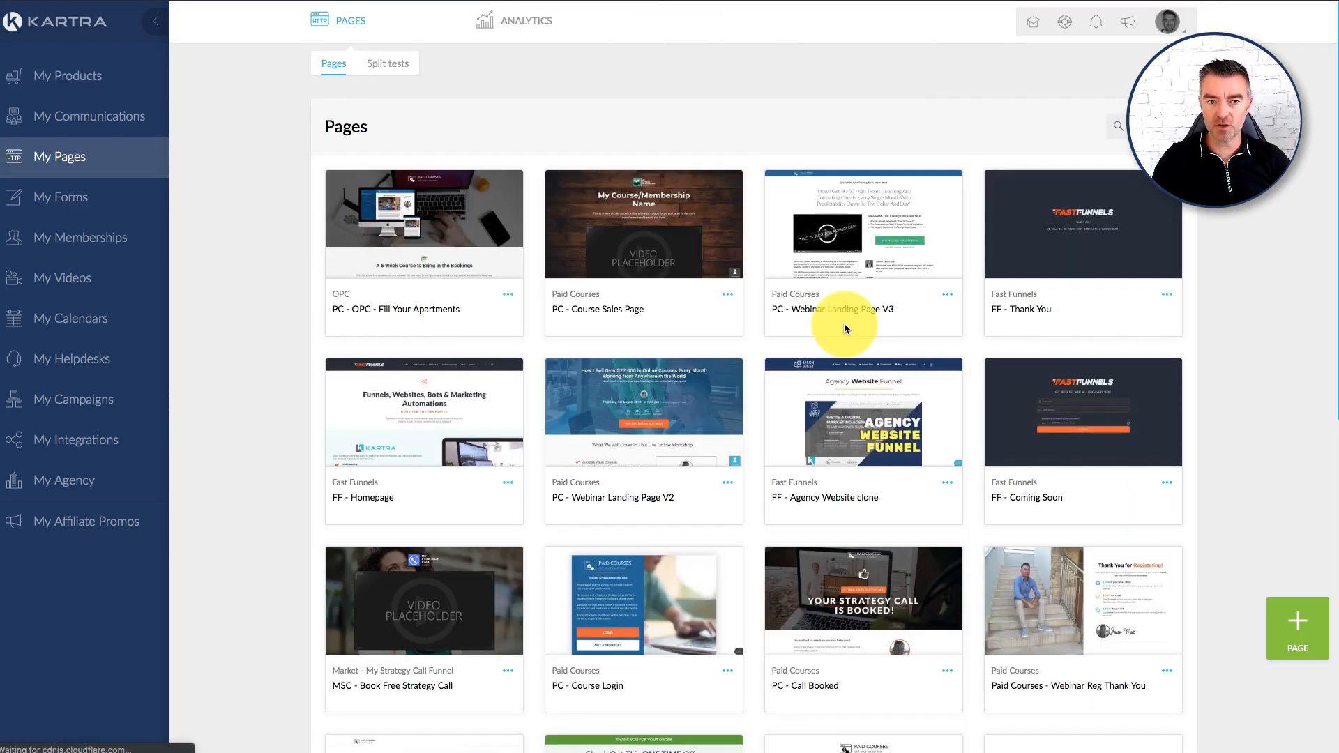
scroll(down, 3)
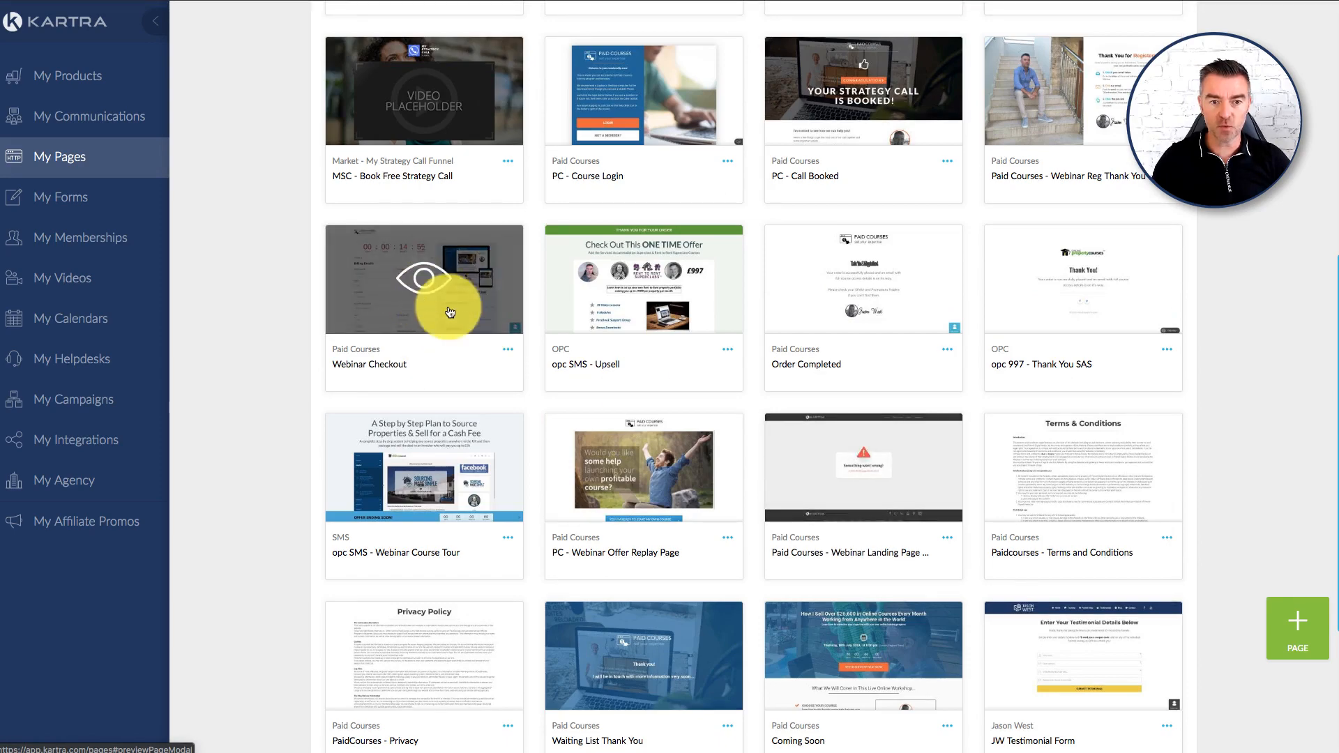
mouse_move(591, 313)
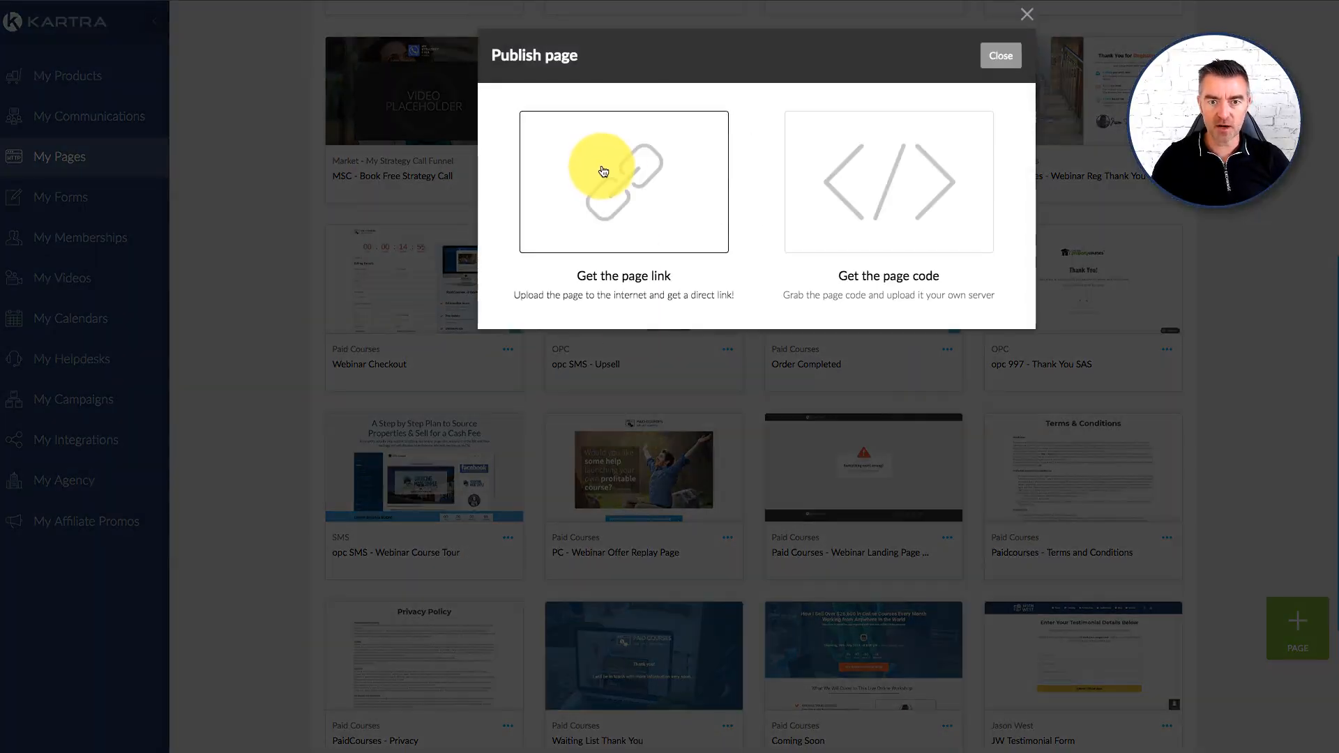
Get the Webinar Checkout page's published link and open it live in the browser
click(623, 182)
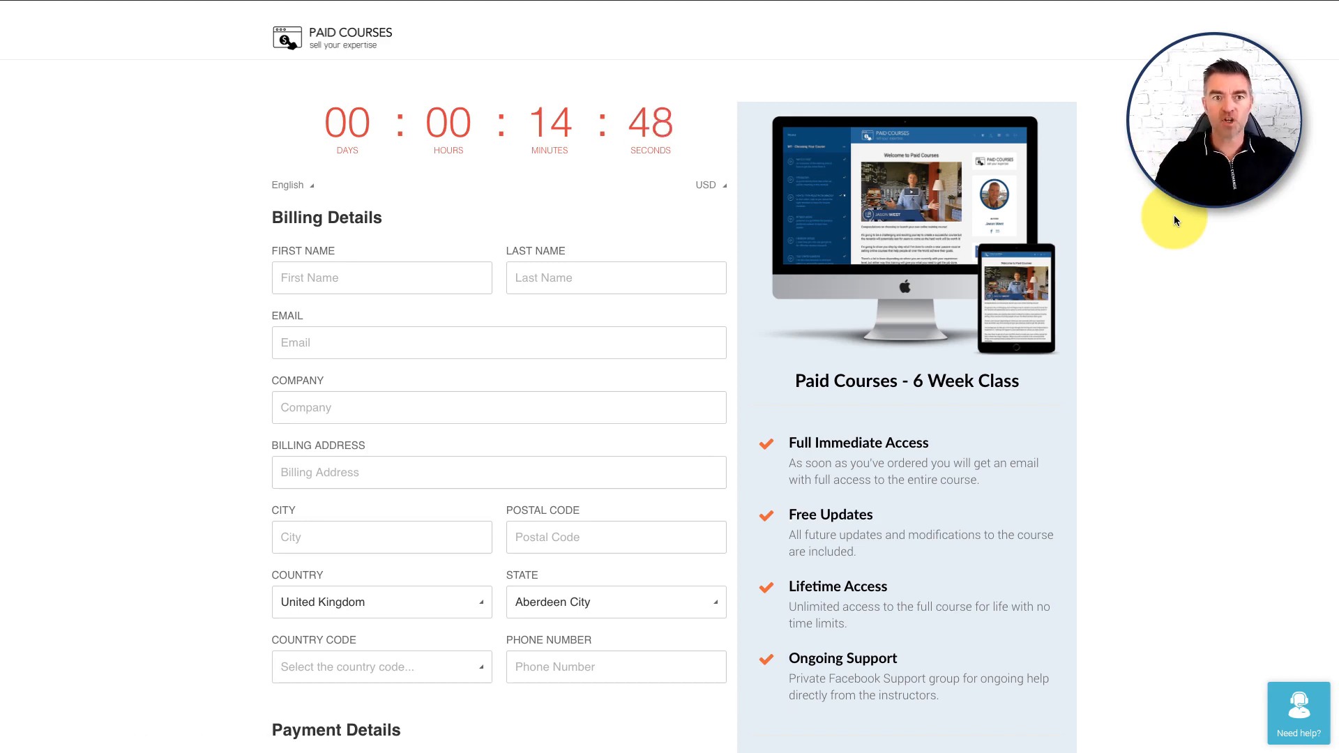
mouse_move(1203, 319)
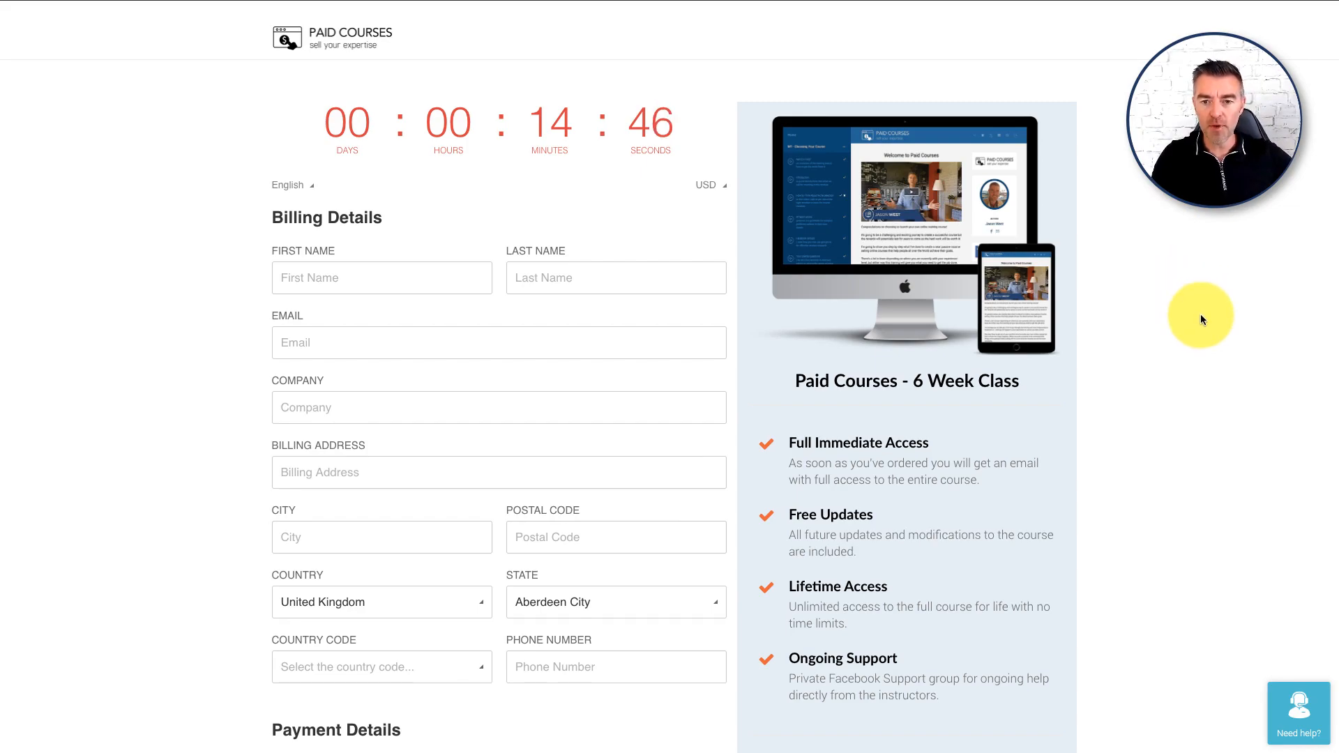
Scroll the live checkout page through payment options, order totals and testimonials to the footer
scroll(down, 3)
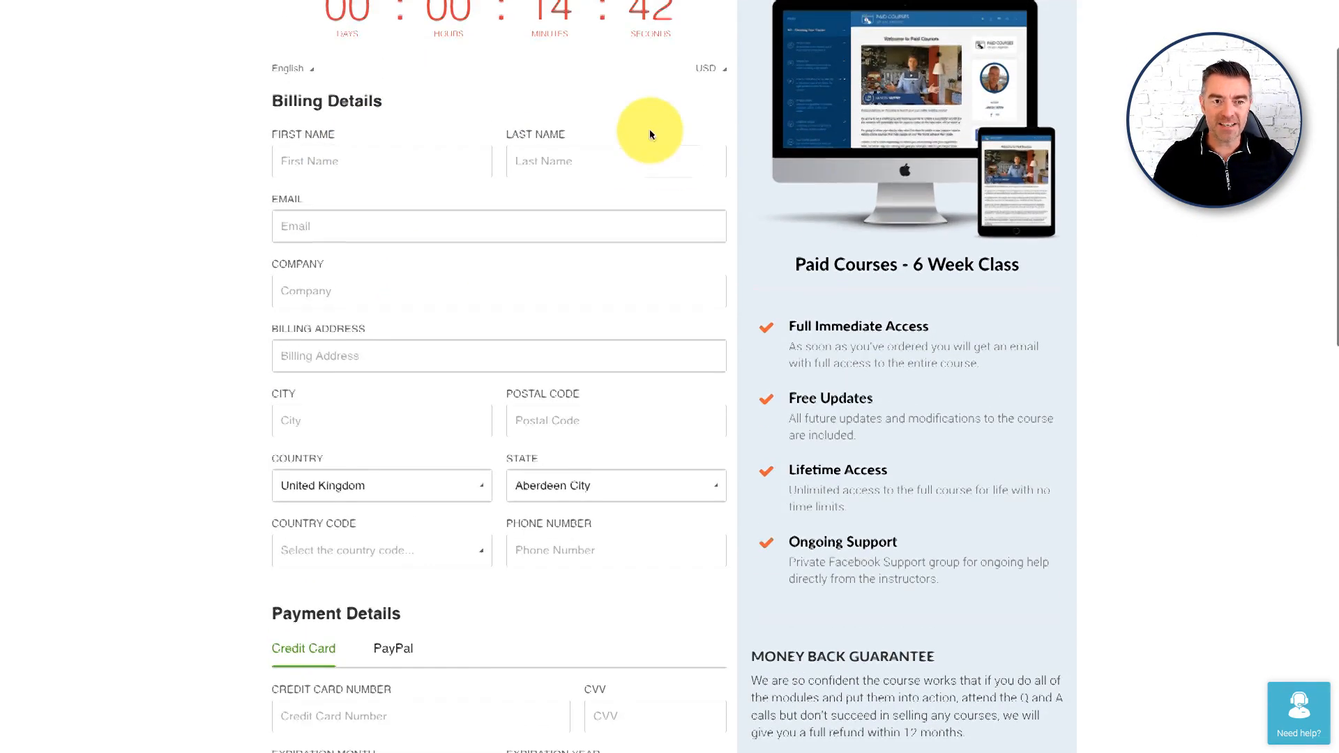
scroll(down, 3)
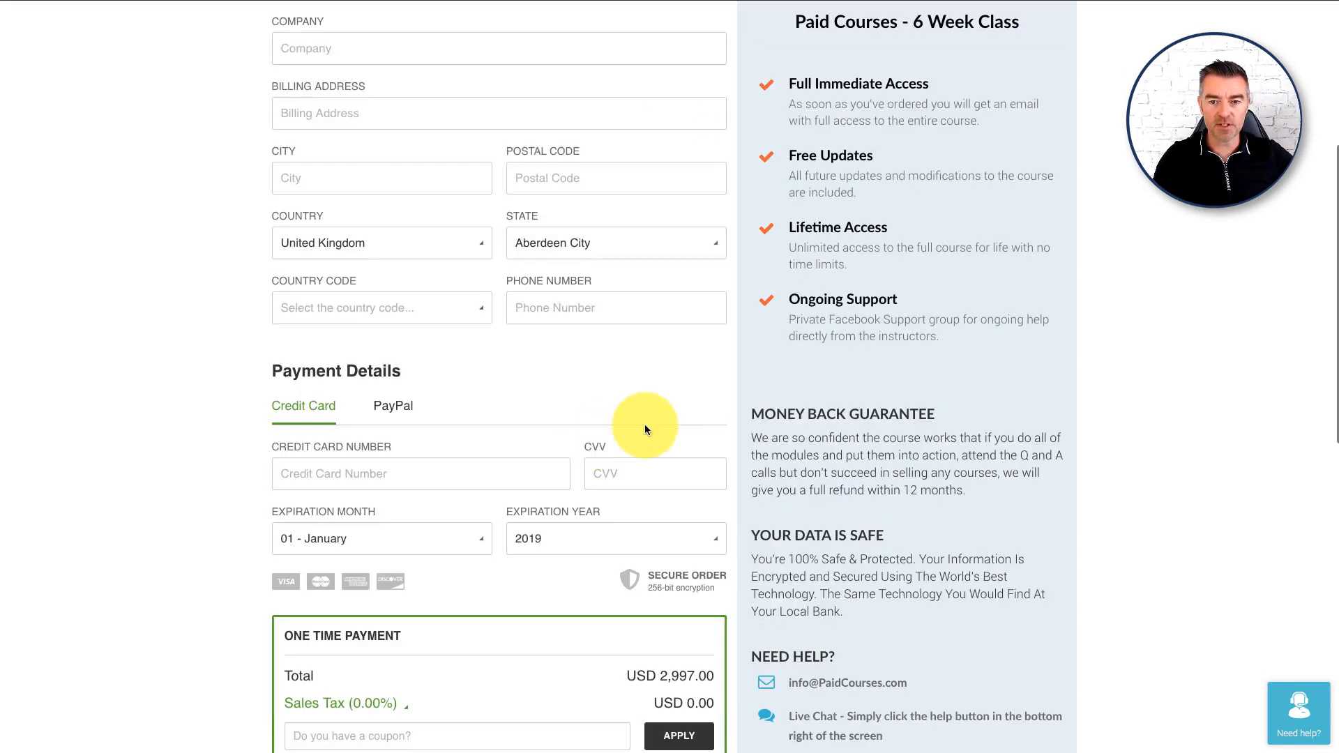
scroll(down, 3)
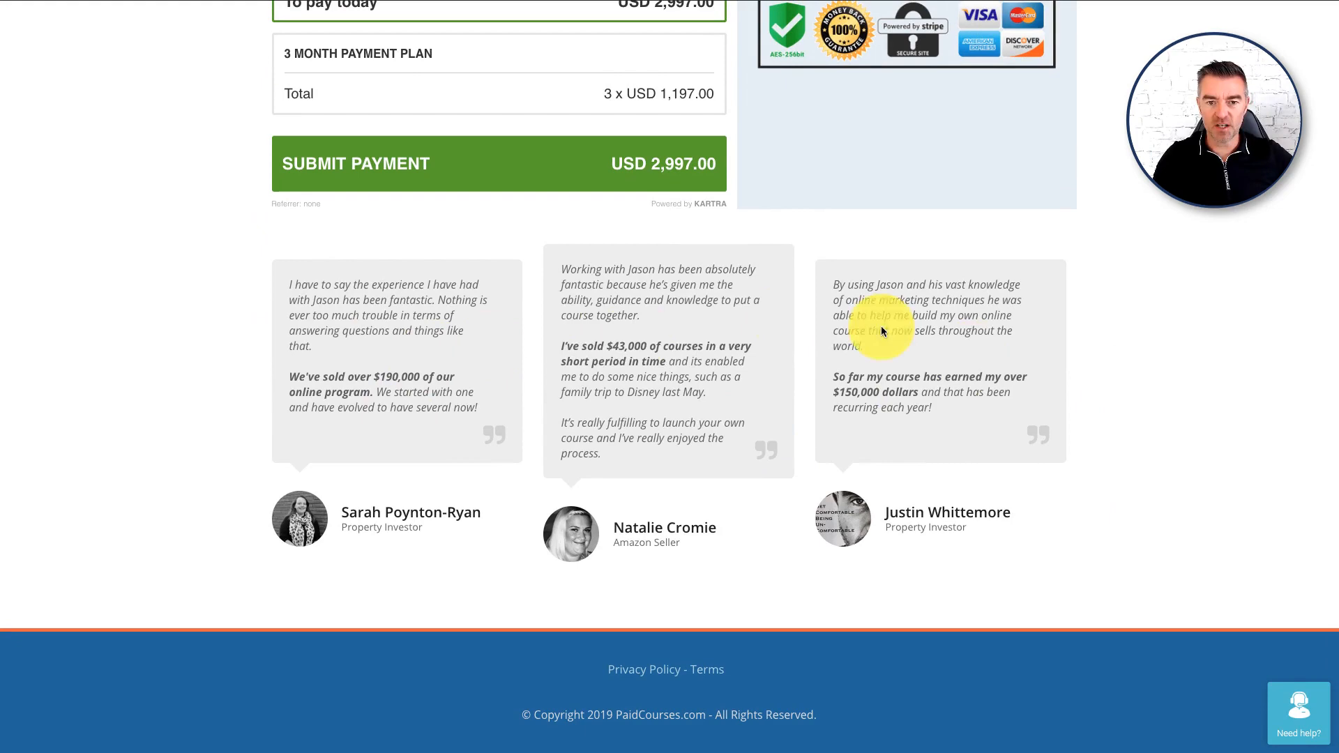
mouse_move(531, 374)
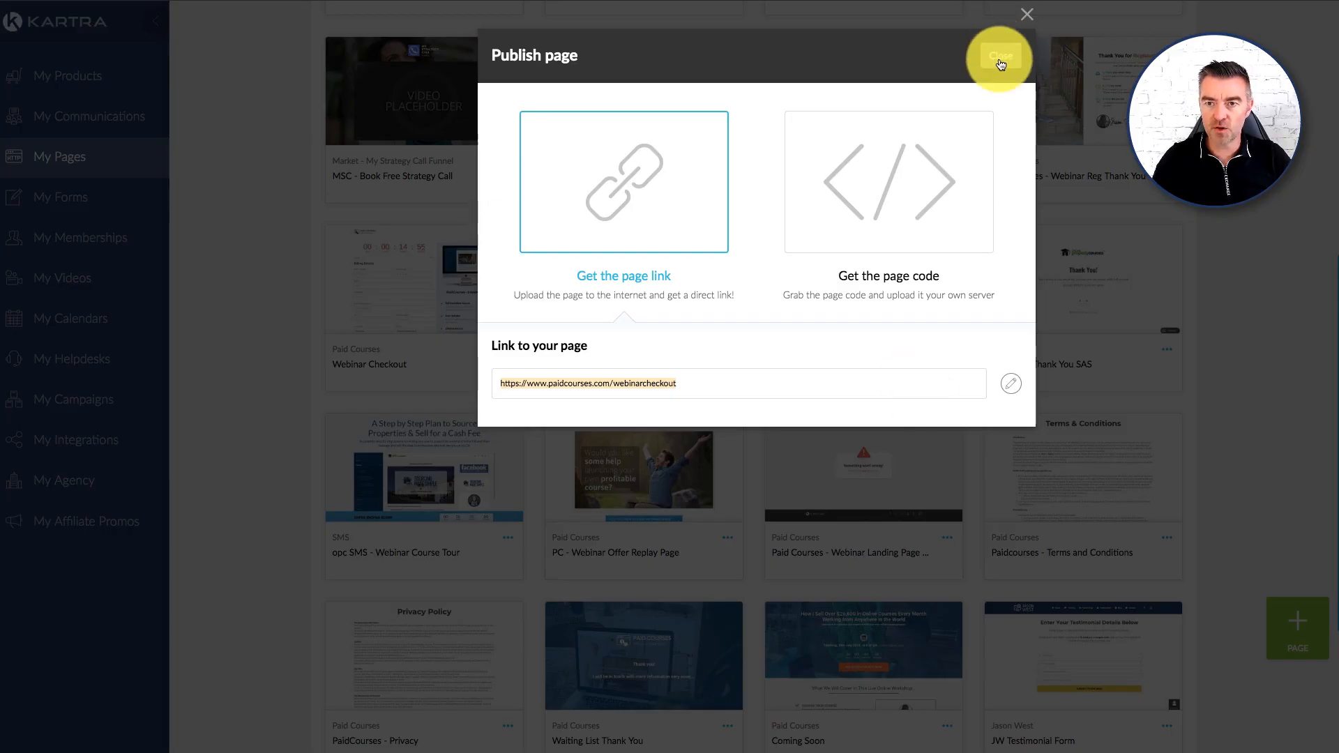
Close the Publish dialog, start a new page and browse the Checkout Pages templates
click(1000, 58)
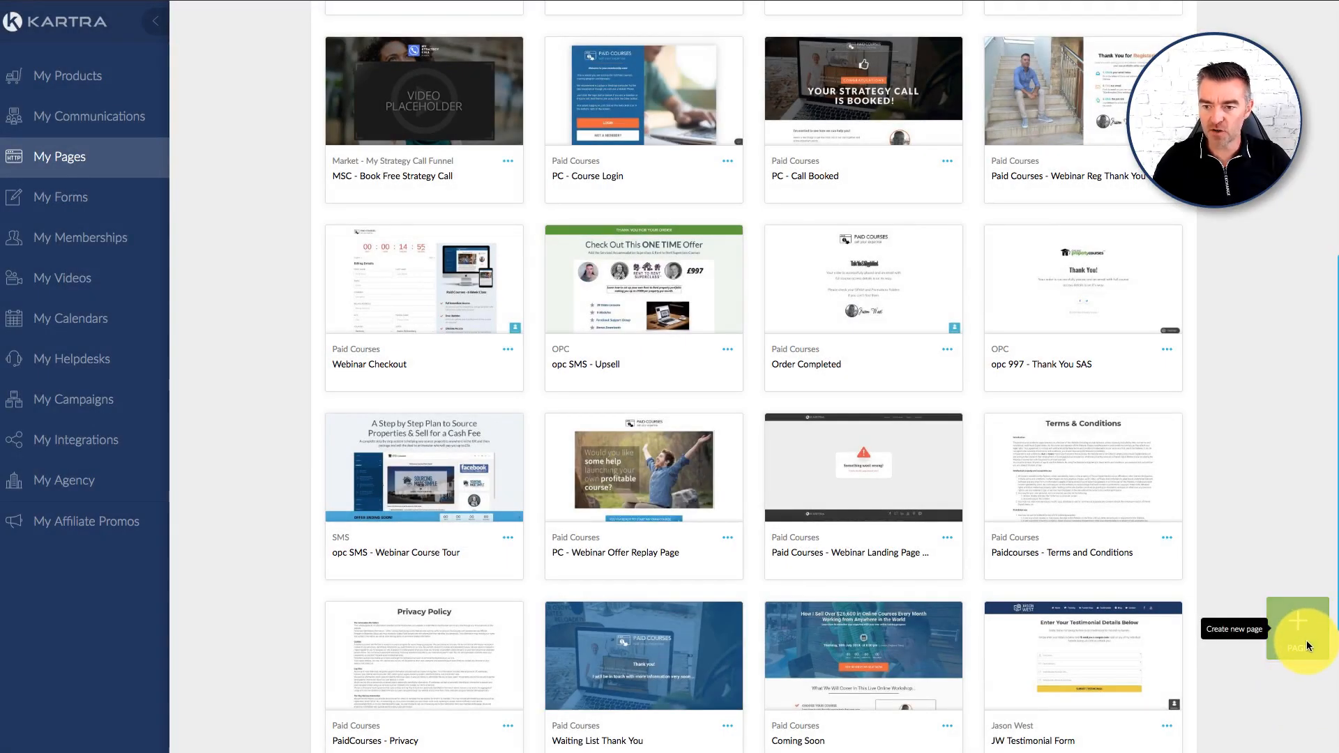
click(1298, 630)
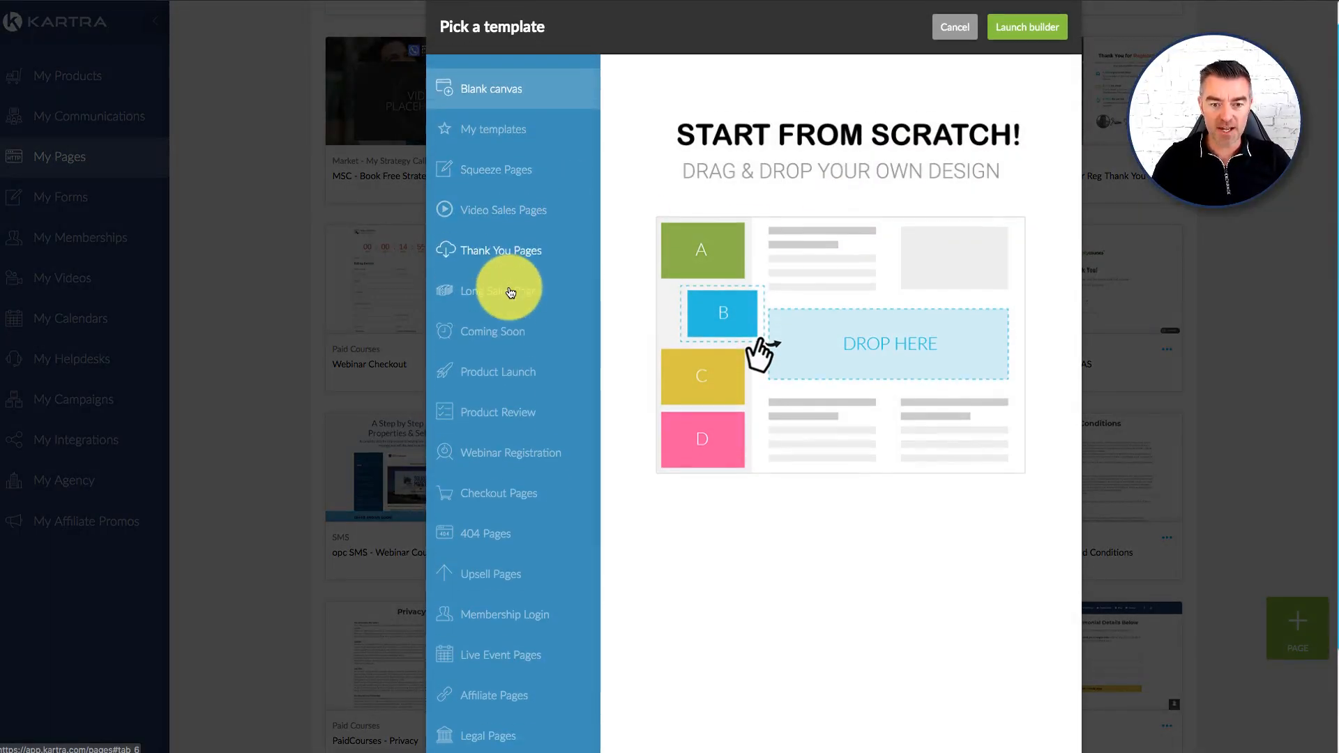
click(500, 483)
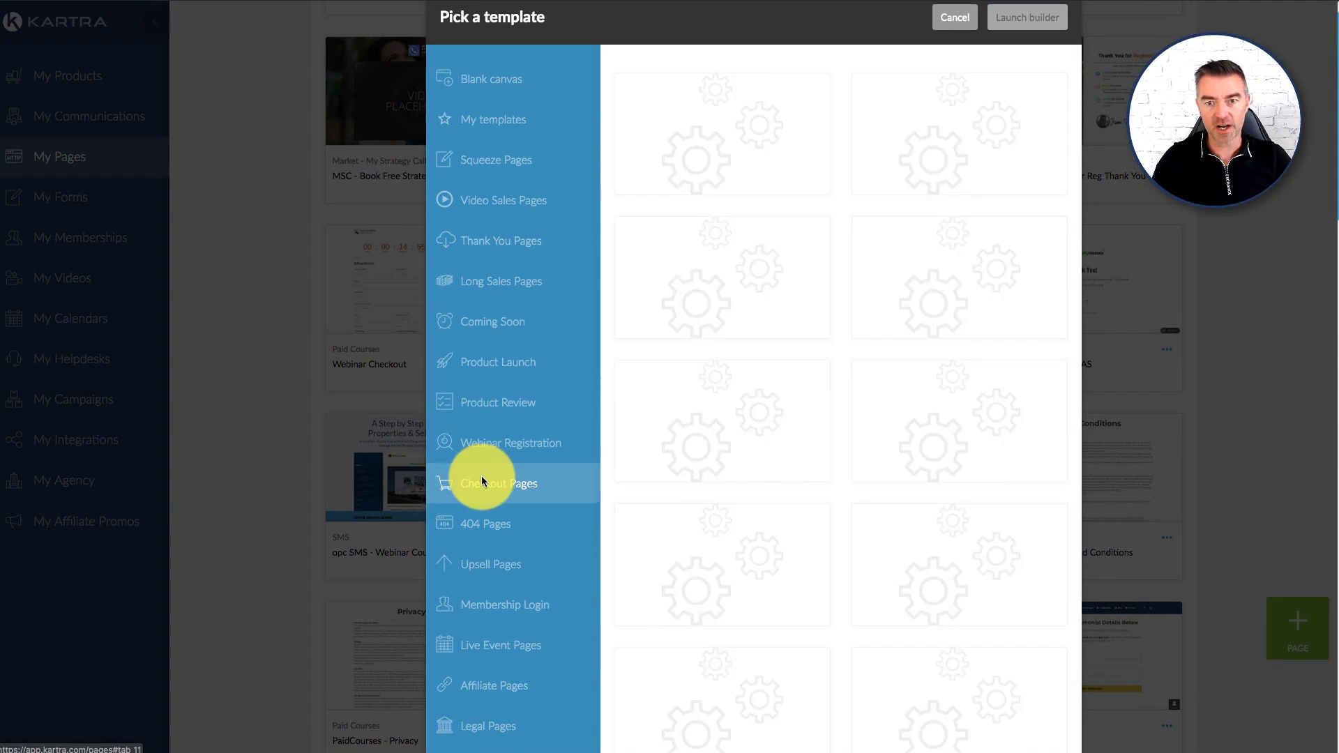
click(500, 482)
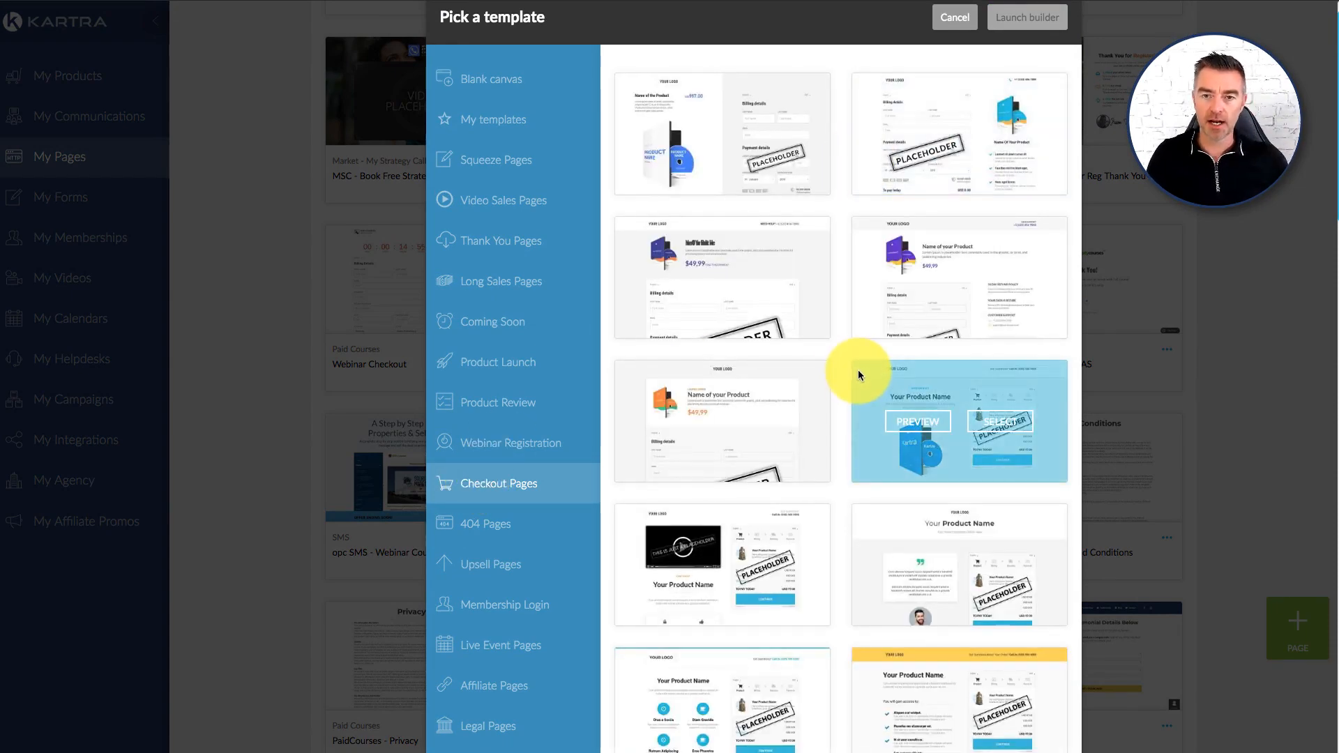
scroll(down, 3)
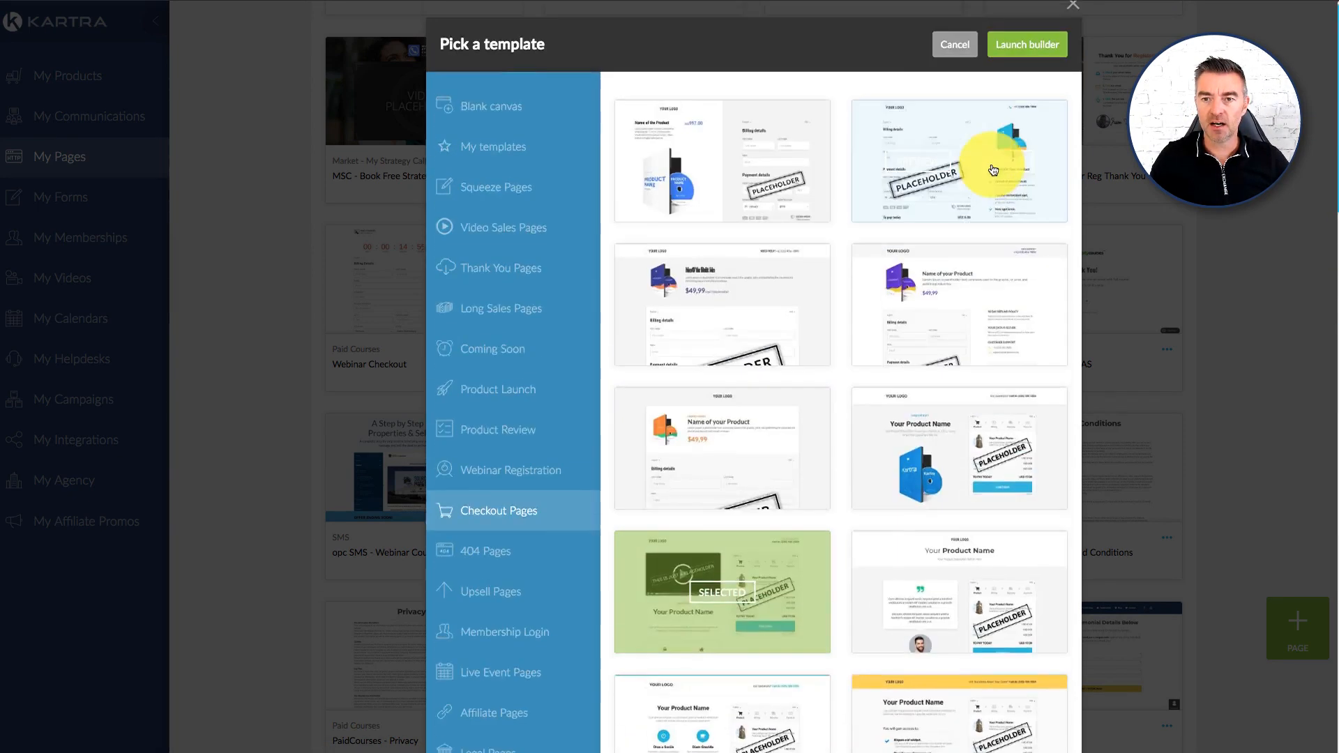
Create the page from the chosen template, named 'fghfgh' with no category, and open it for editing
click(1027, 44)
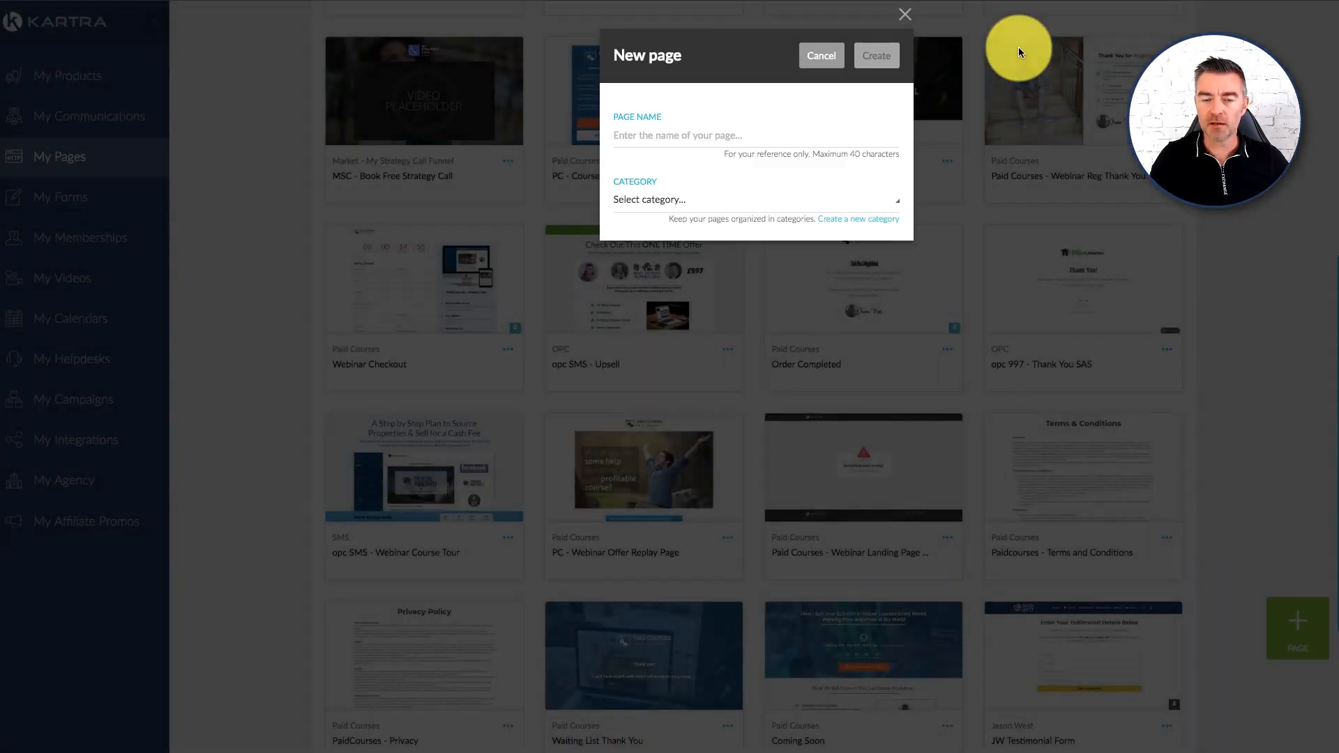
text(fghfgh)
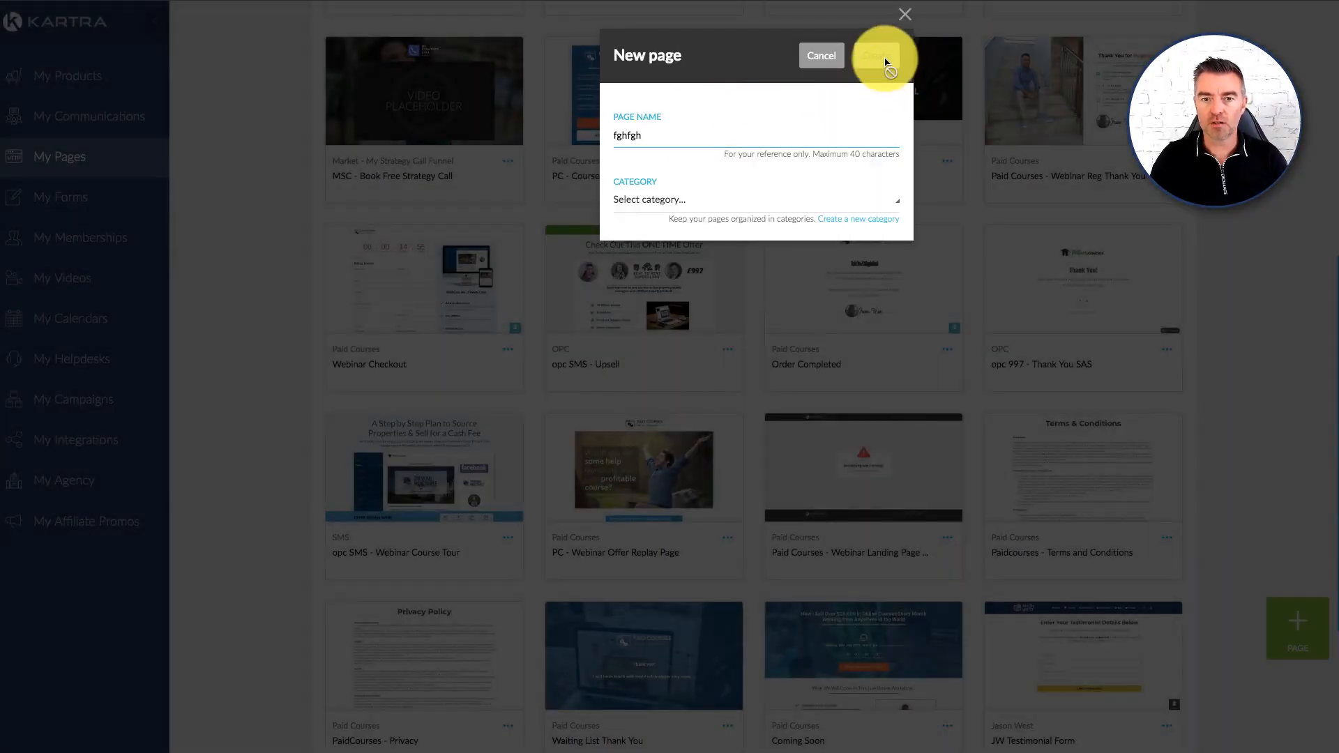
click(757, 199)
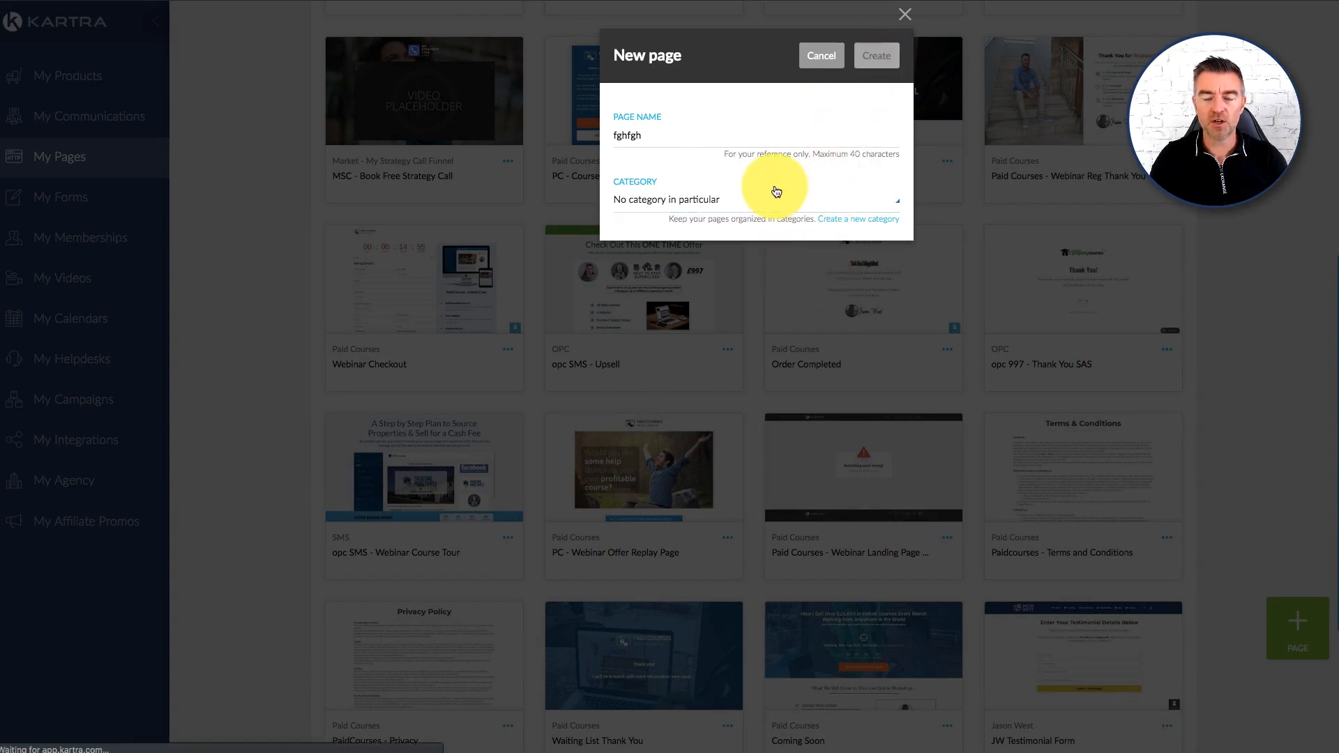
click(876, 56)
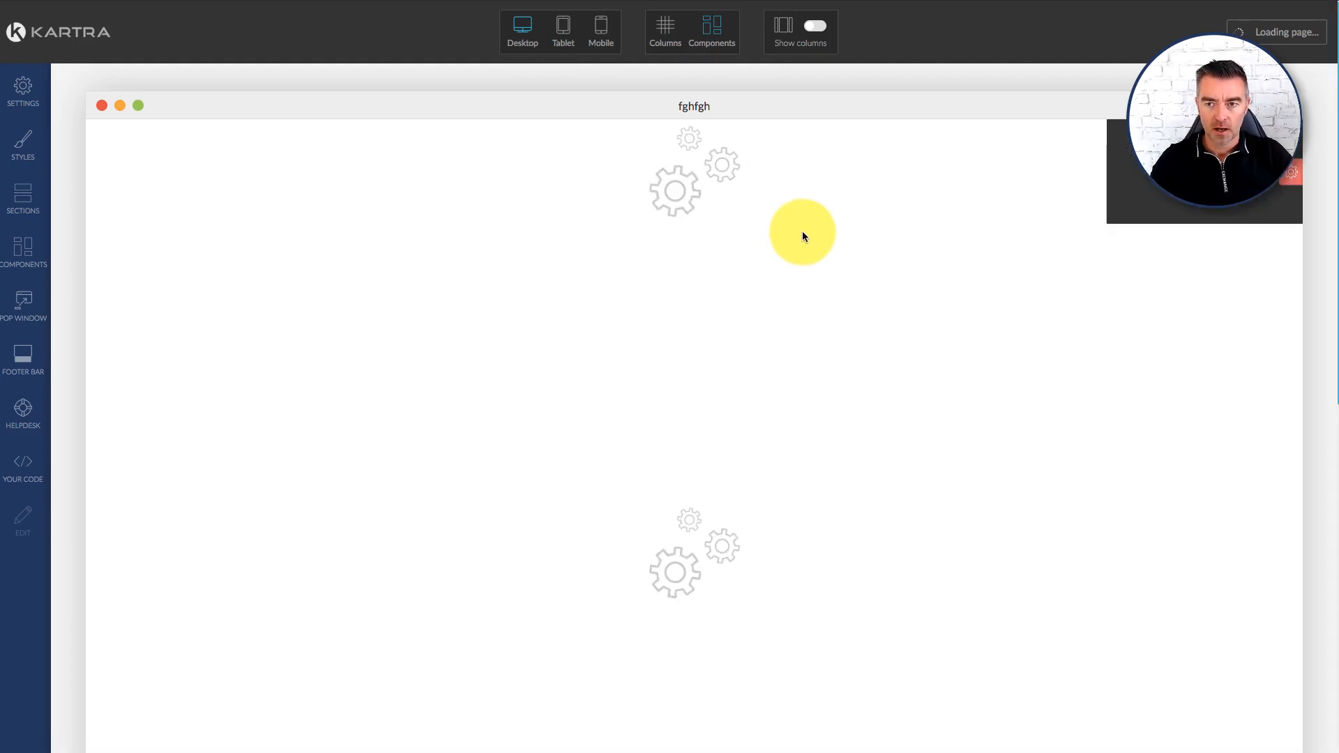
mouse_move(1031, 212)
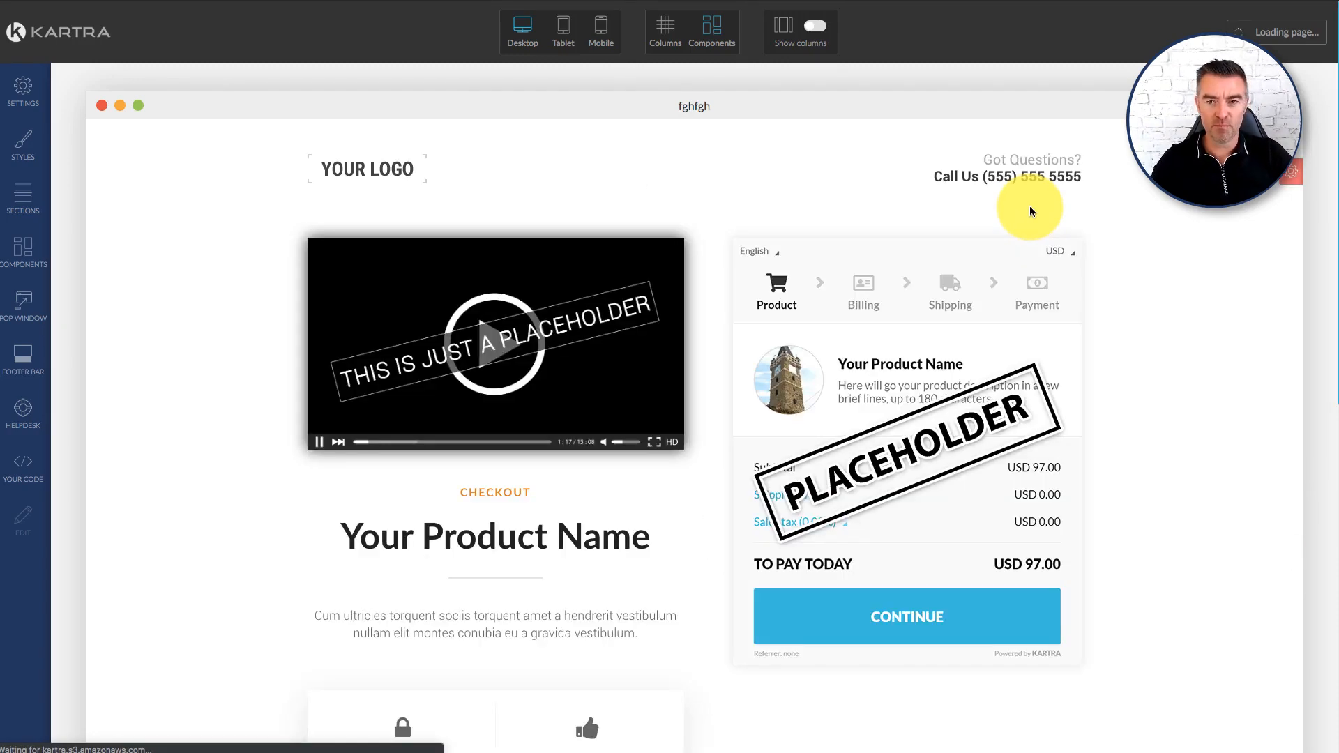
mouse_move(1186, 468)
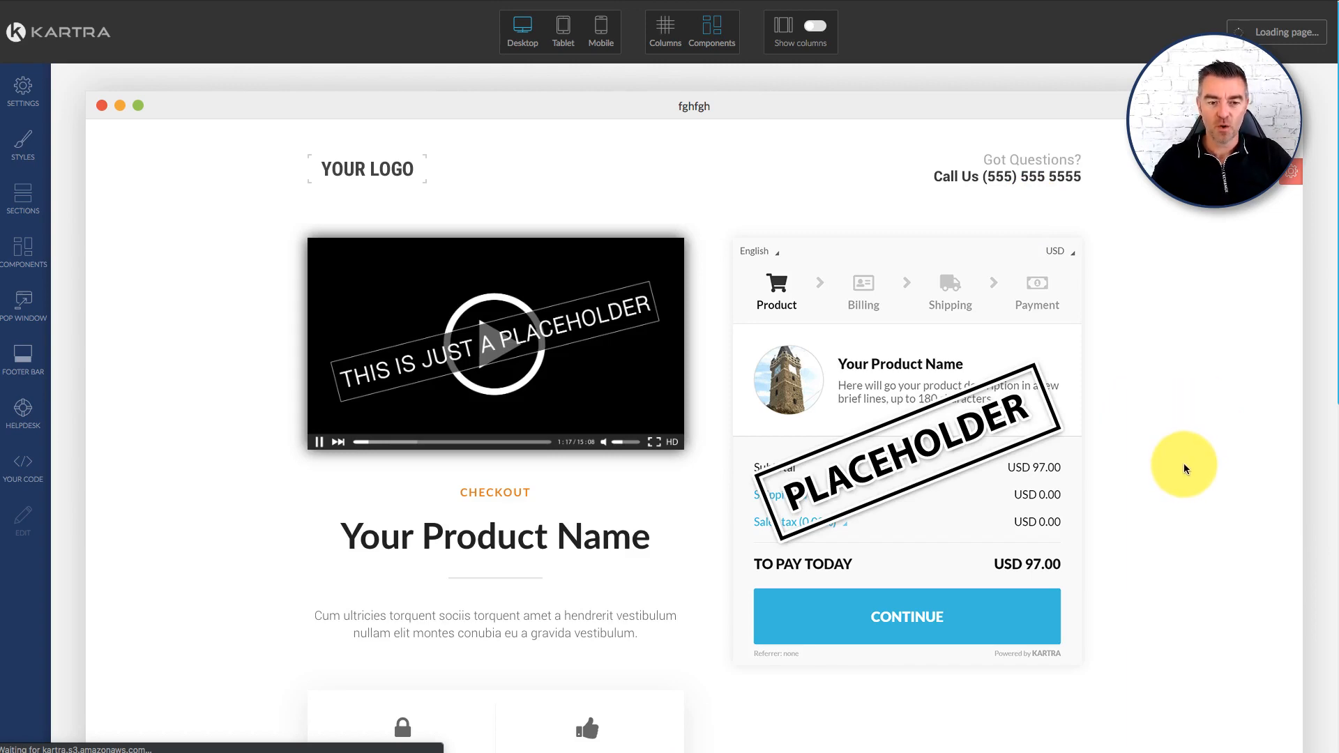
Scroll through the loaded fghfgh checkout template toward its checkout component
scroll(down, 3)
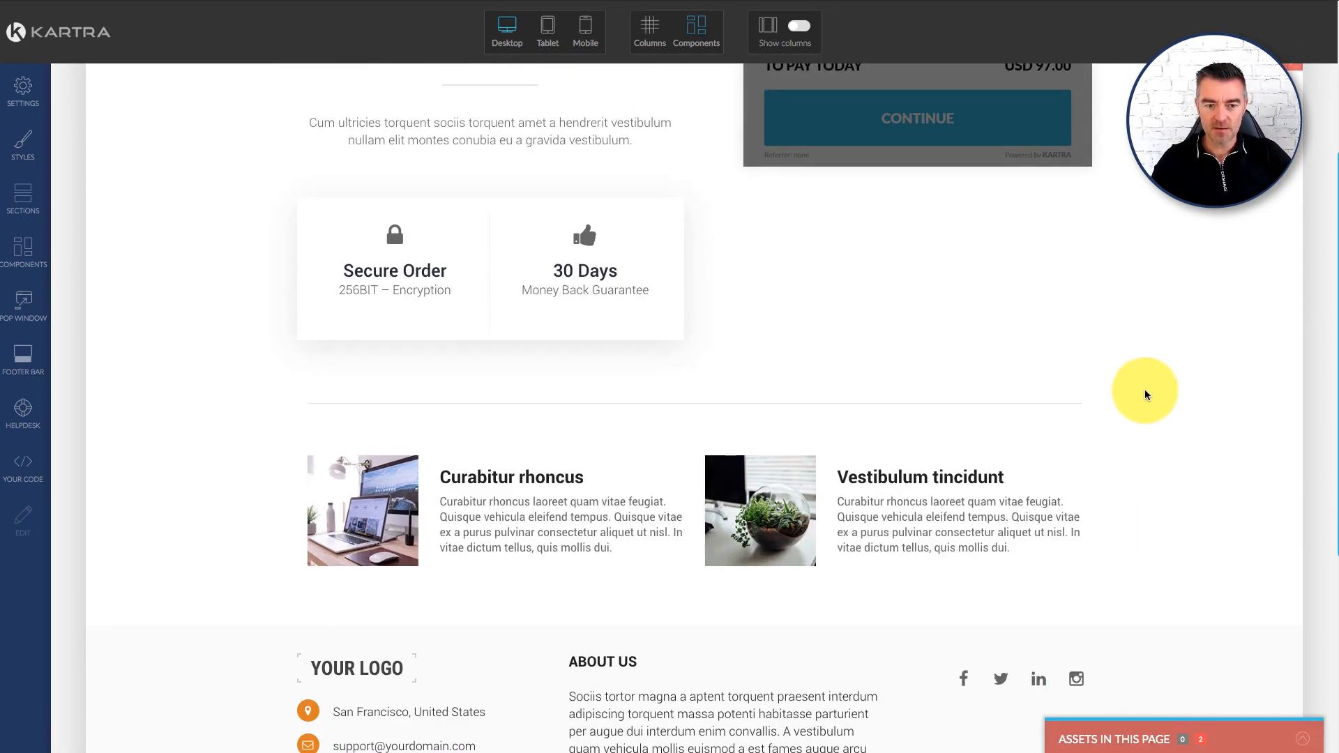
scroll(down, 3)
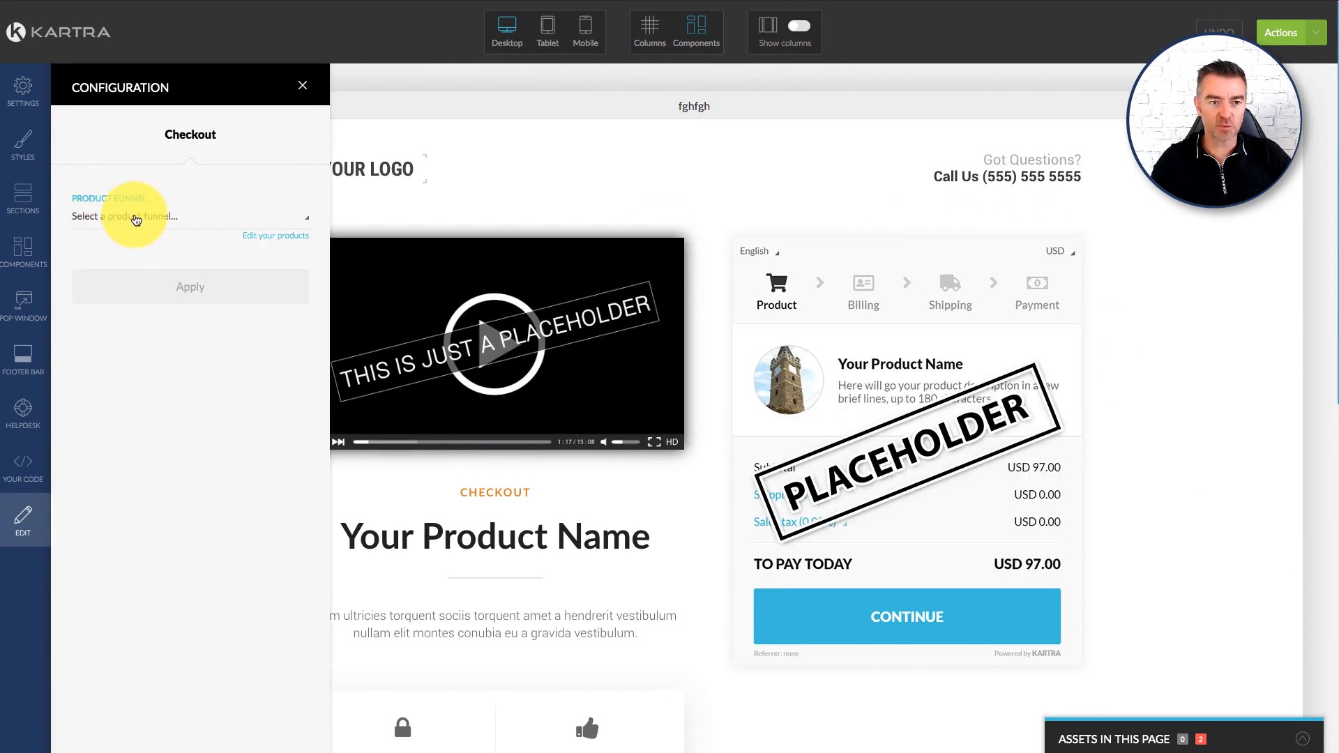
Choose Agency Website Funnel as both the product funnel and the product for the checkout
click(190, 216)
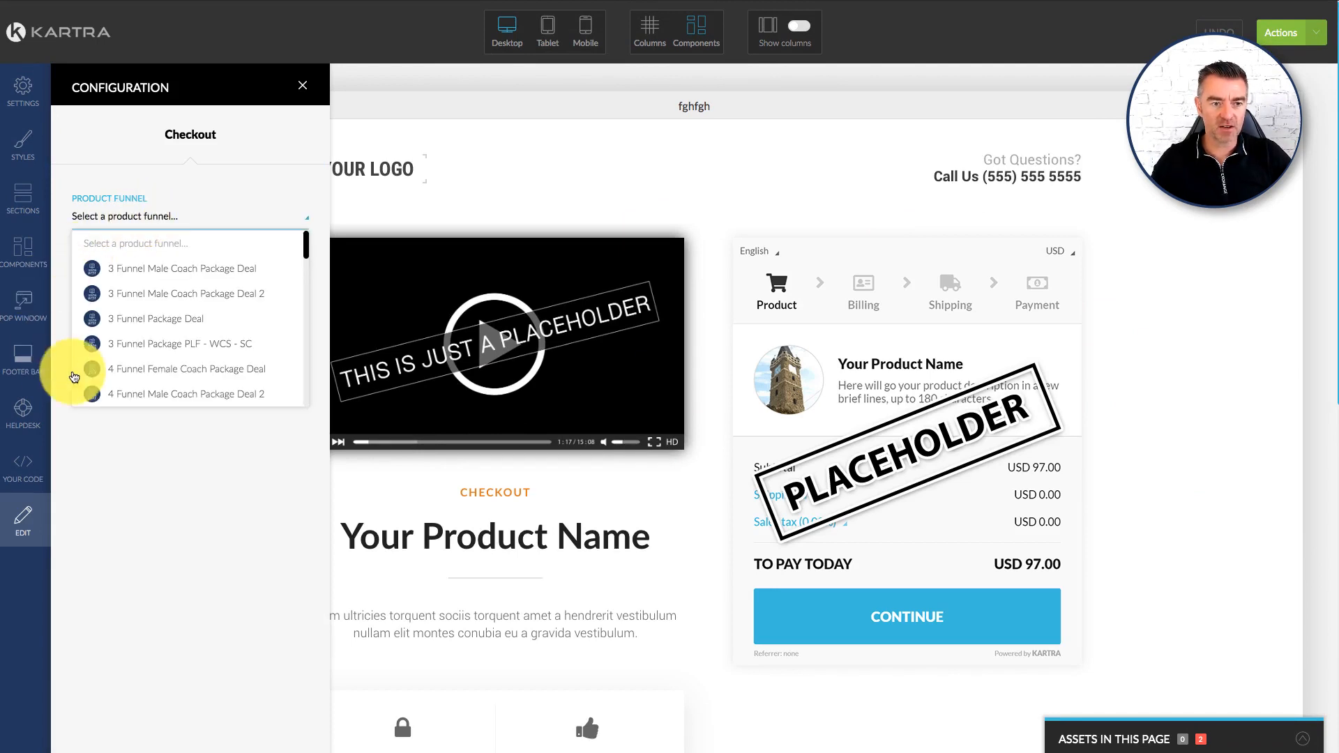
scroll(down, 3)
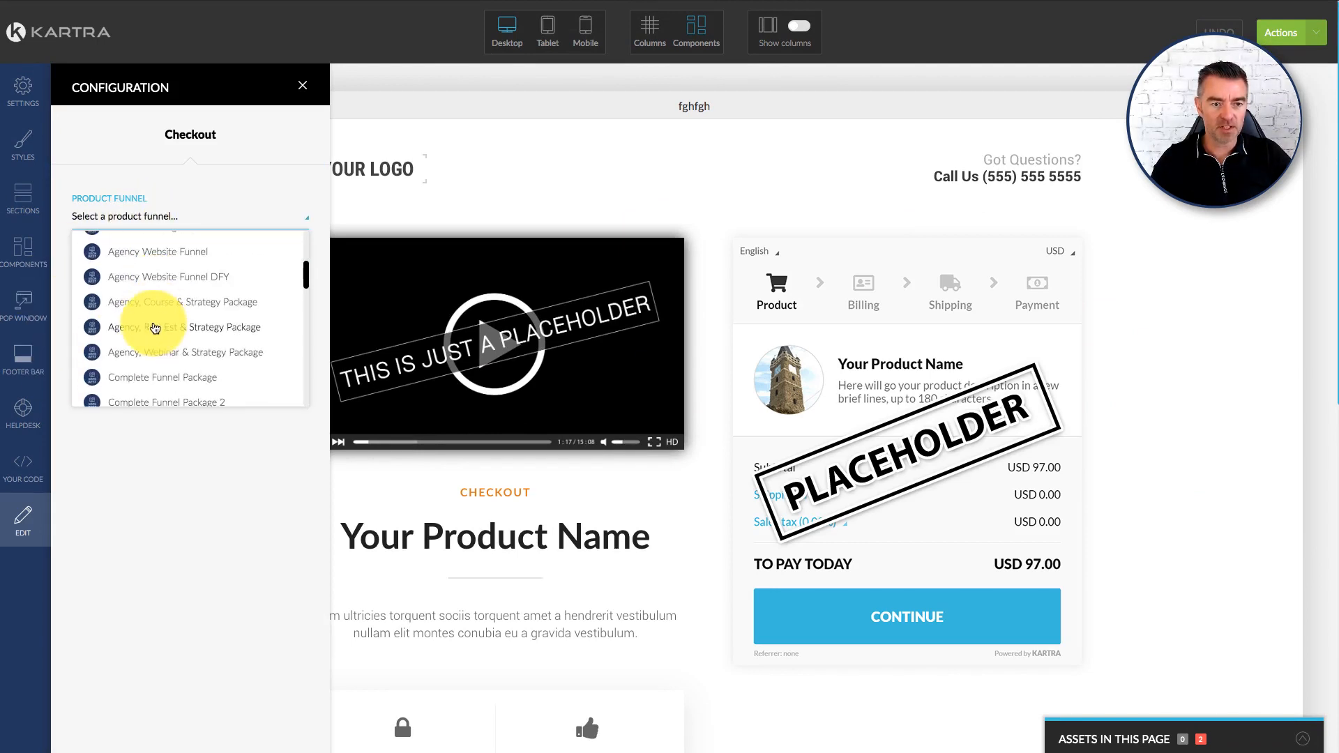
click(157, 251)
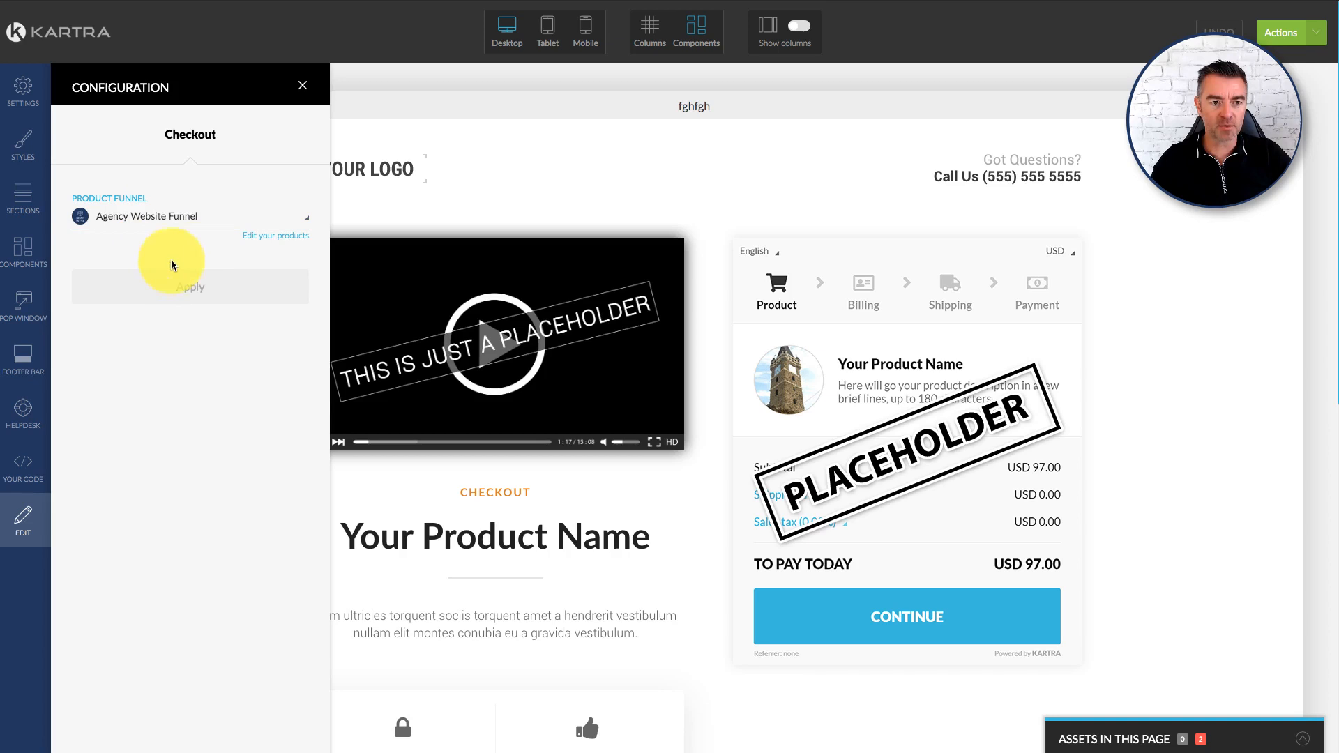
click(190, 293)
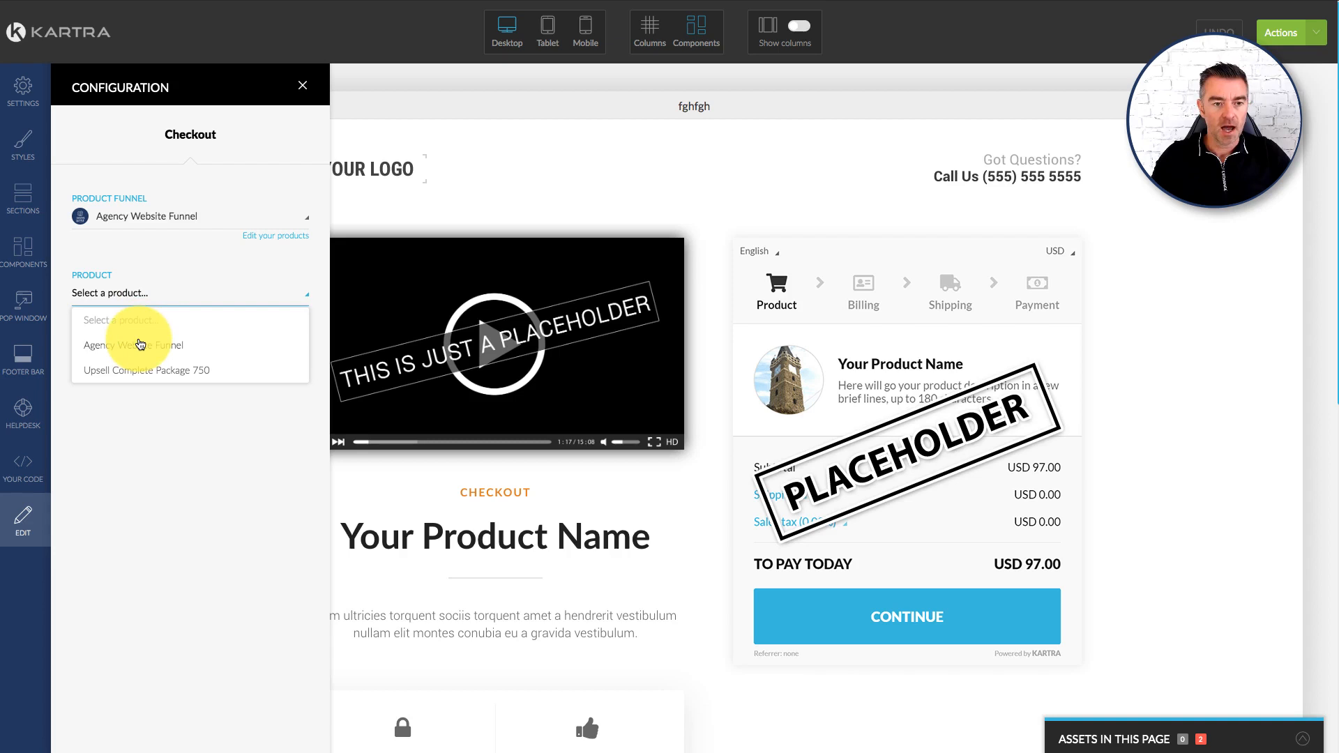
click(134, 346)
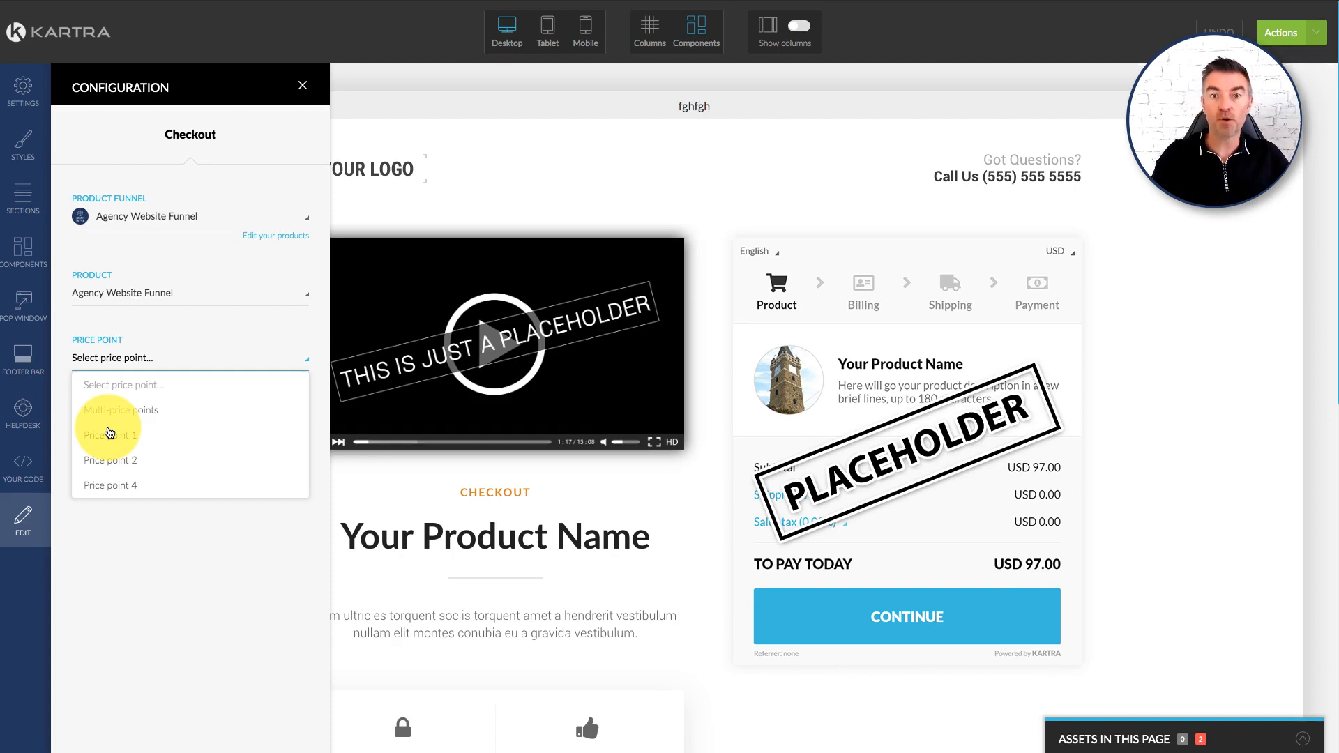
Set Price Point to Multi-price points, apply the settings and close the checkout panel
click(120, 410)
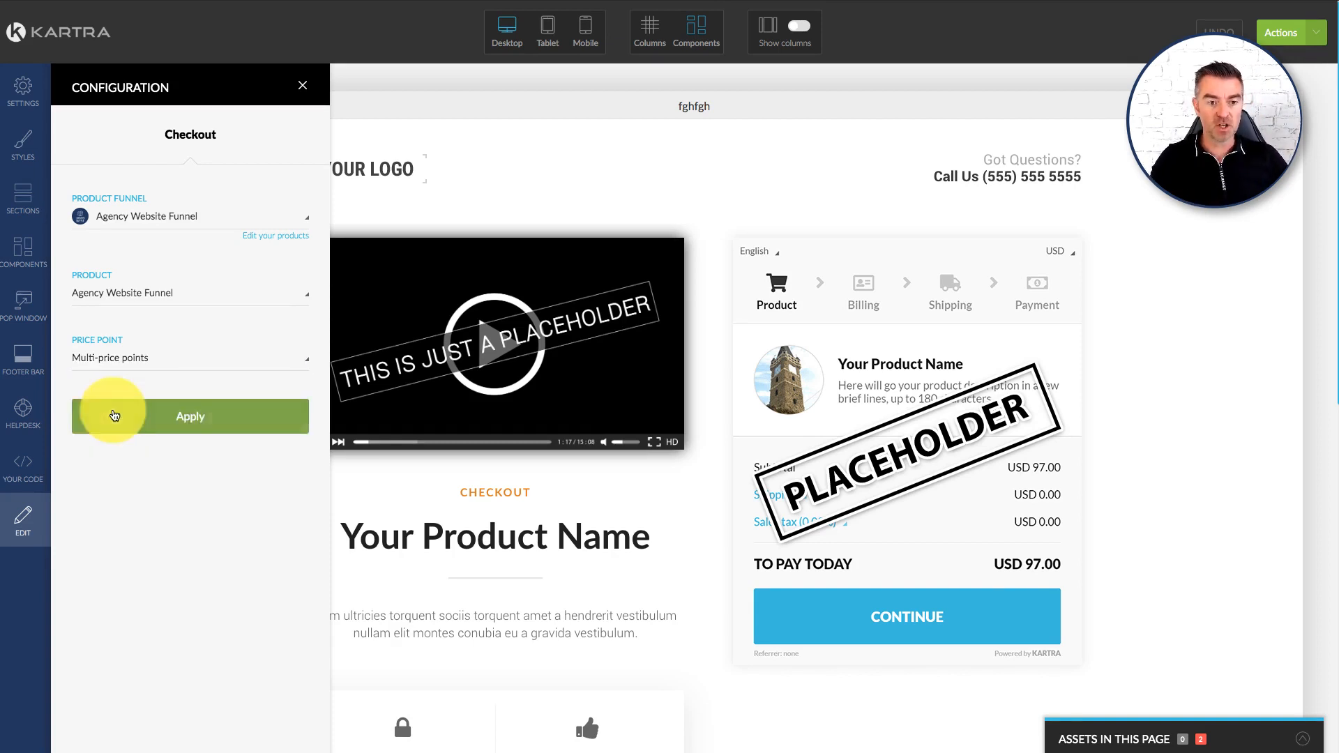
click(190, 415)
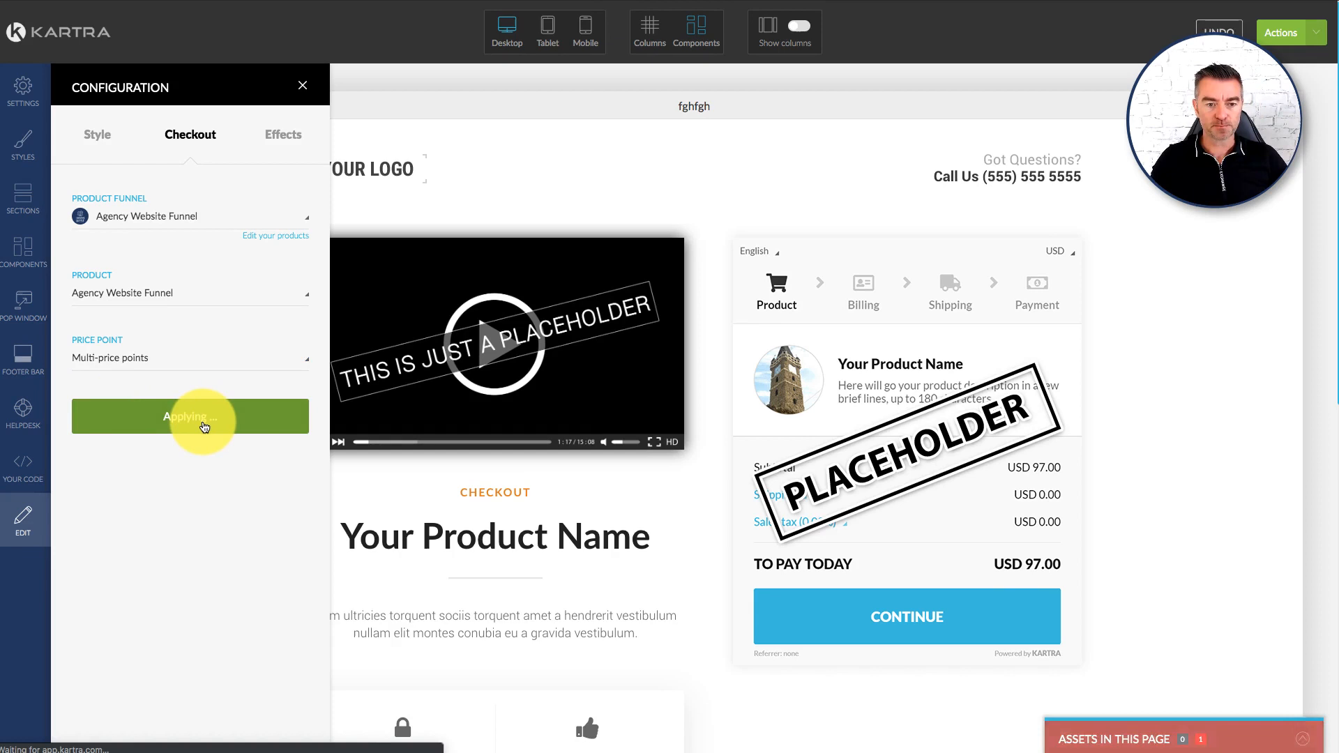
click(190, 416)
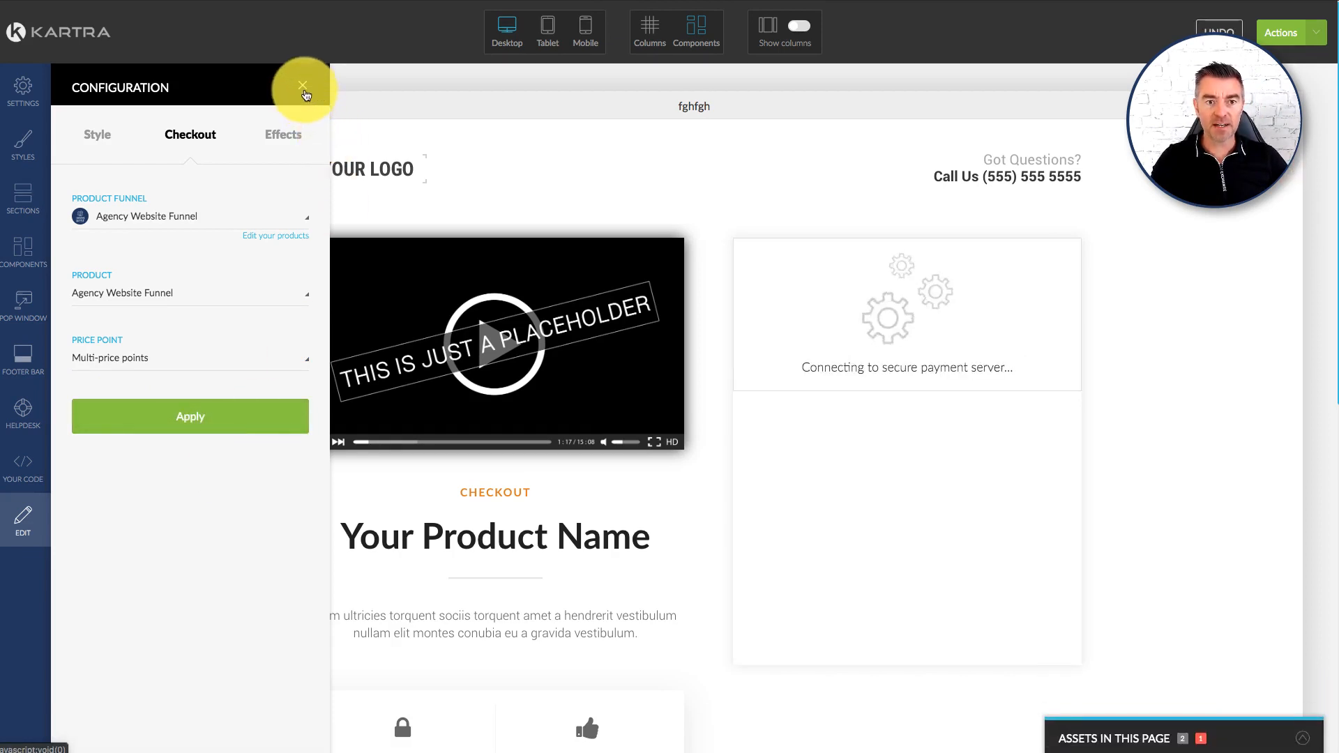
click(302, 92)
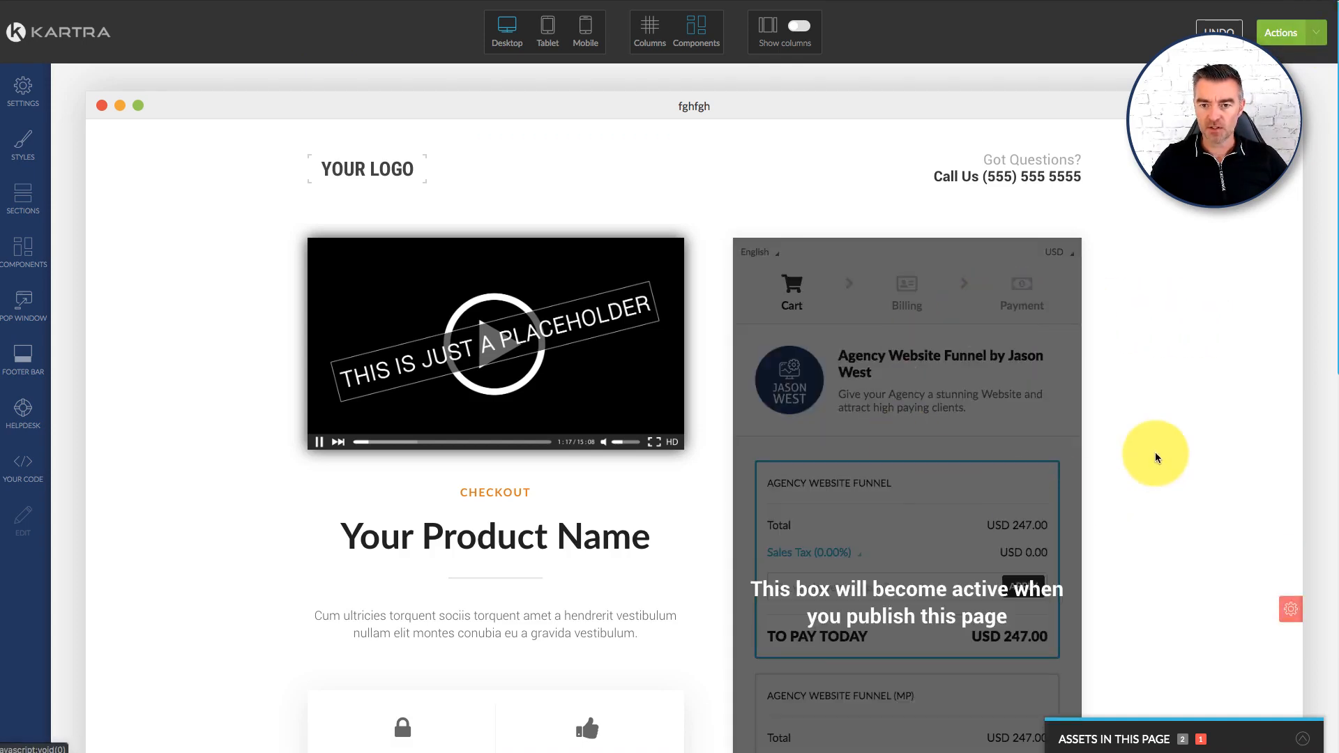
Scroll the canvas to view the checkout box listing USD 247 and USD 497 options
scroll(down, 3)
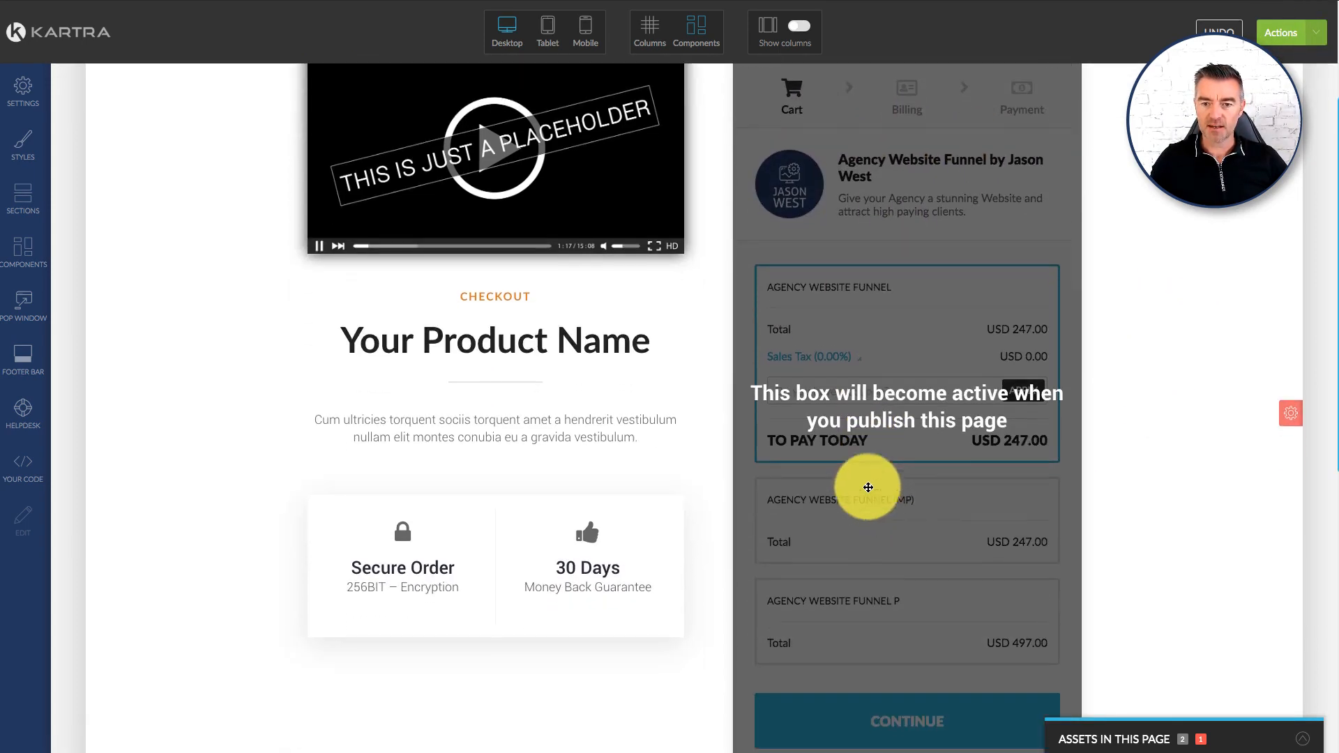
mouse_move(887, 516)
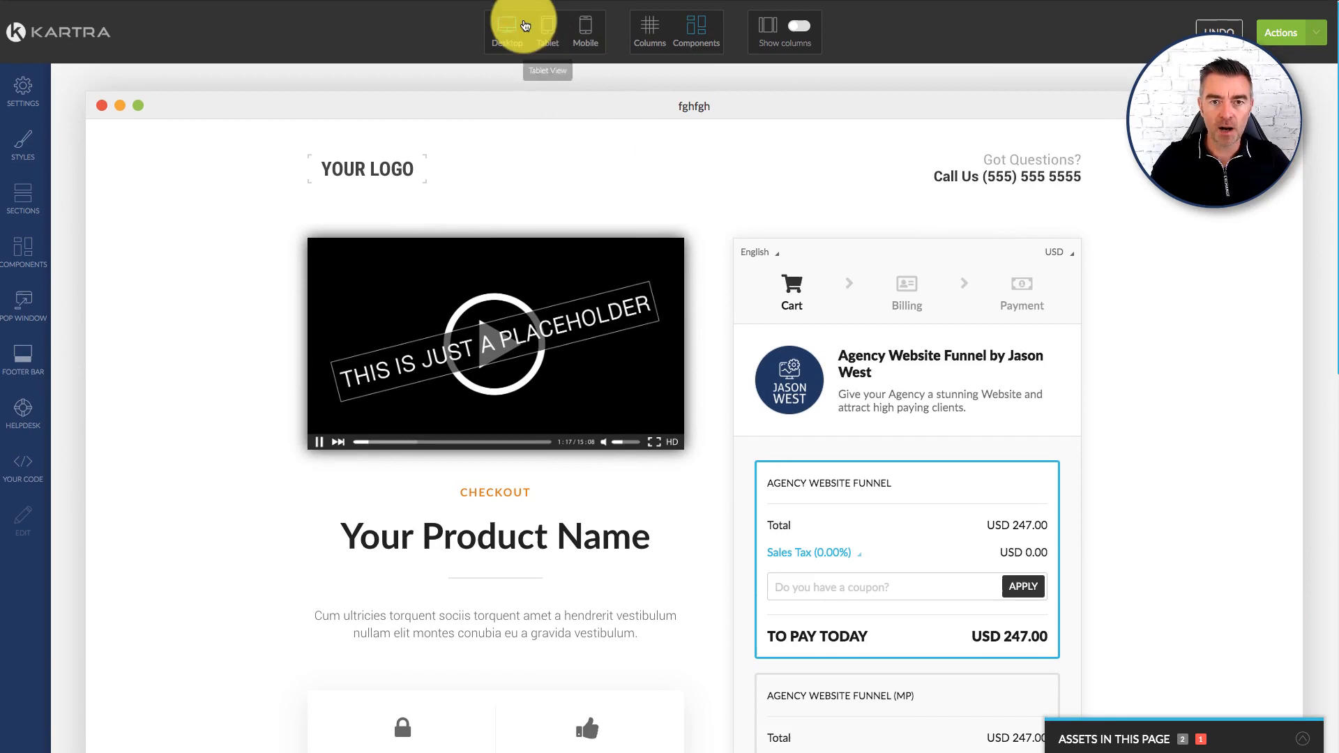
Preview the checkout page at tablet width, then at phone width, scrolling through each layout
click(546, 31)
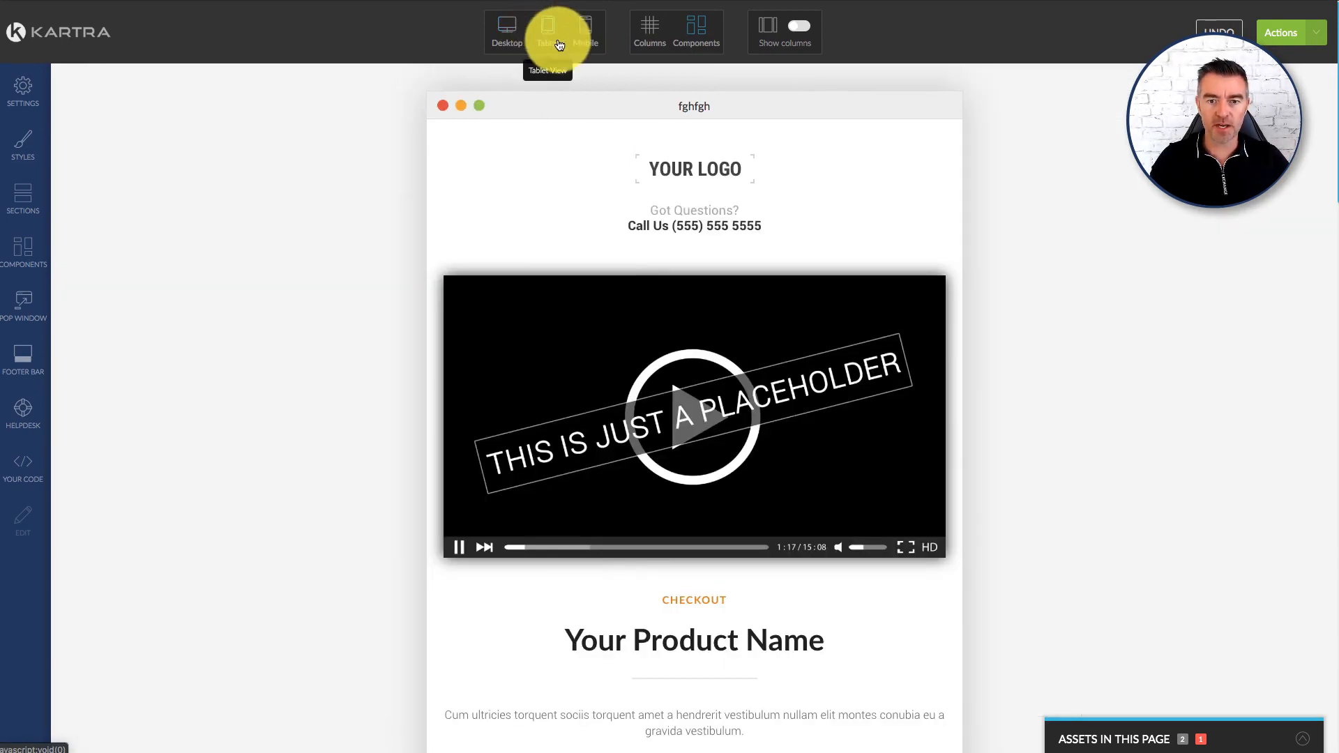
scroll(down, 3)
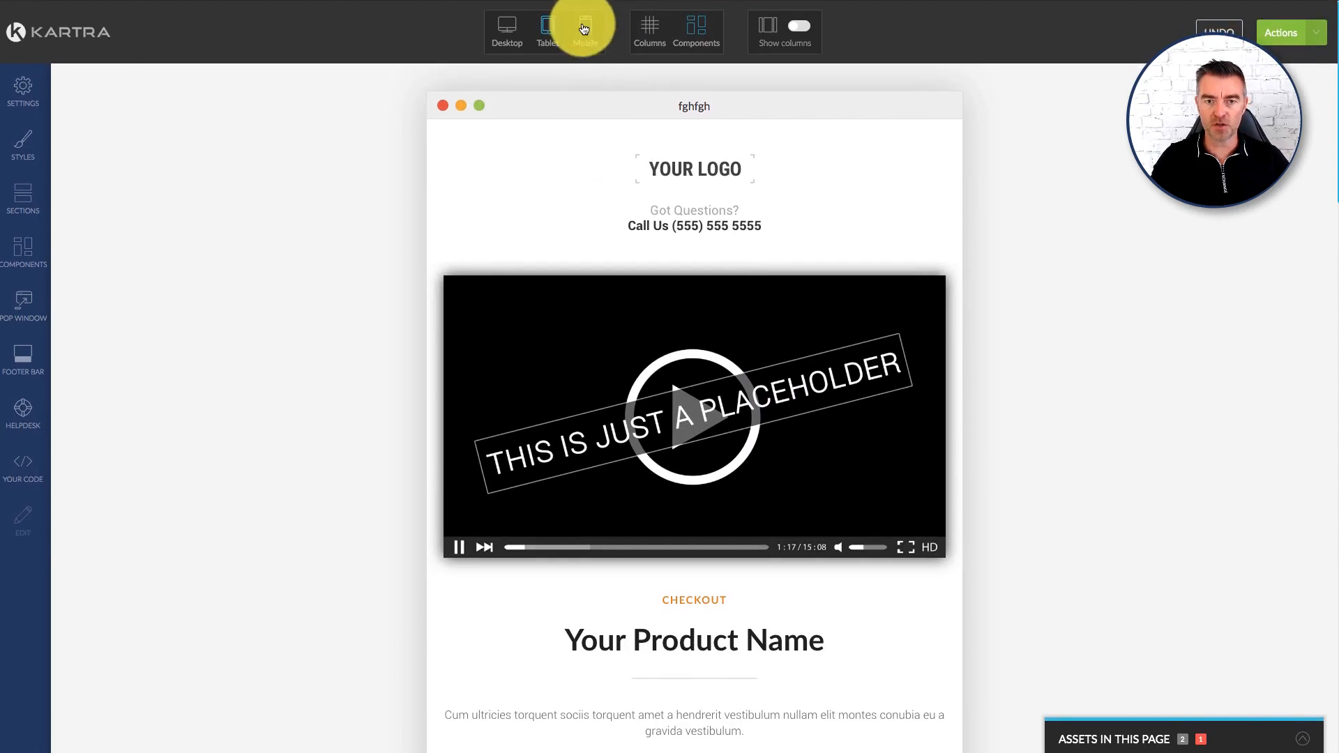
click(586, 31)
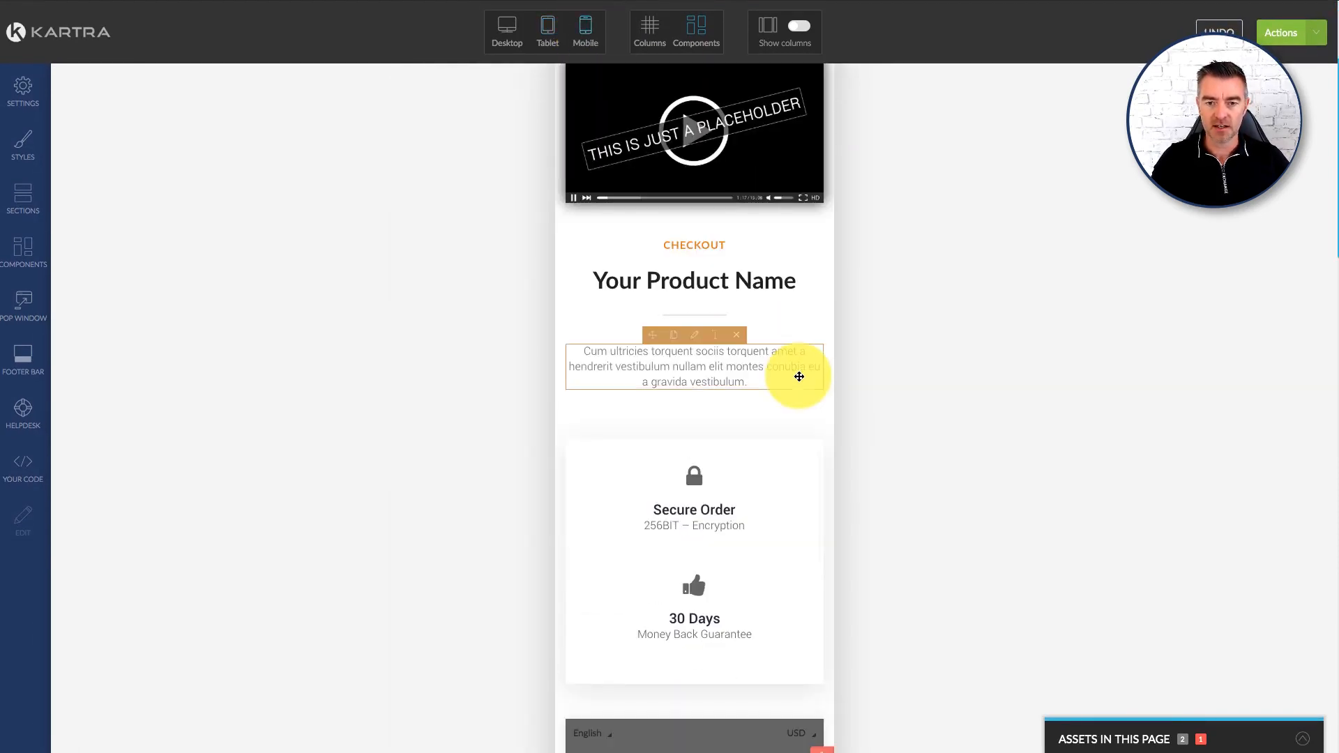
scroll(down, 3)
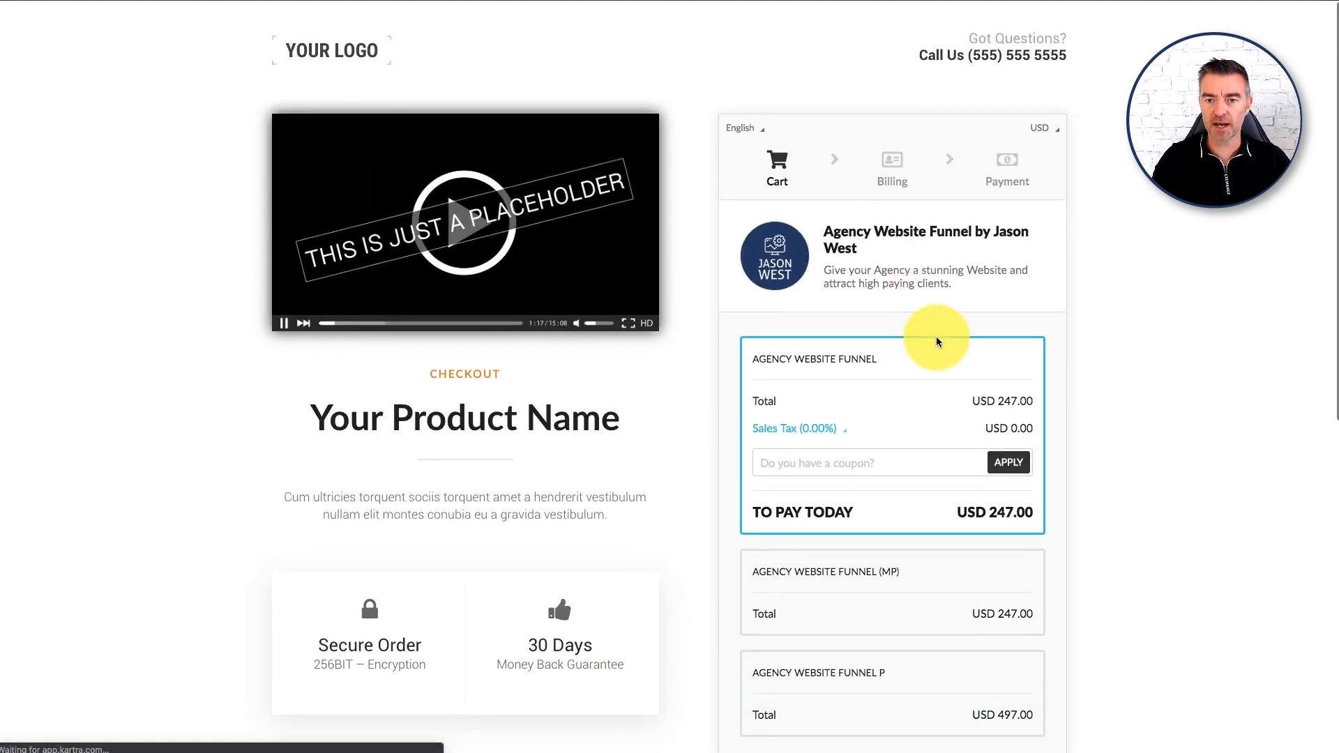
Select the USD 497.00 price option so the amount to pay today becomes USD 497
scroll(down, 3)
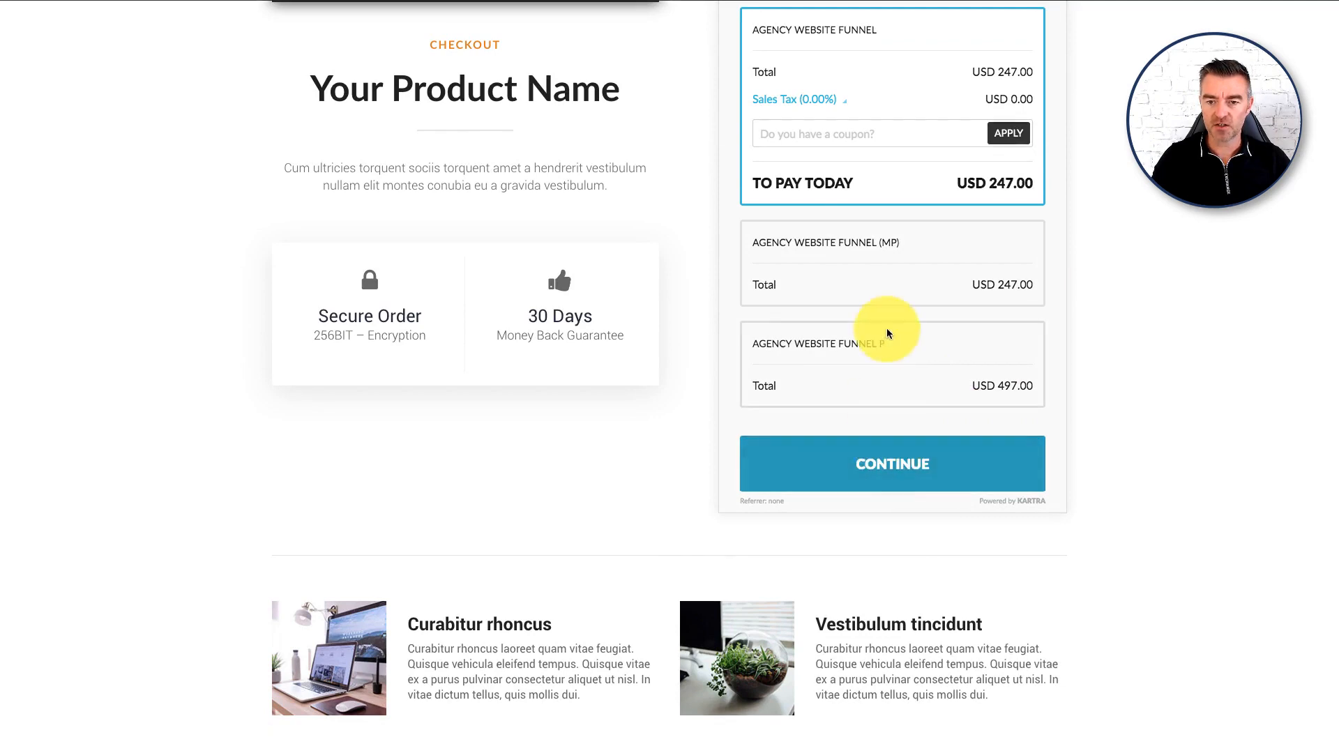
click(890, 363)
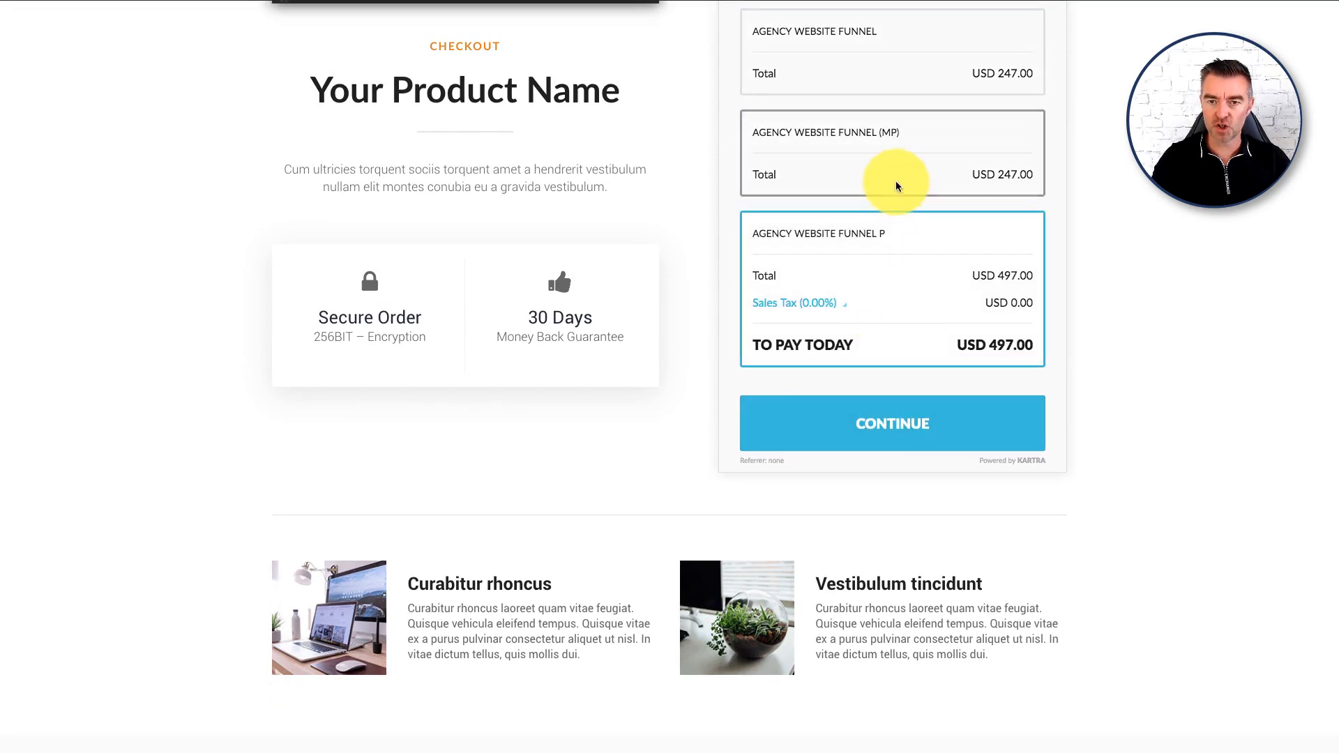